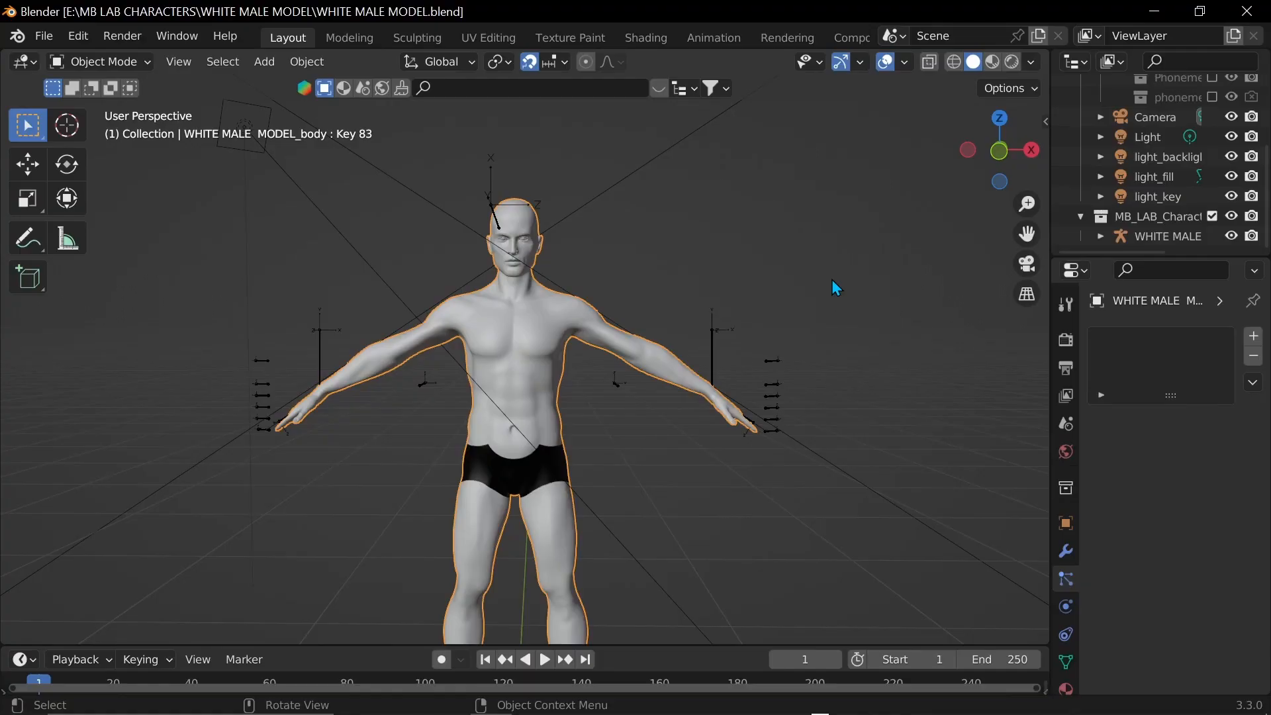
pyautogui.moveTo(658, 339)
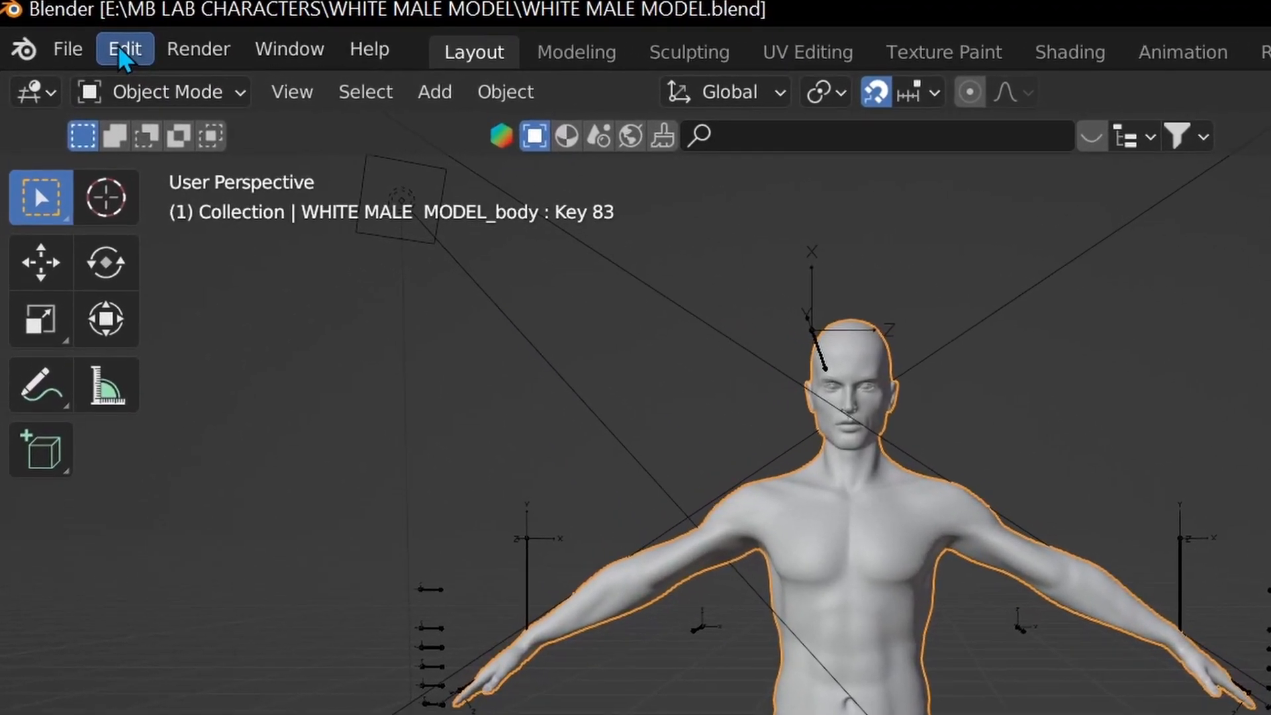
# Show the export format list from the File menu, including FBX.
pyautogui.click(68, 49)
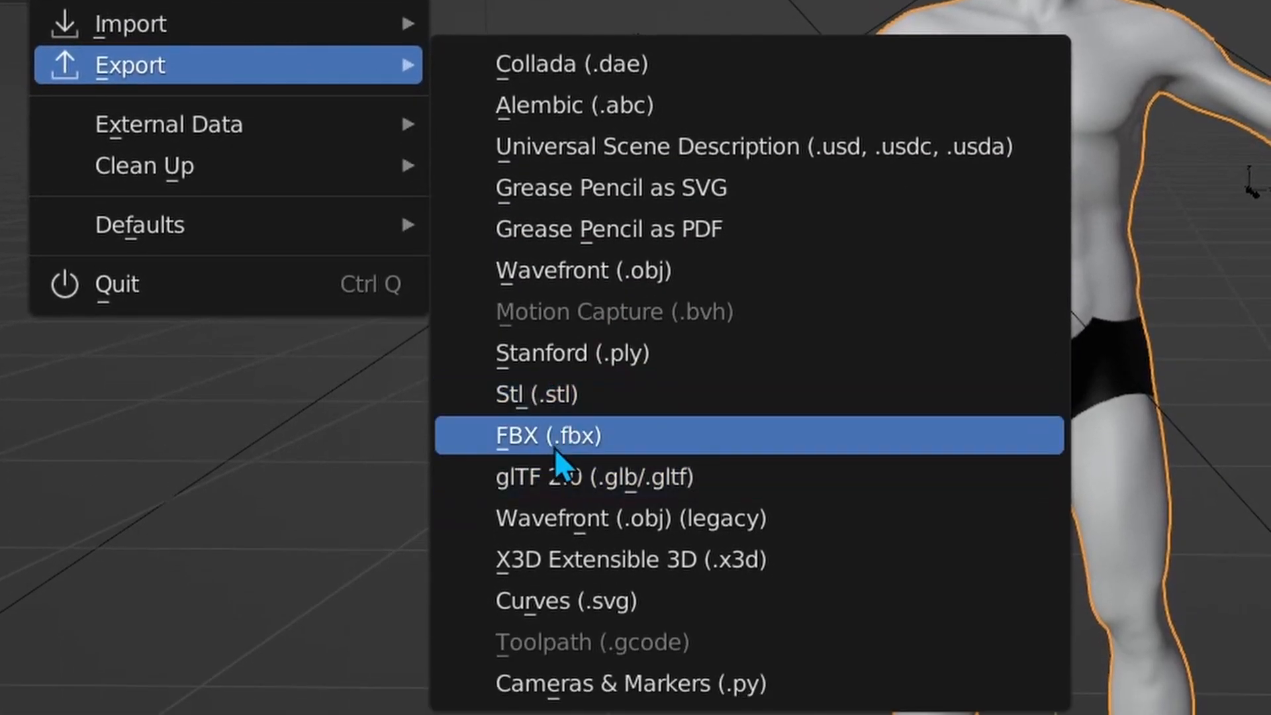
# Export selected objects as WHITE MALE MODELb.fbx into the Audaces Fashion Models folder.
pyautogui.click(548, 434)
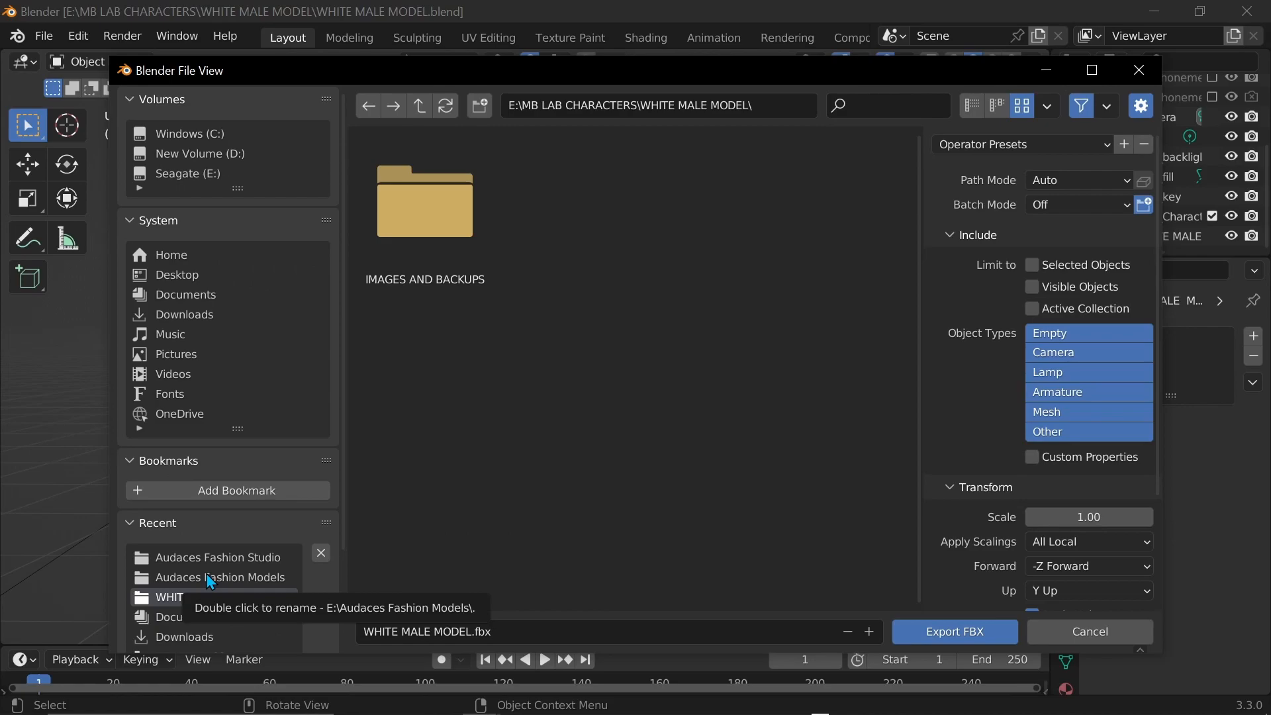
pyautogui.moveTo(205, 583)
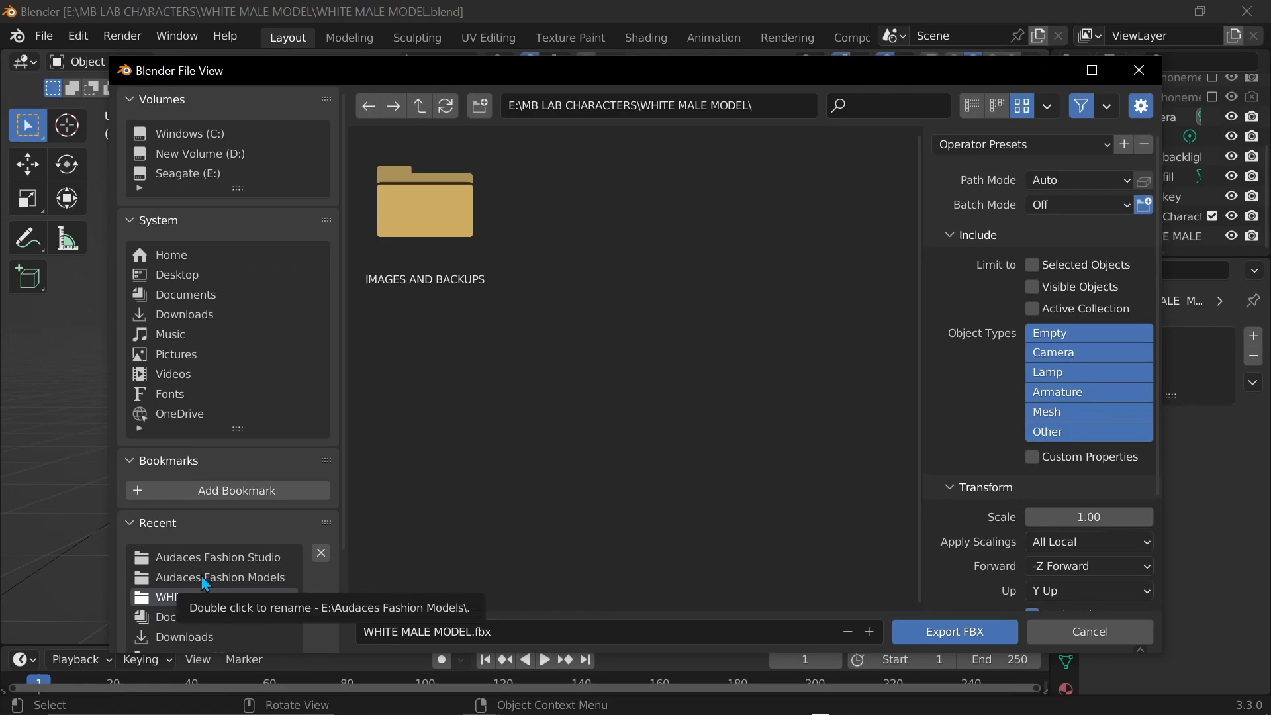
pyautogui.click(219, 577)
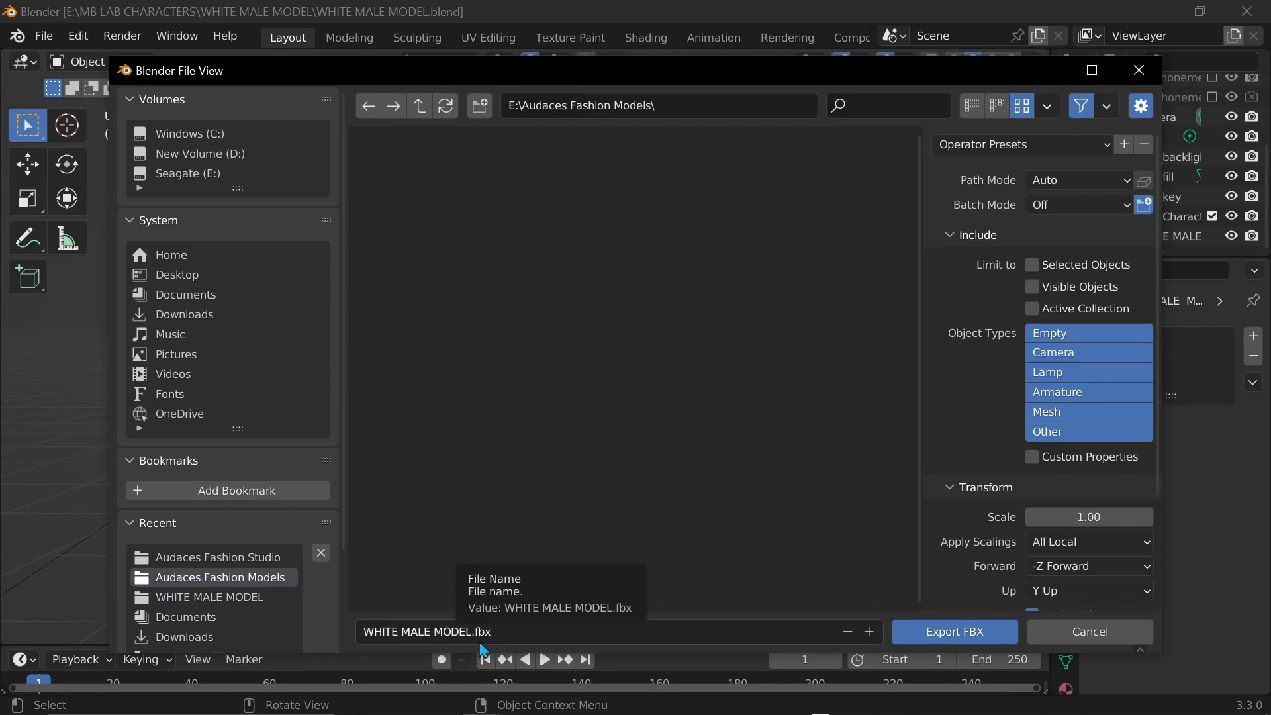
pyautogui.moveTo(421, 644)
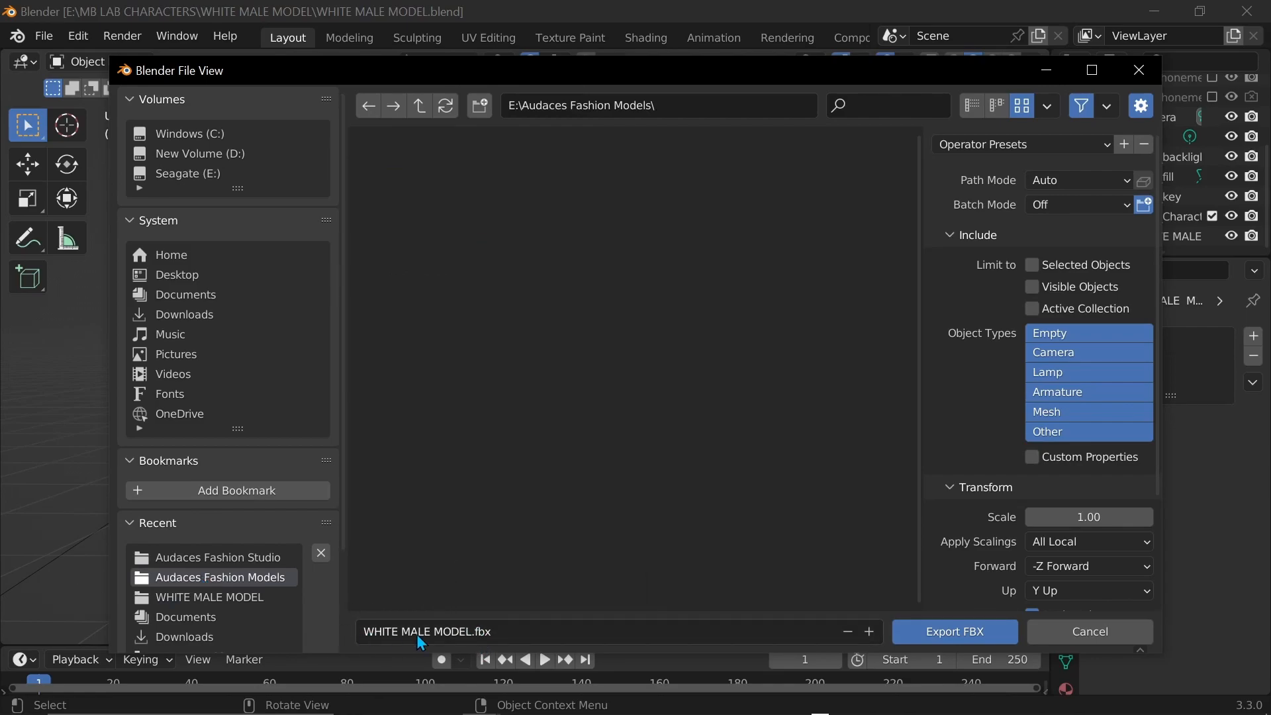
pyautogui.moveTo(397, 640)
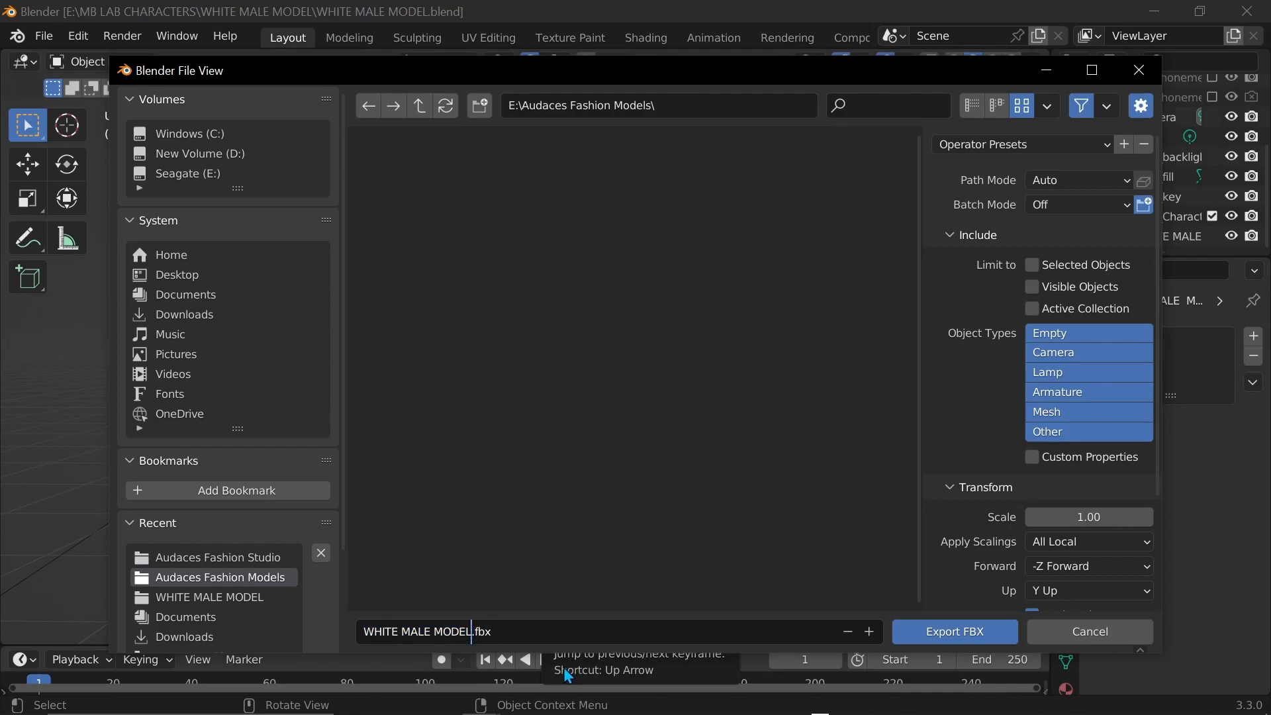
pyautogui.write('b')
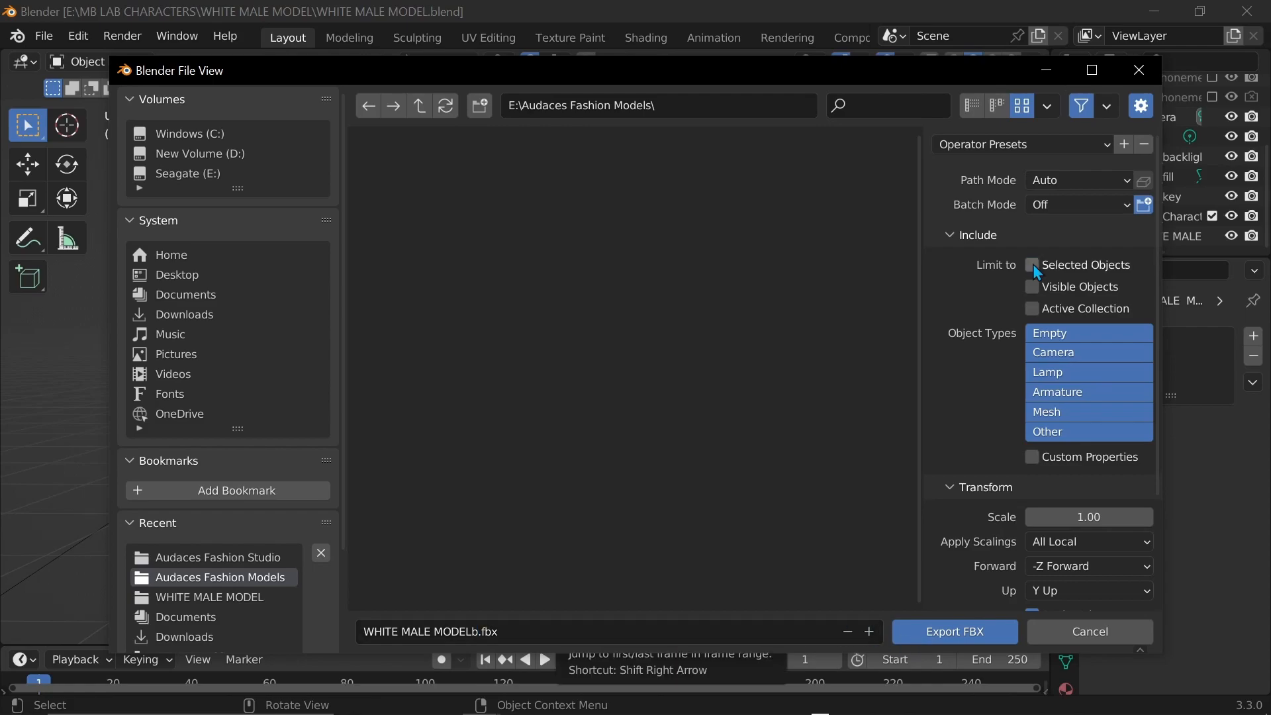
pyautogui.click(1031, 265)
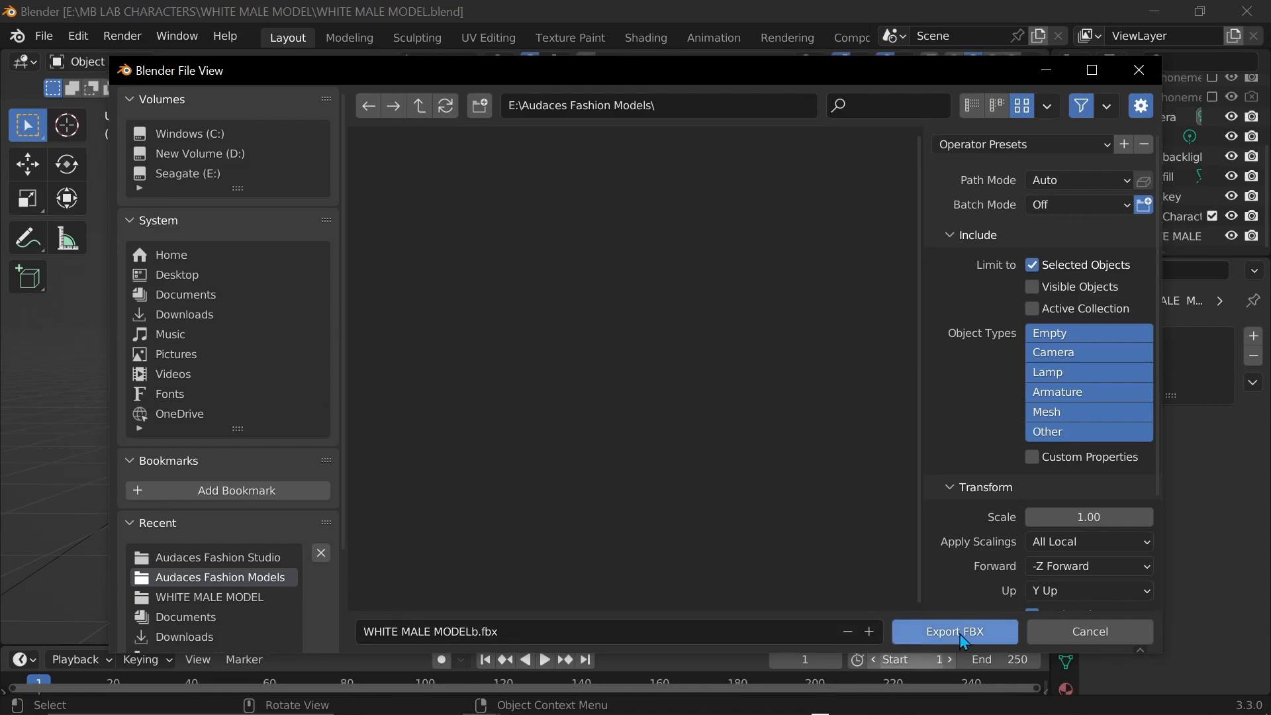
pyautogui.click(954, 631)
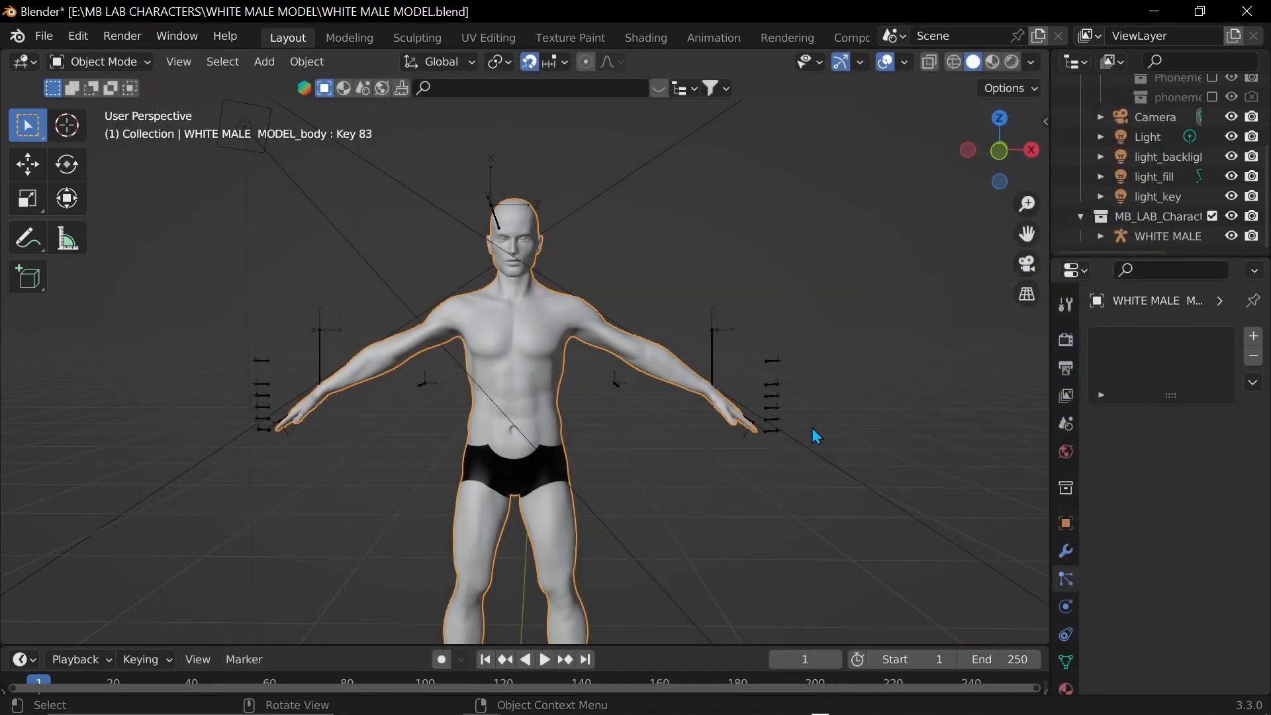
pyautogui.moveTo(848, 384)
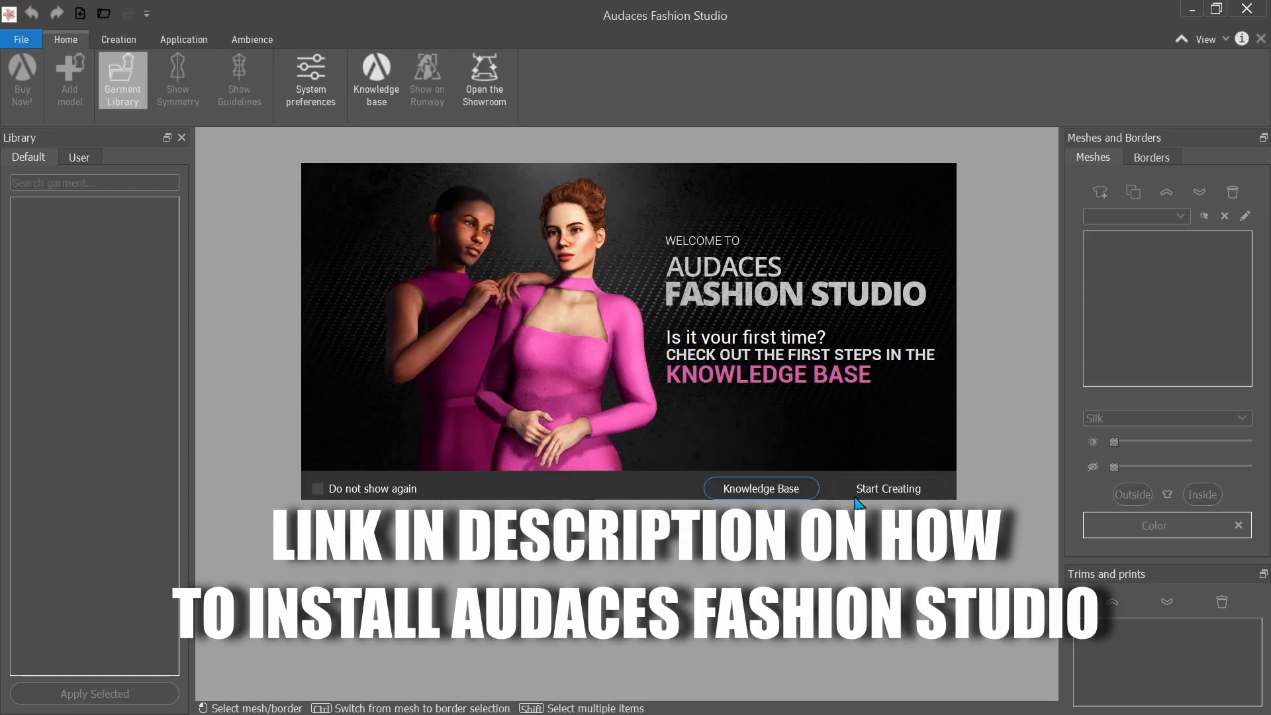
# Start creating, preview Male Plus Size and Teen Boy 2022, then list the user mannequins.
pyautogui.click(887, 489)
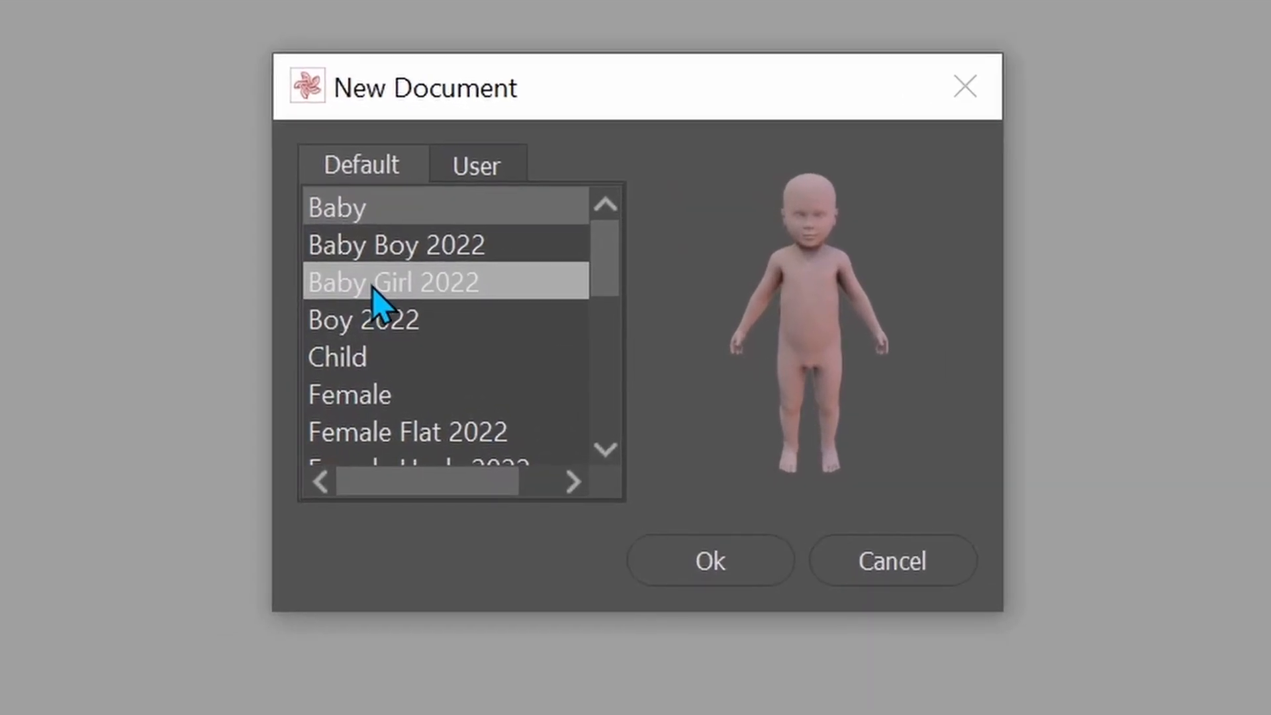
pyautogui.scroll(-3)
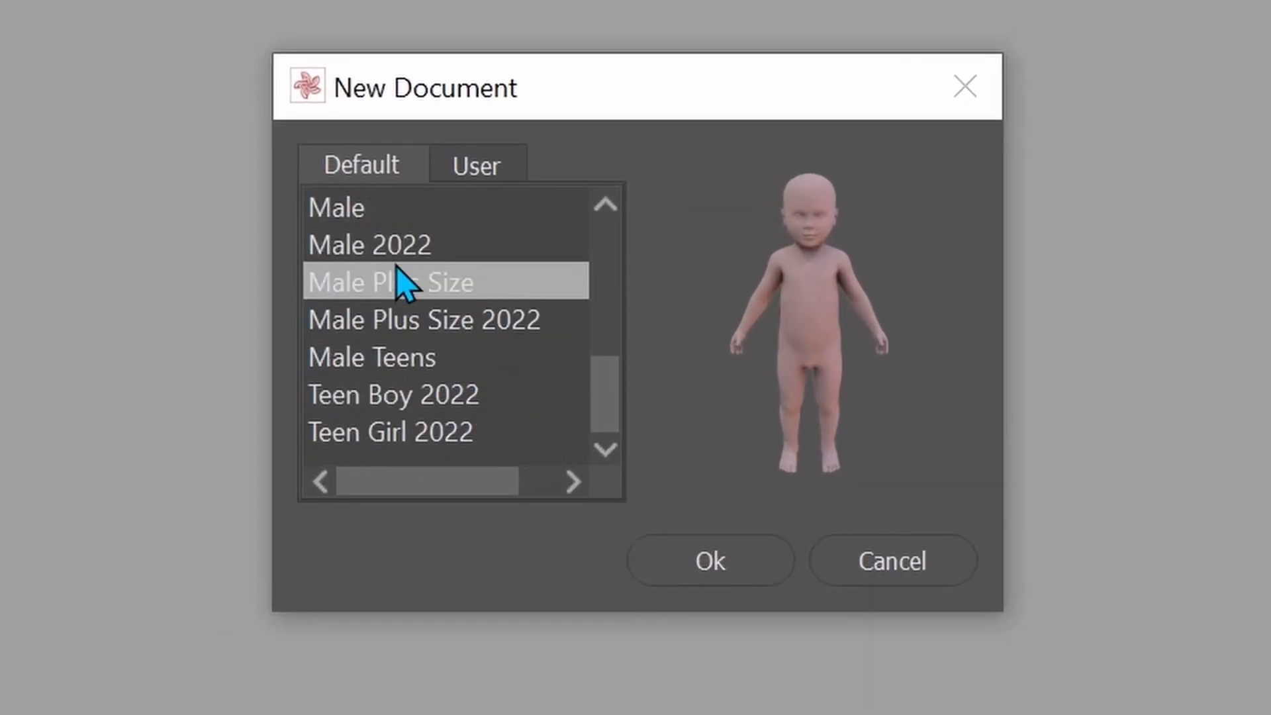
pyautogui.click(392, 394)
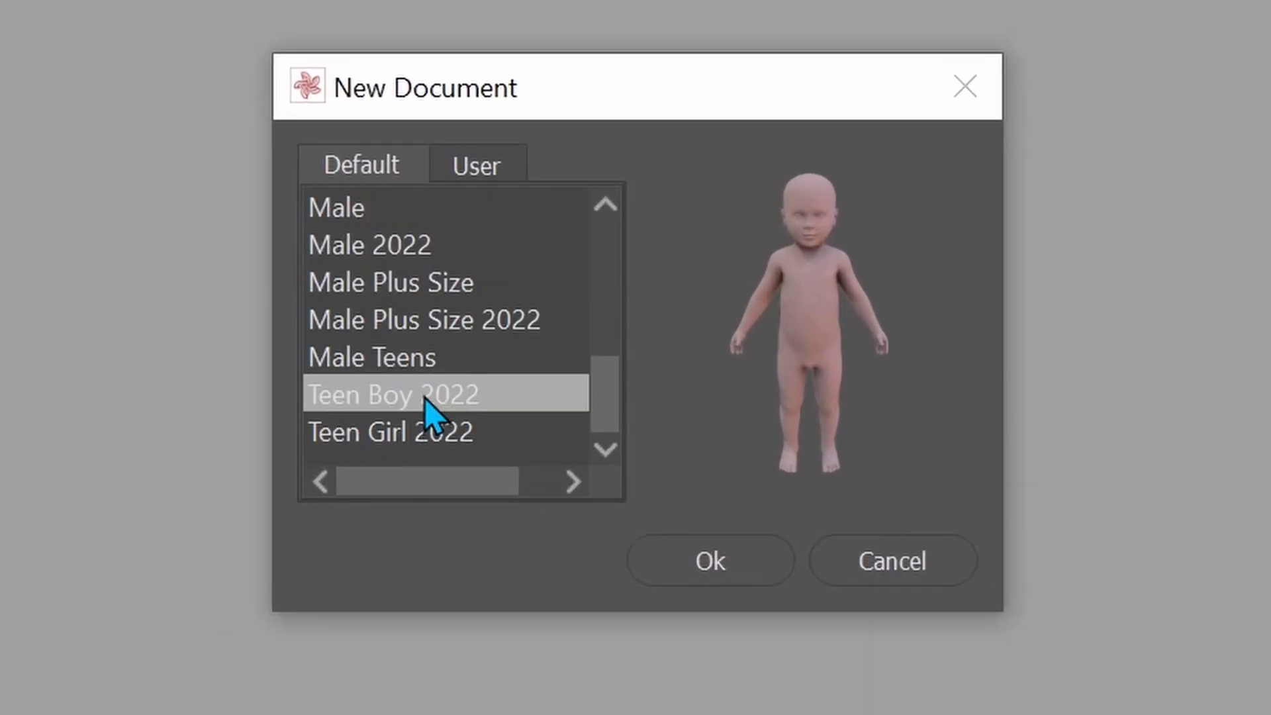
pyautogui.click(371, 356)
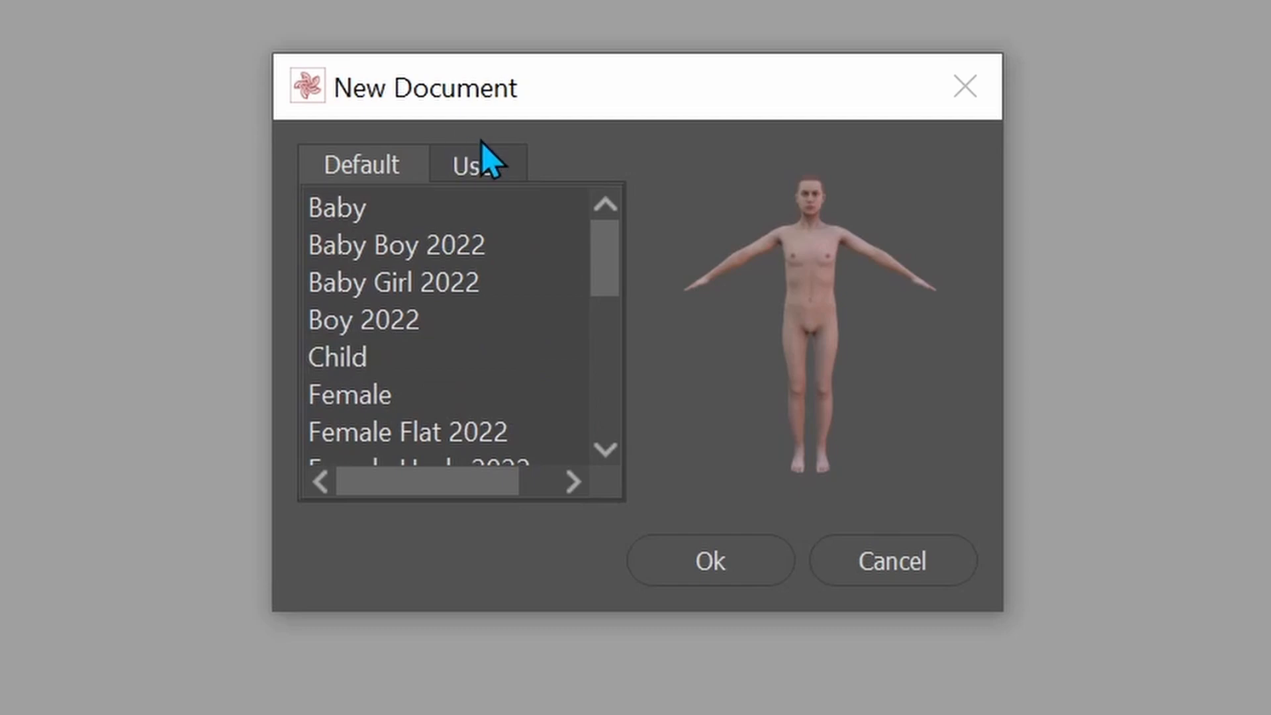
pyautogui.click(475, 164)
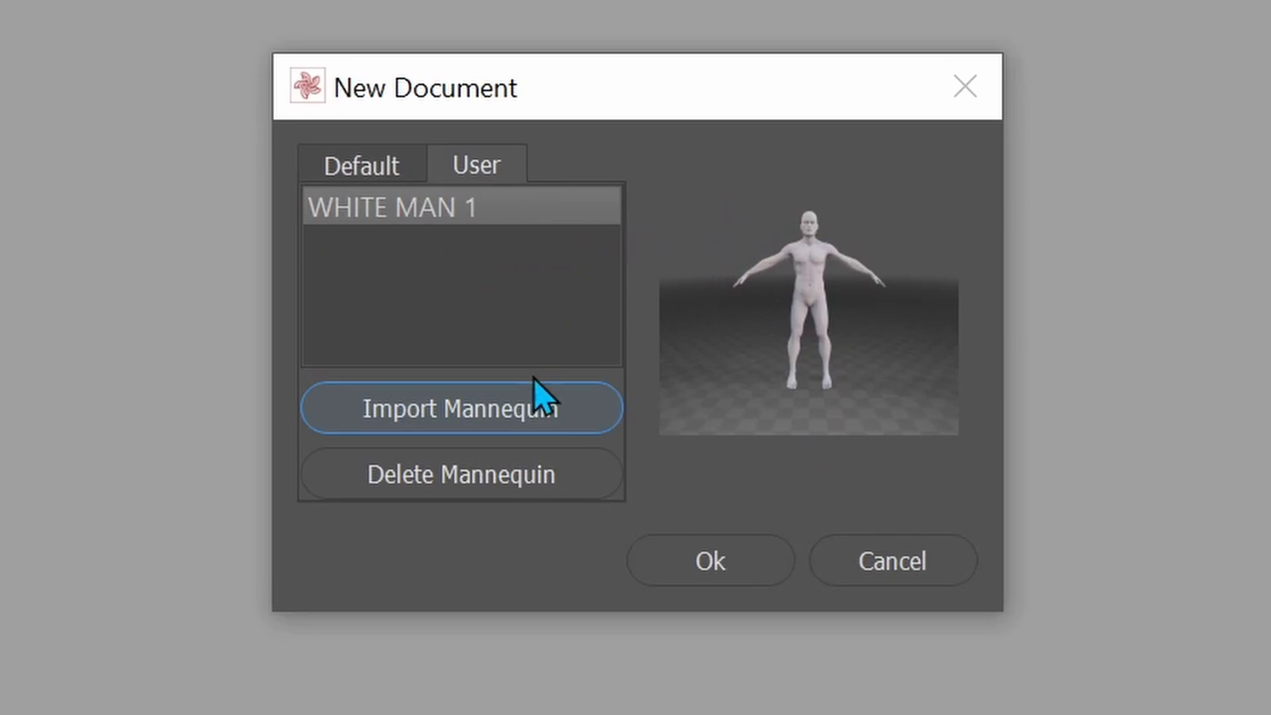
# Import the dog model as a custom mannequin standing upright at 72.05 cm height.
pyautogui.click(461, 407)
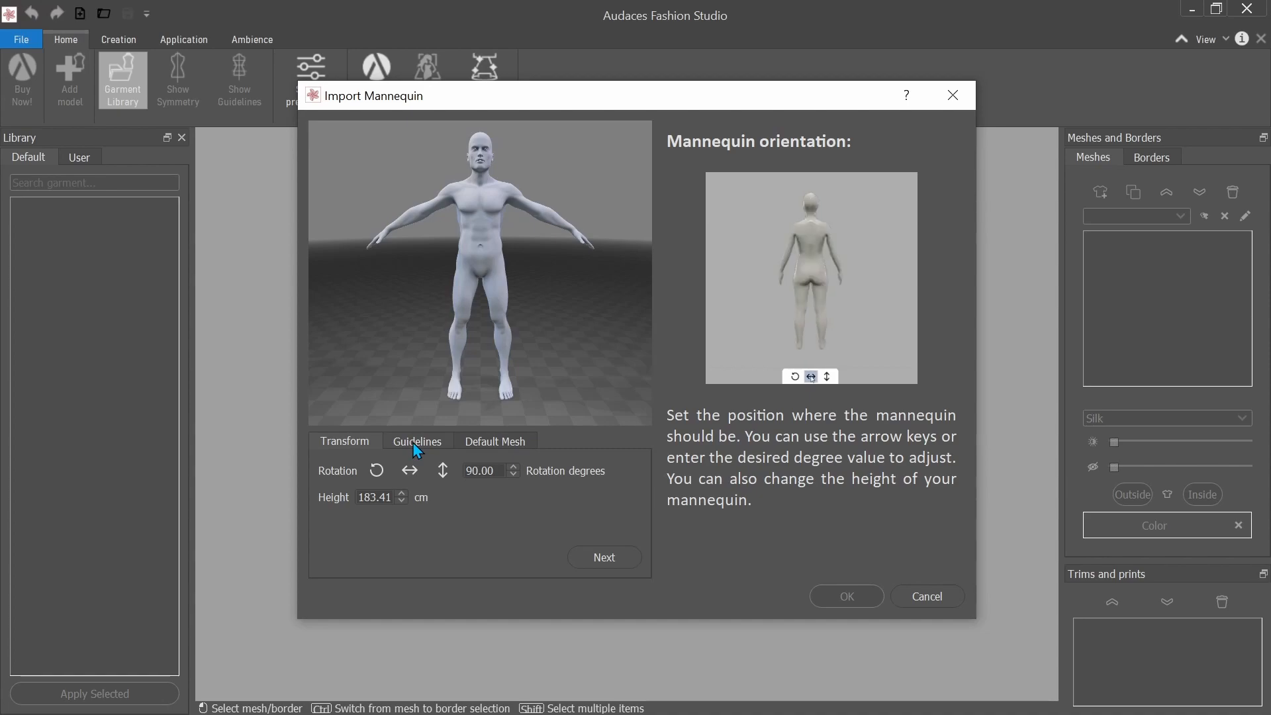
pyautogui.click(417, 441)
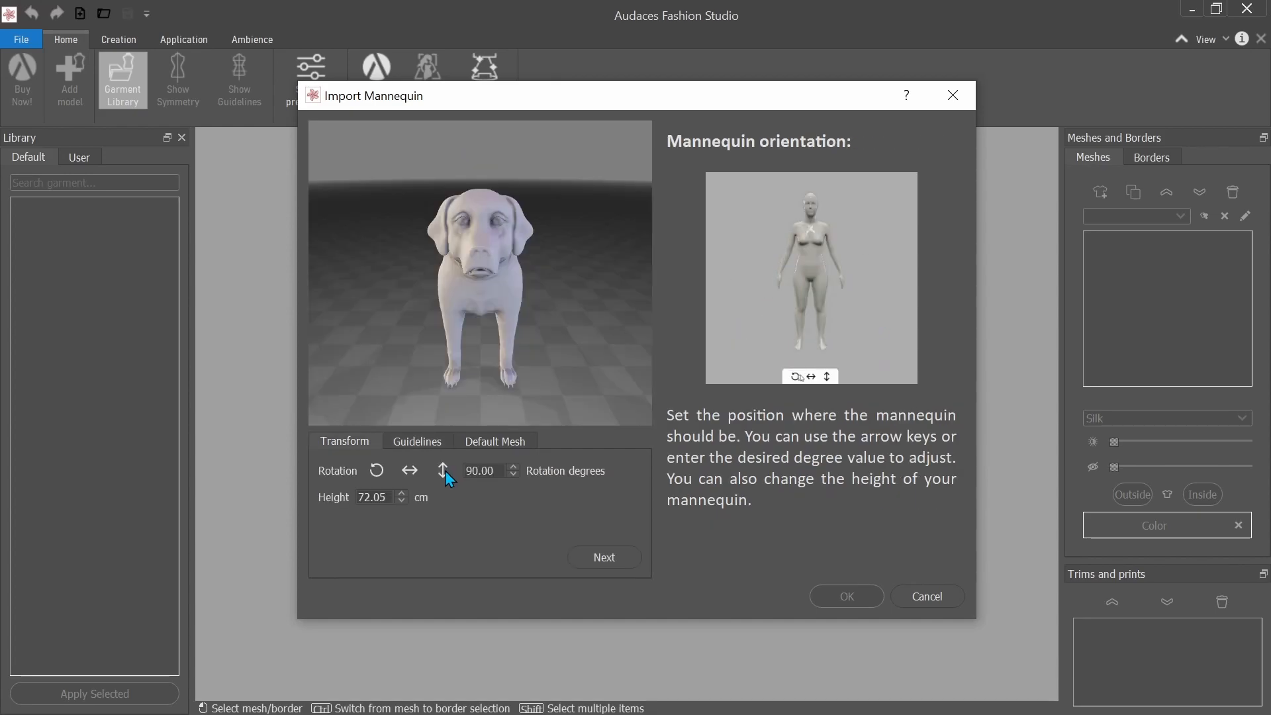
# Colour the dog's covering mesh red.
pyautogui.click(1154, 526)
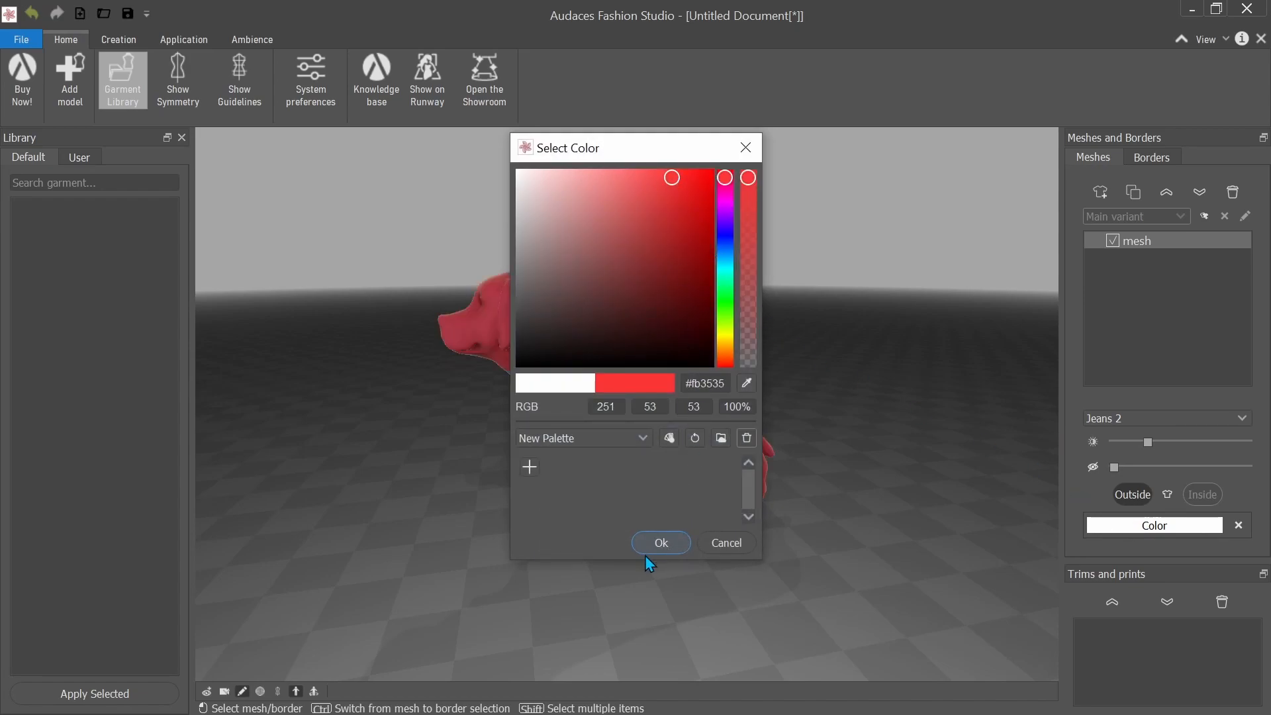
pyautogui.click(659, 543)
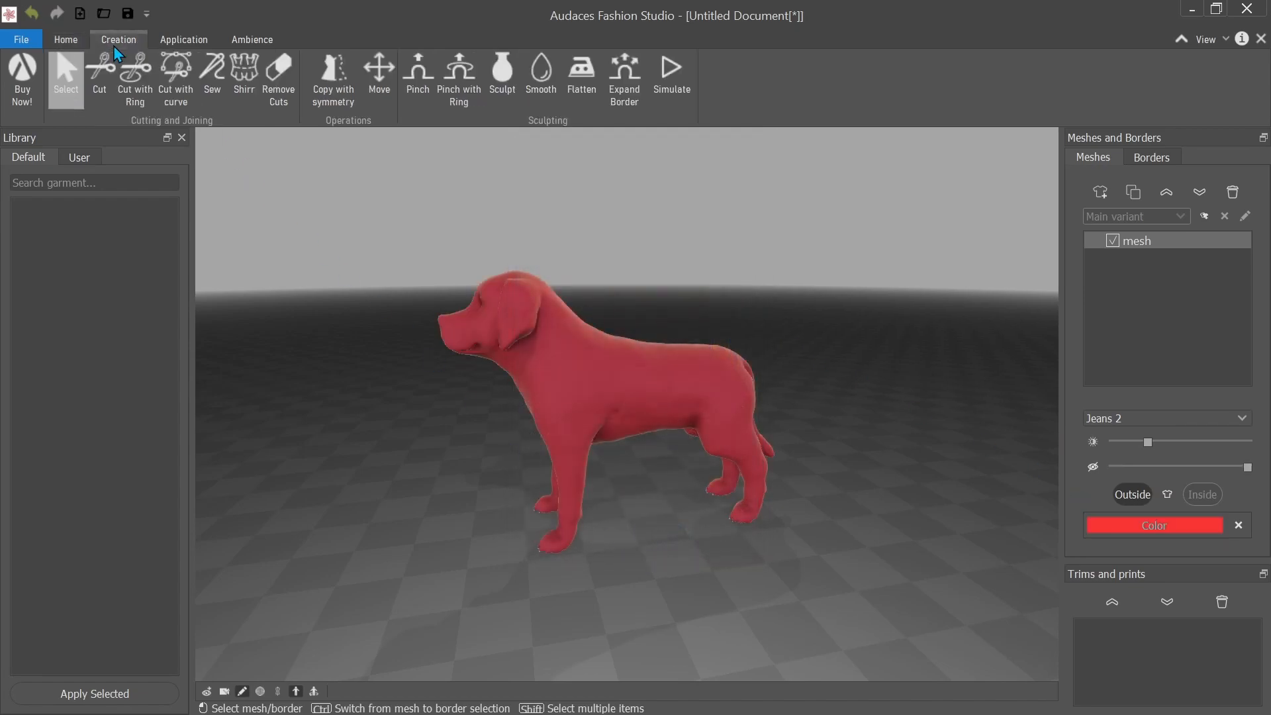
pyautogui.click(135, 78)
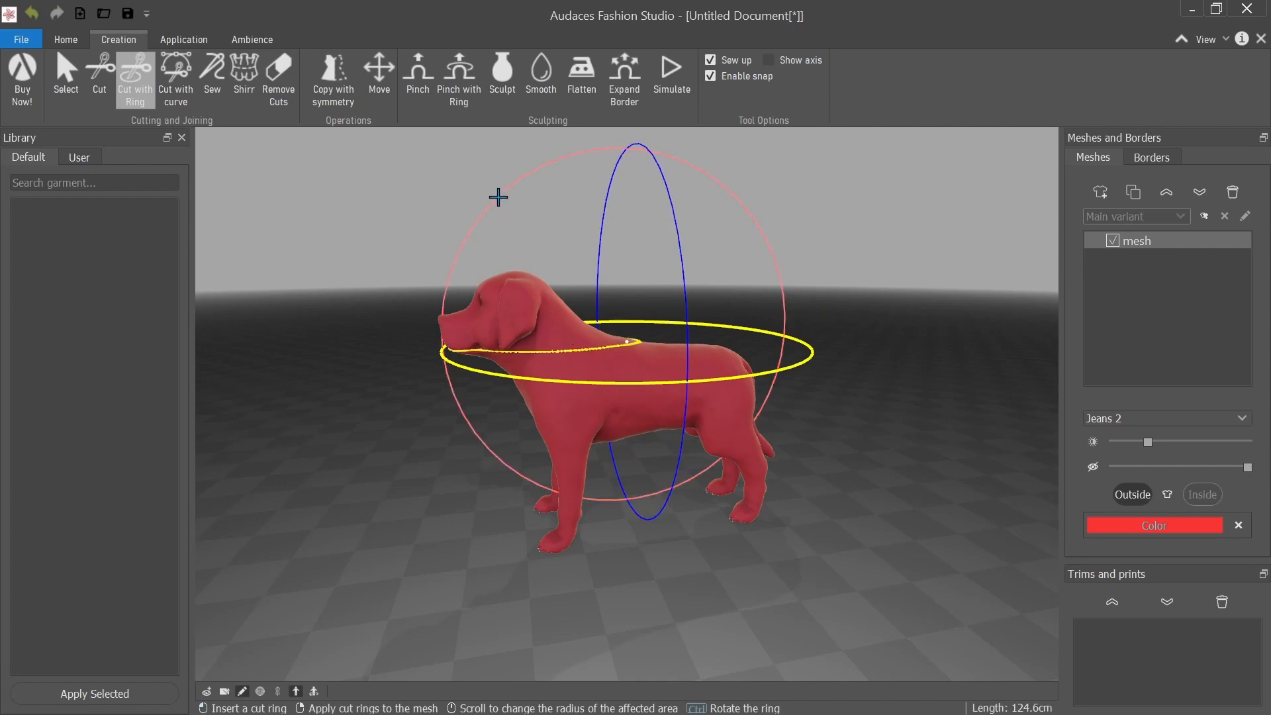
# Cut the mesh with a ring tilted around the neck, leaving the head bare.
pyautogui.moveTo(498, 196); pyautogui.dragTo(477, 233)
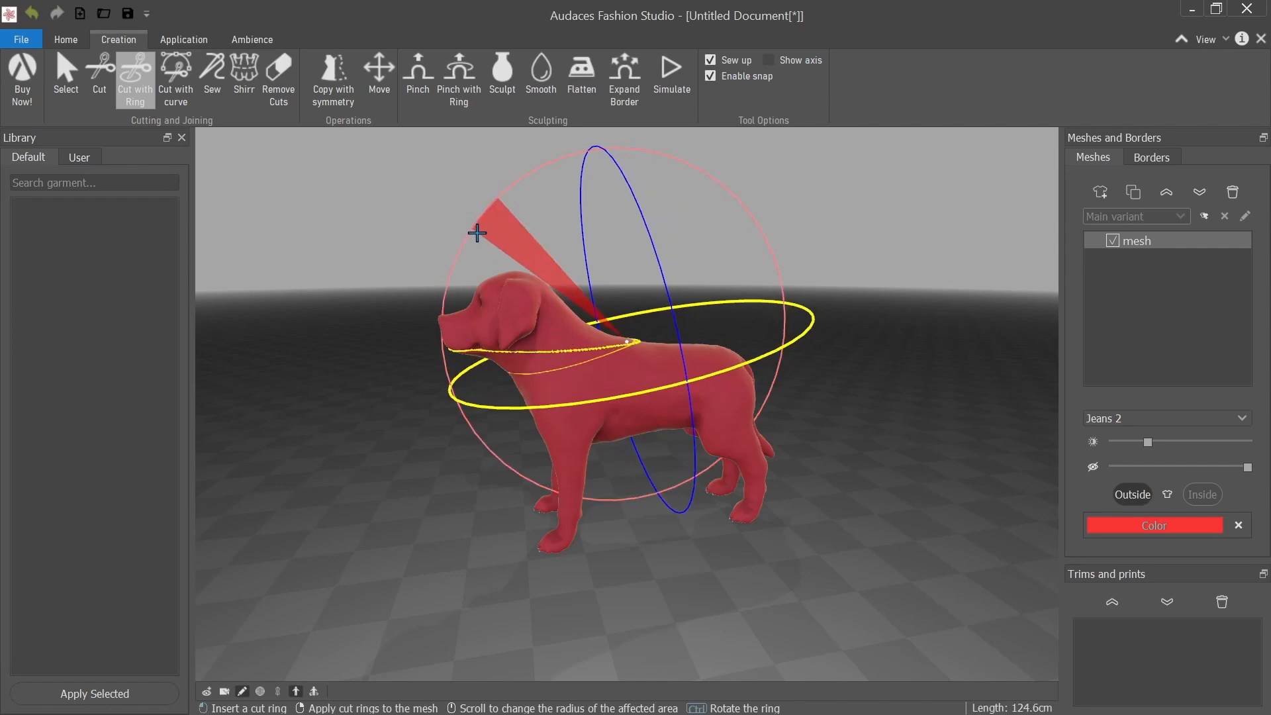
pyautogui.moveTo(477, 233); pyautogui.dragTo(469, 352)
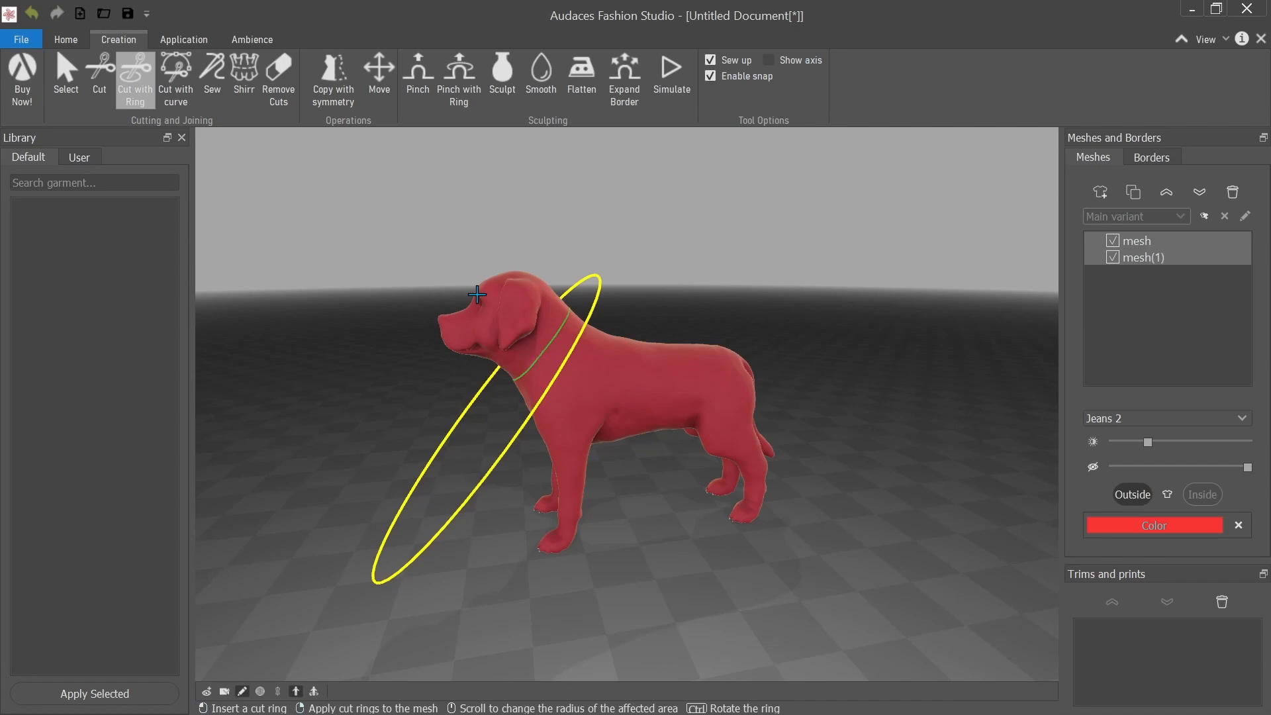
pyautogui.click(65, 76)
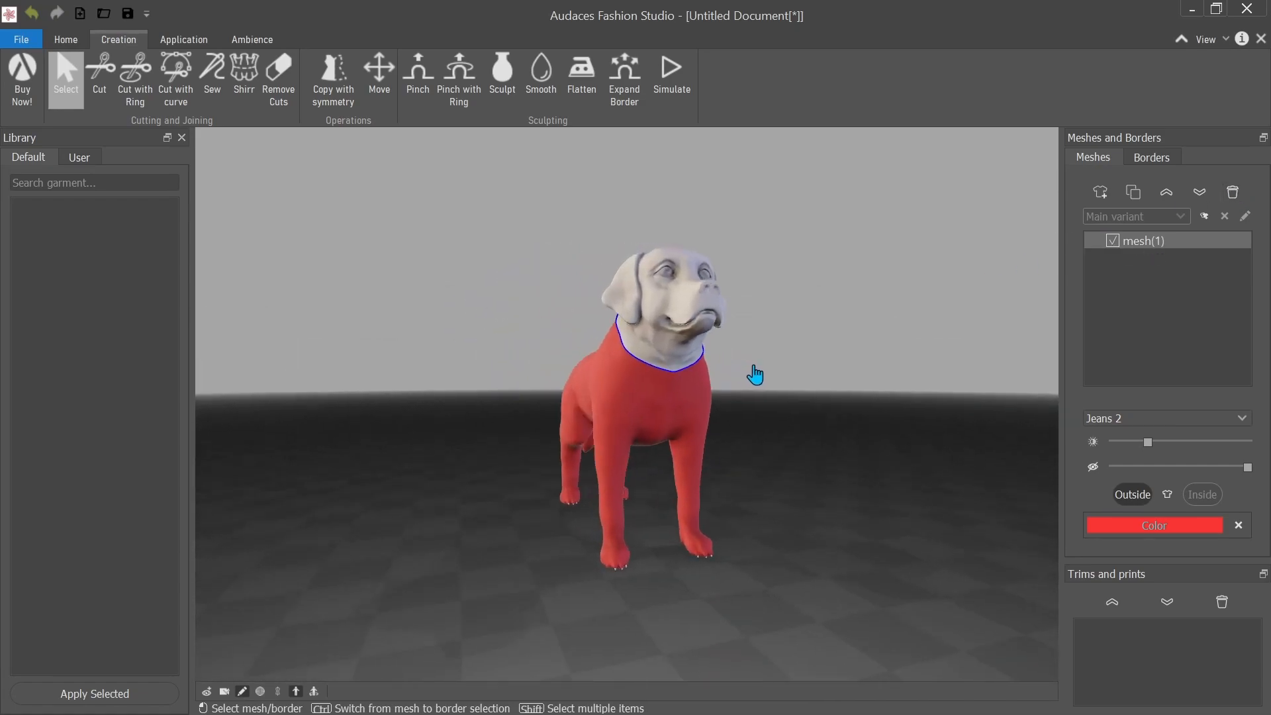
pyautogui.moveTo(754, 374); pyautogui.dragTo(485, 374)
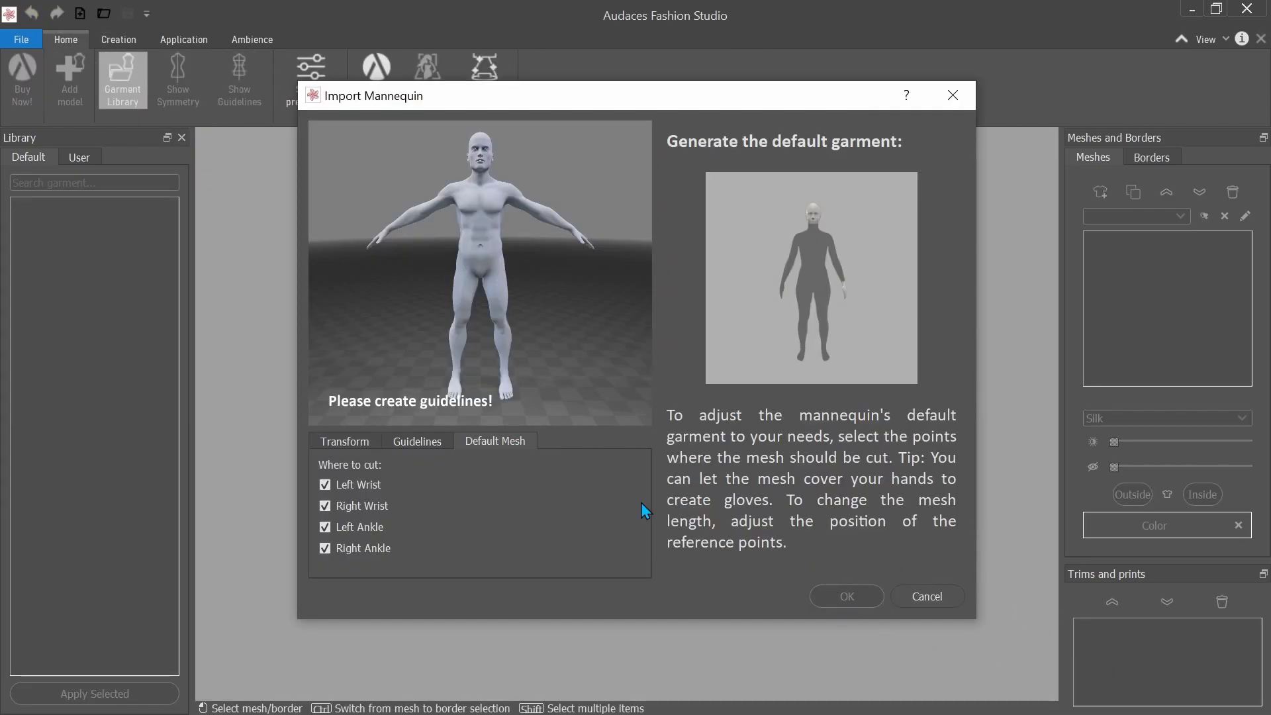
# Finish the male mannequin import through reference points and default garment, then dismiss the ready notice.
pyautogui.click(418, 441)
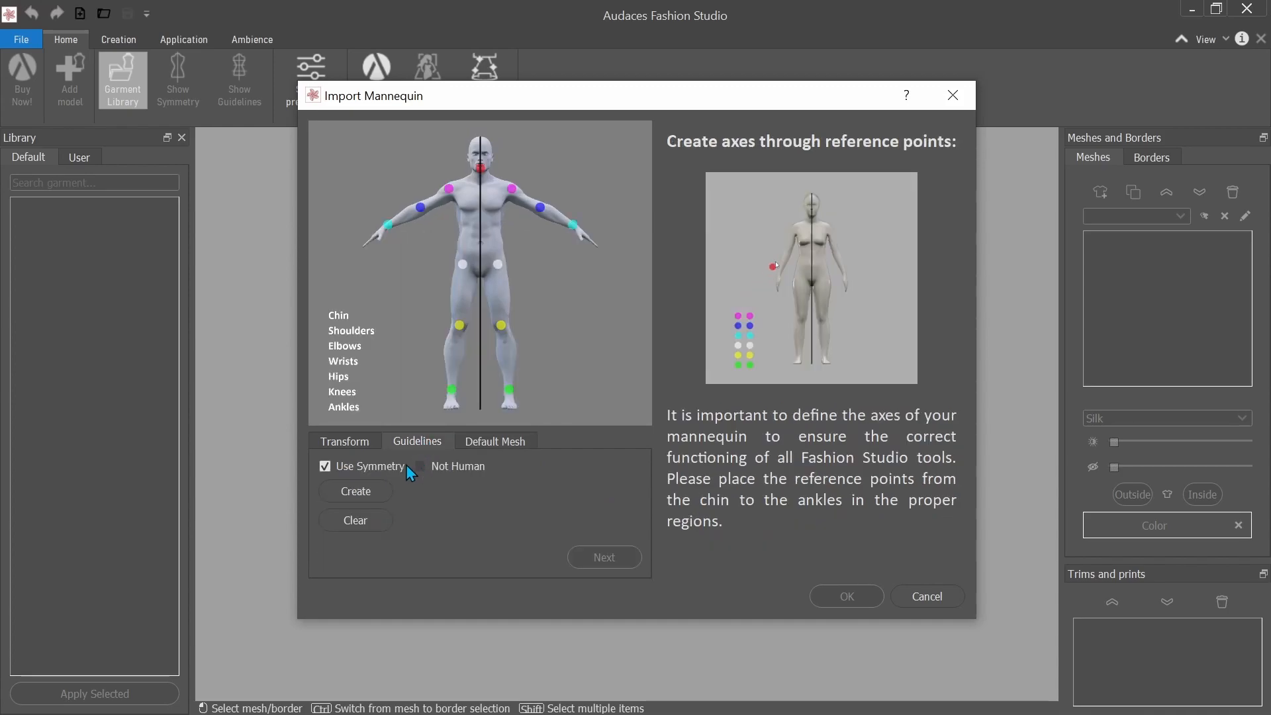
pyautogui.click(355, 490)
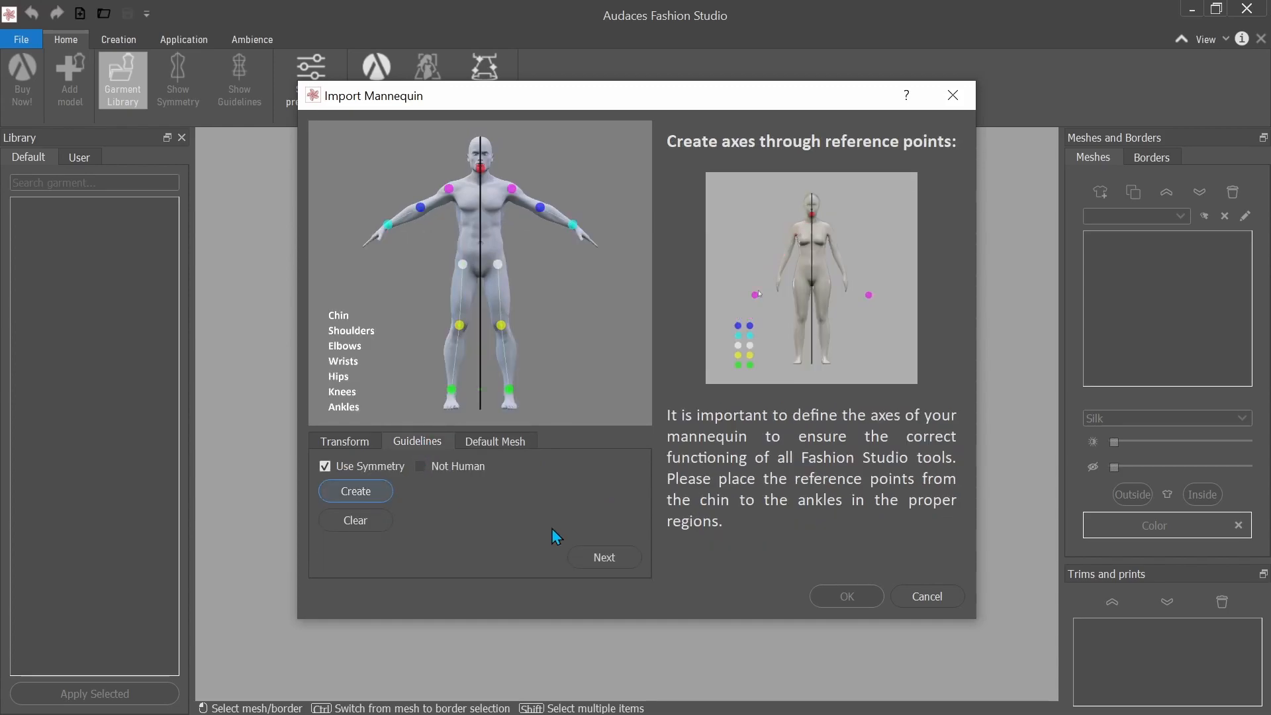
pyautogui.click(604, 558)
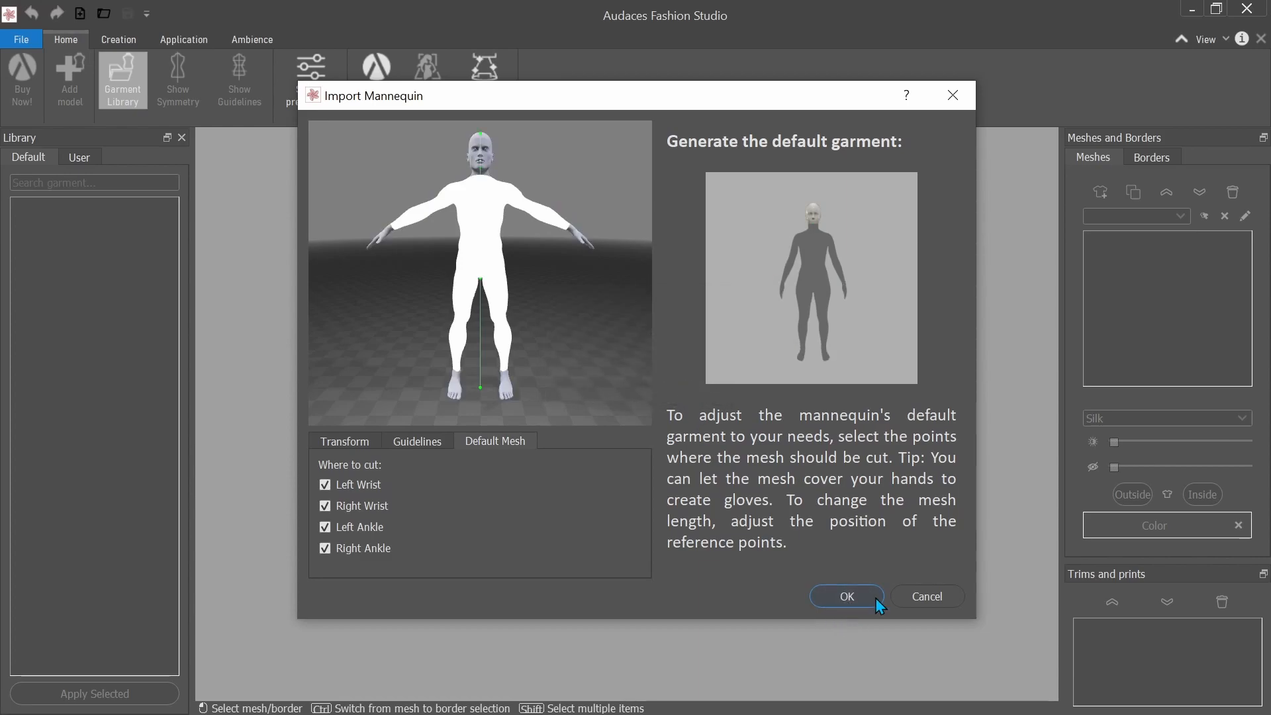
pyautogui.click(847, 597)
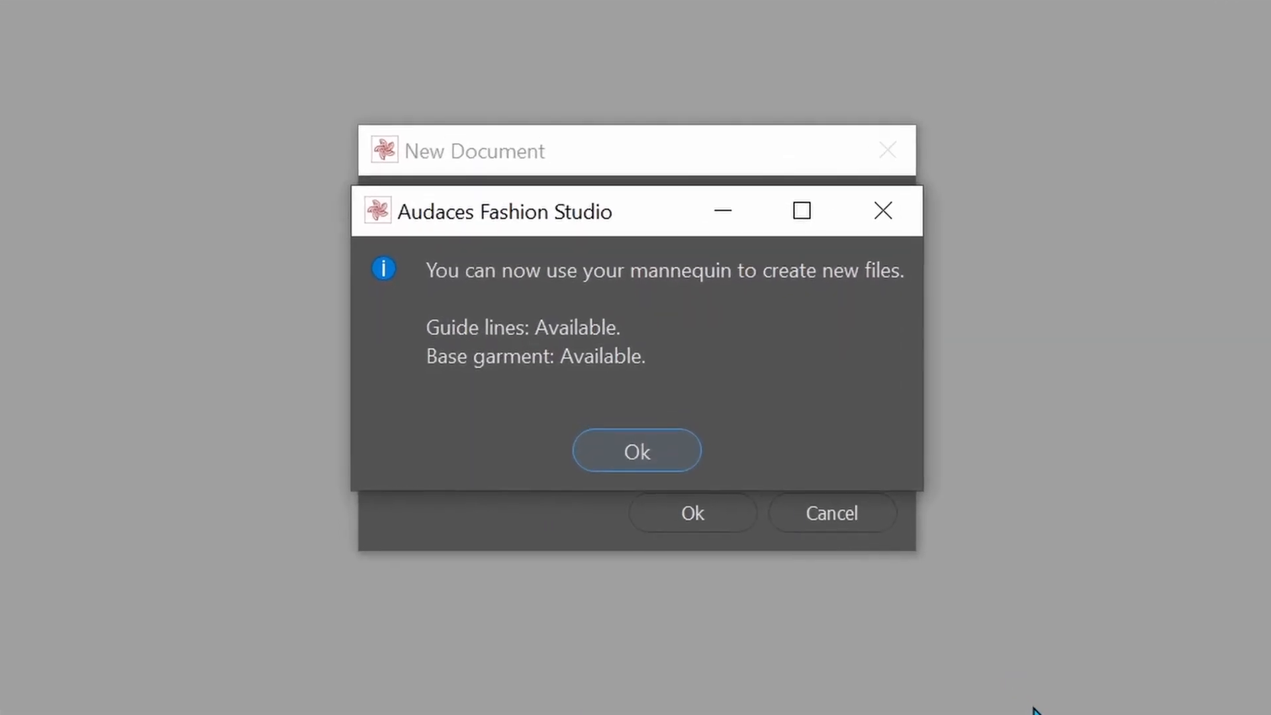
pyautogui.click(636, 452)
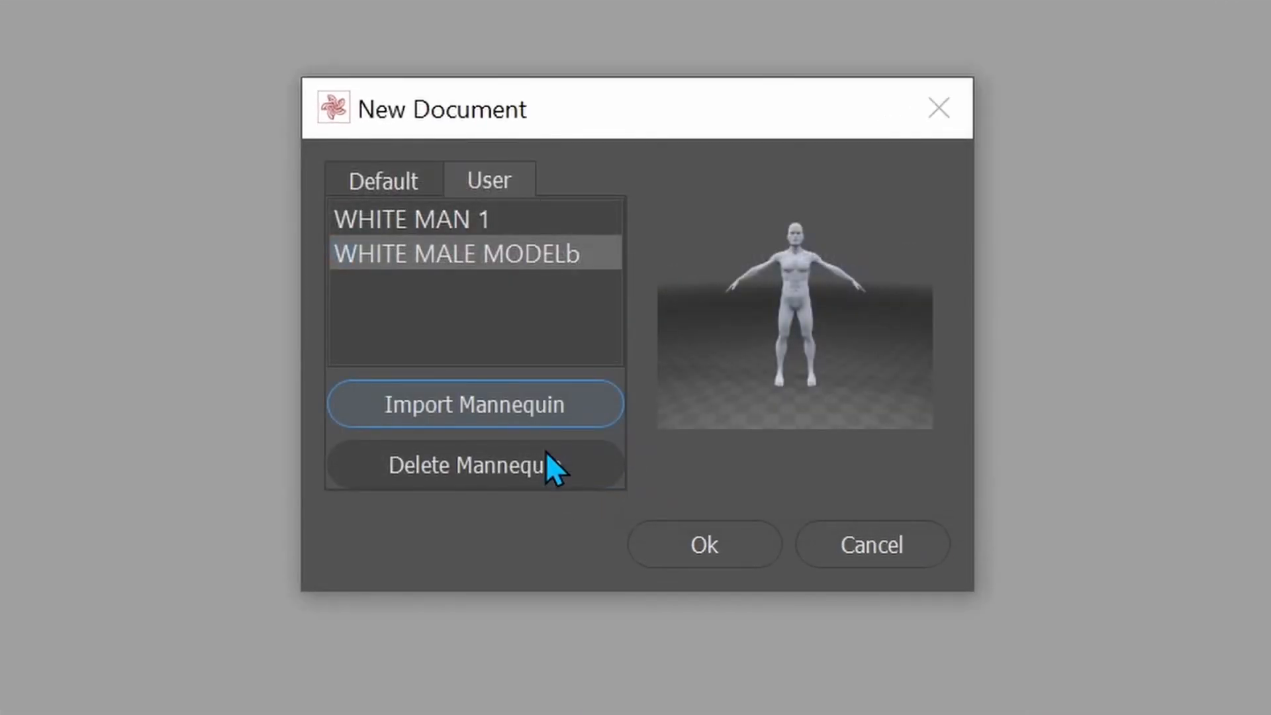
pyautogui.moveTo(867, 404)
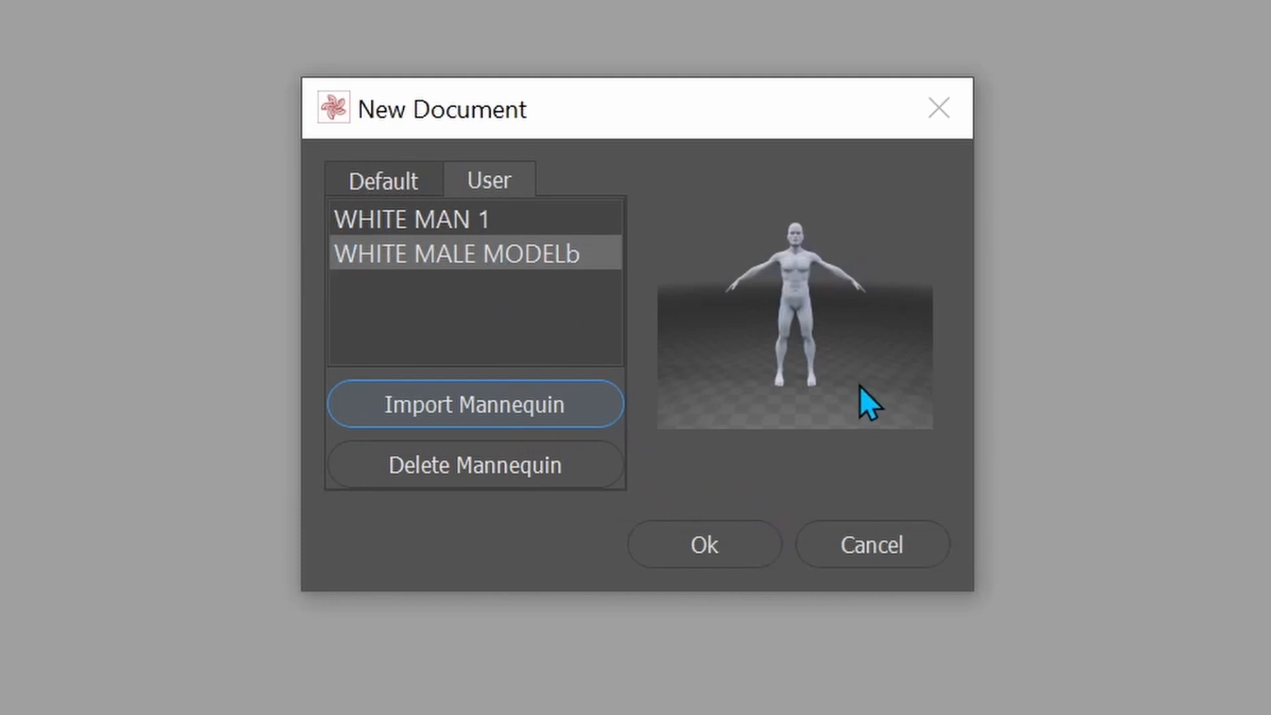
# Create the document on WHITE MALE MODELb and colour its body garment red (#f14242).
pyautogui.click(702, 544)
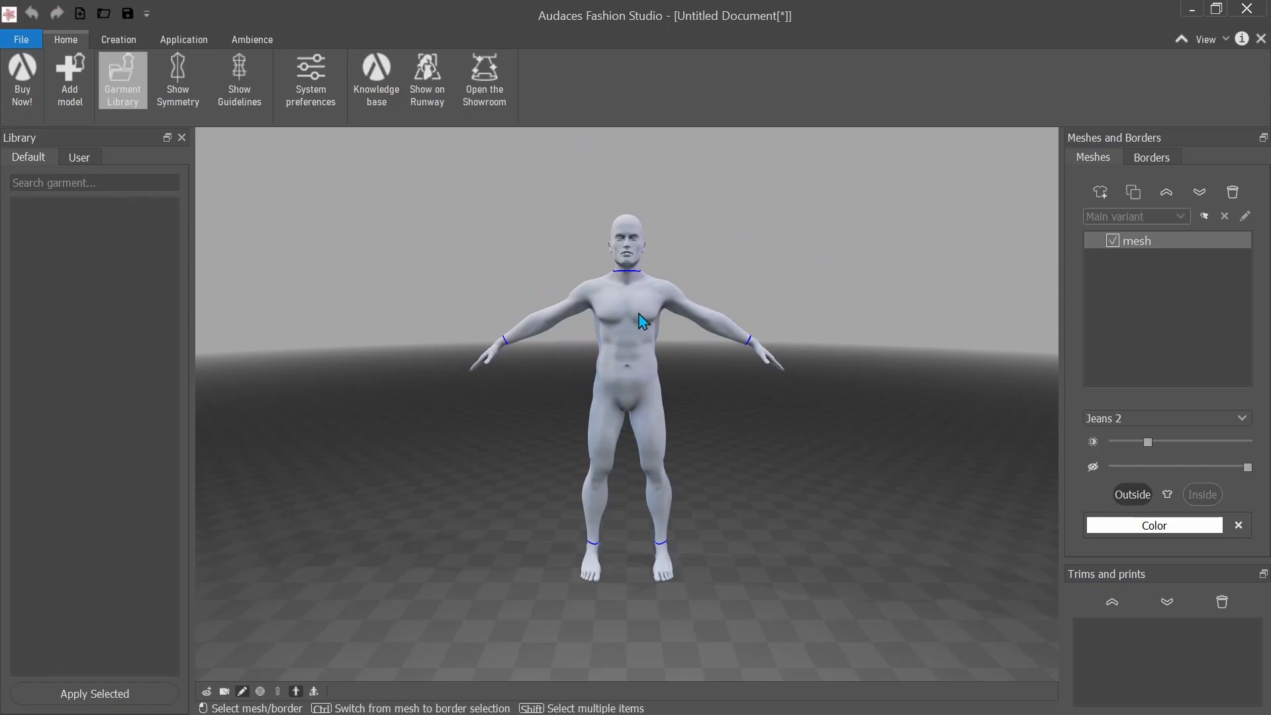
pyautogui.moveTo(572, 384)
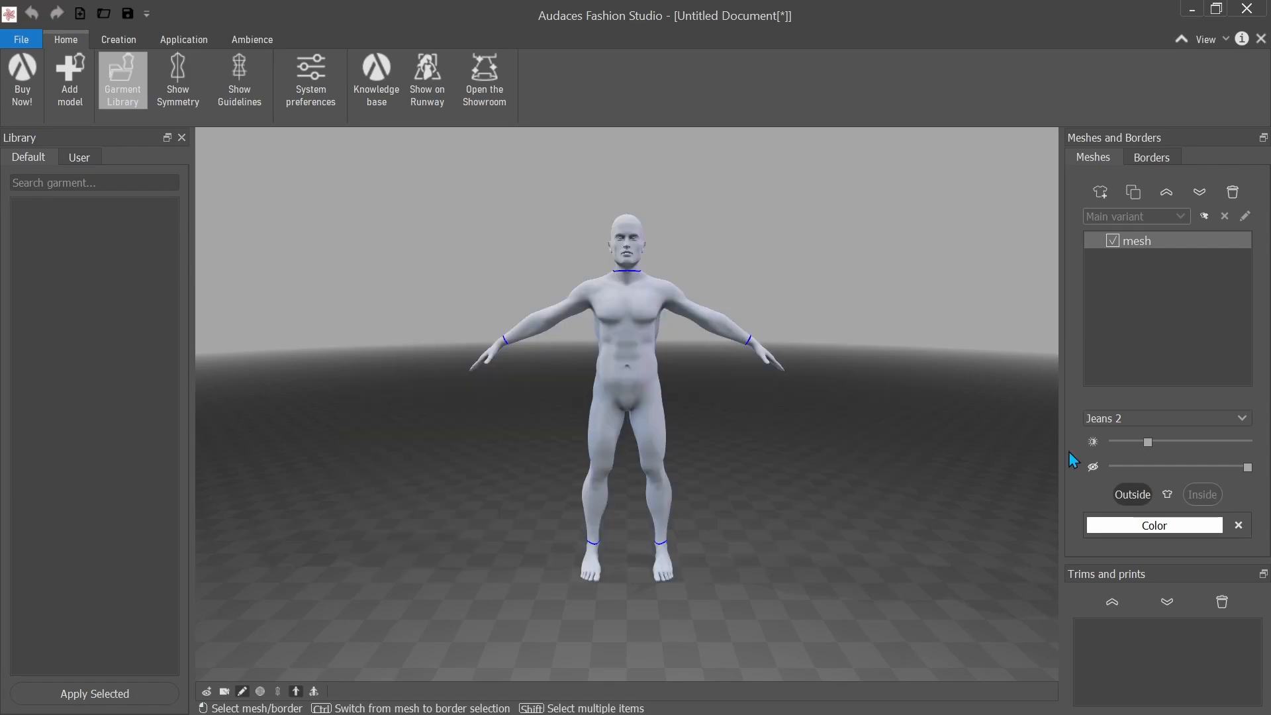
pyautogui.click(1153, 526)
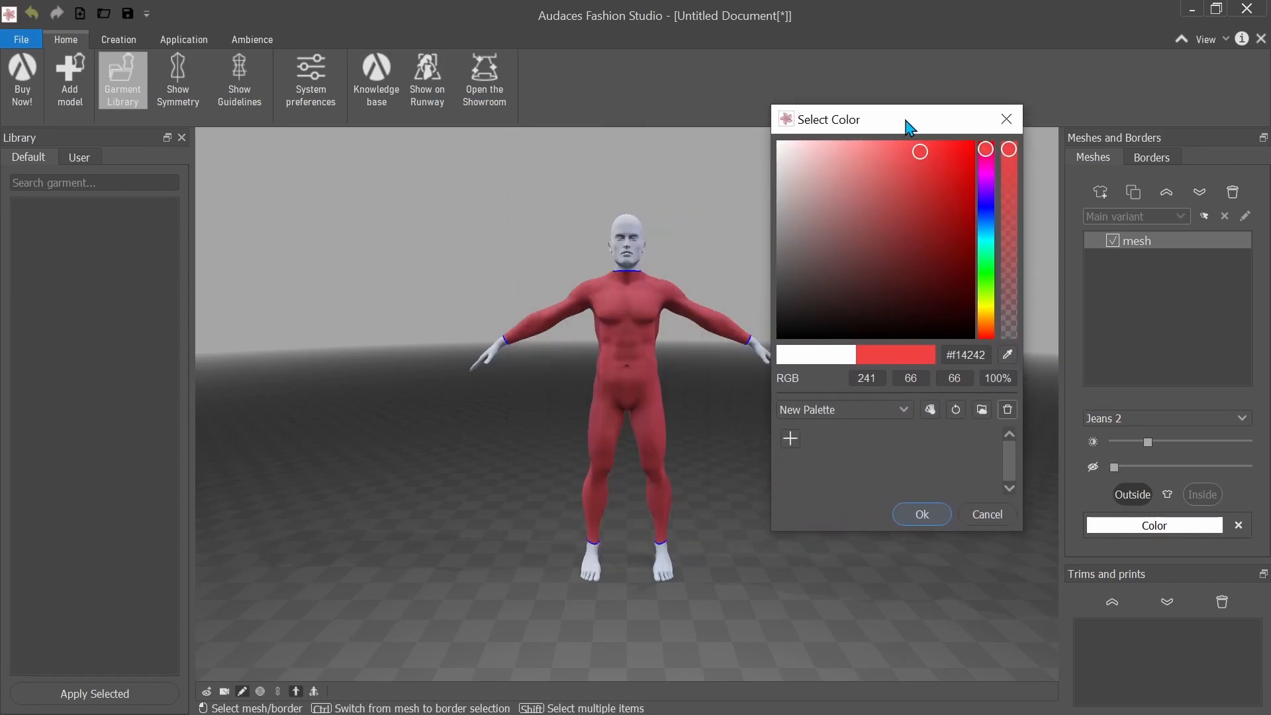
pyautogui.click(920, 514)
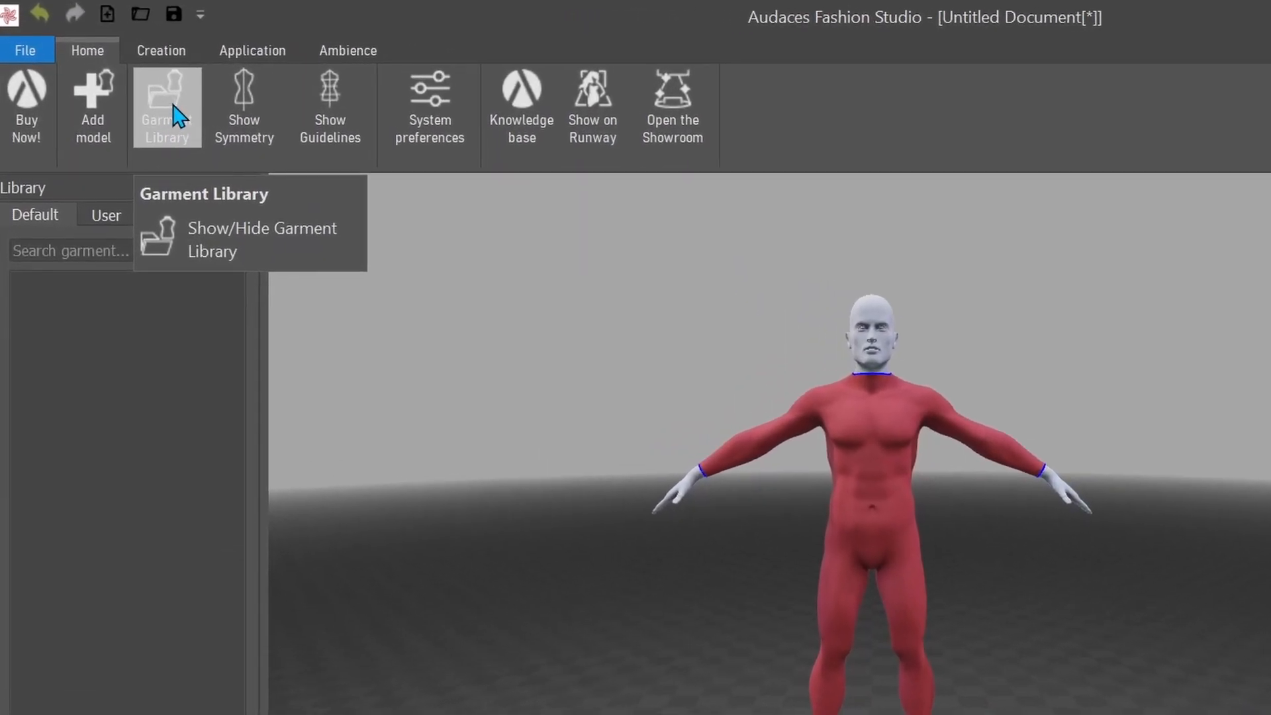
# Cut the red bodysuit with a ring at the waist into upper and lower pieces.
pyautogui.click(162, 50)
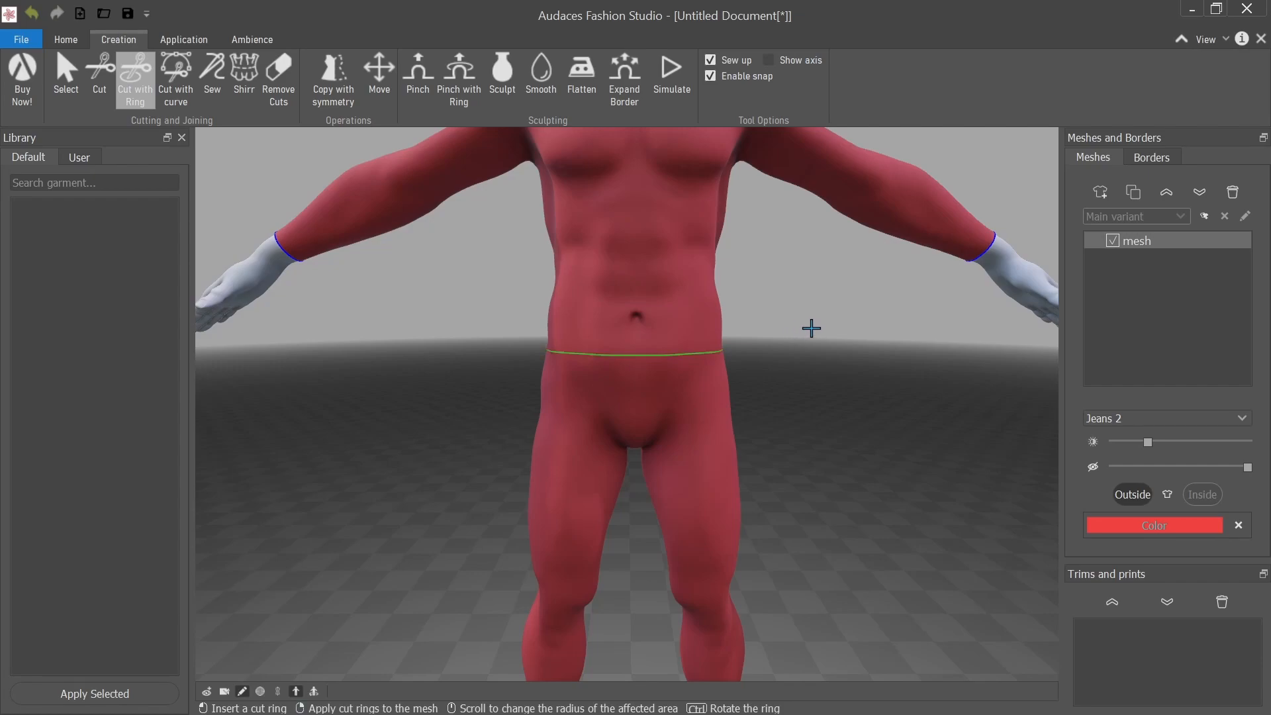
pyautogui.click(67, 77)
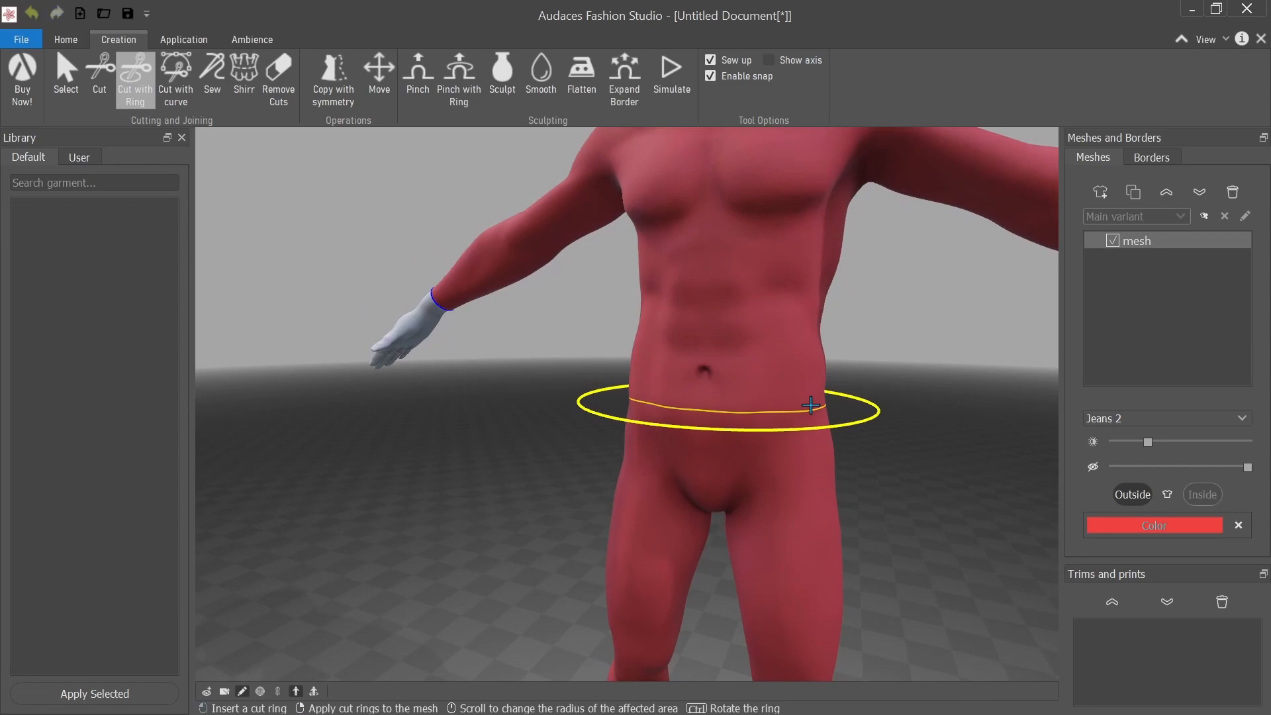
pyautogui.click(810, 406)
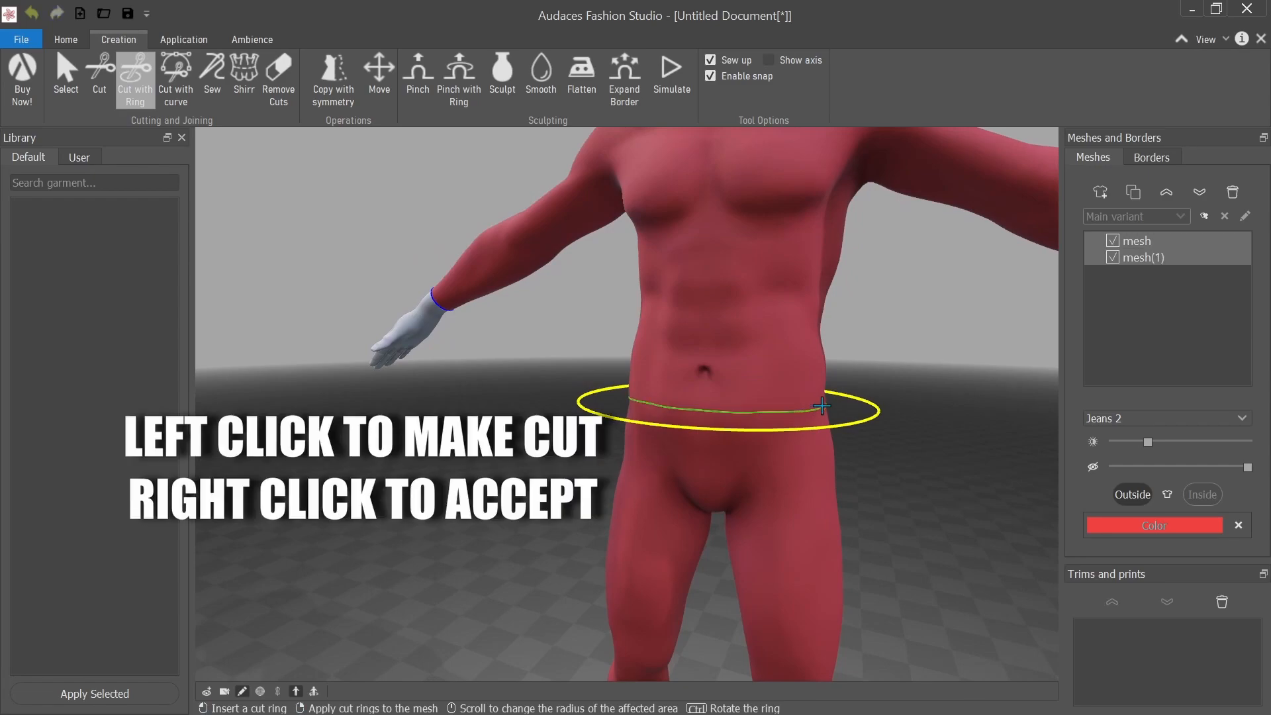
pyautogui.click(67, 77)
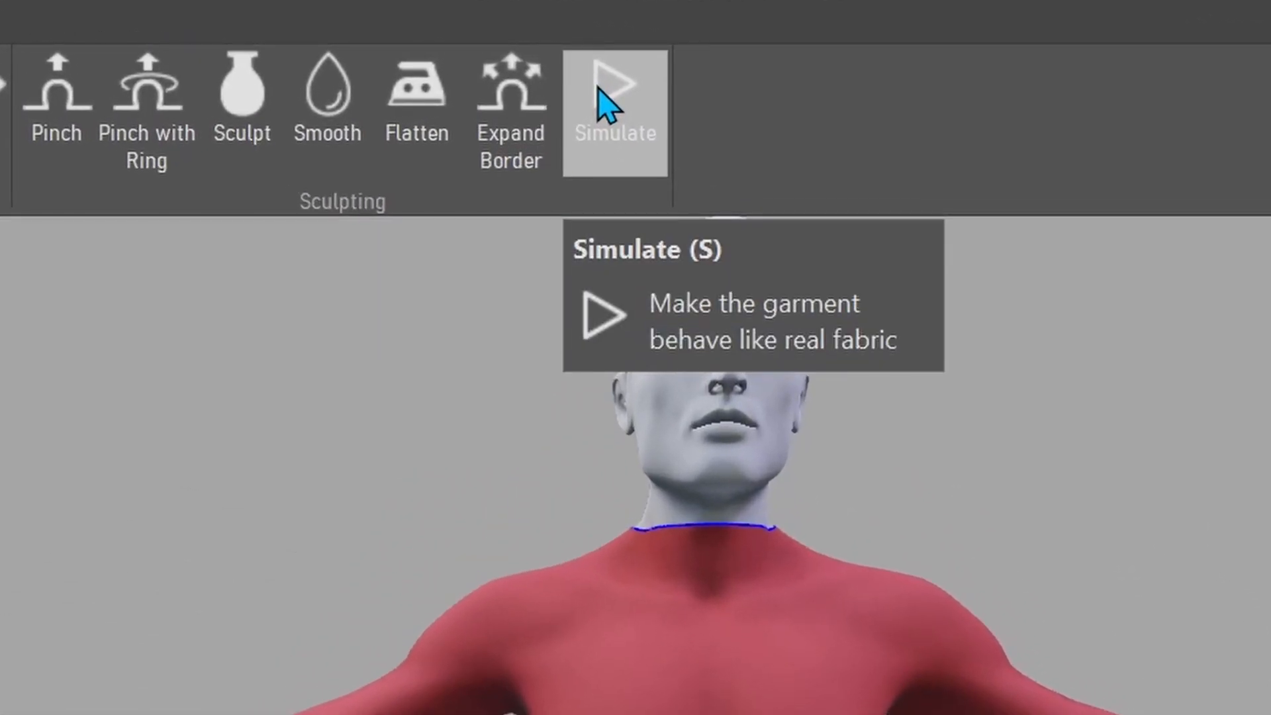
# Run the fabric simulation on the upper piece until it drapes as a loose sweater, then stop it.
pyautogui.click(614, 89)
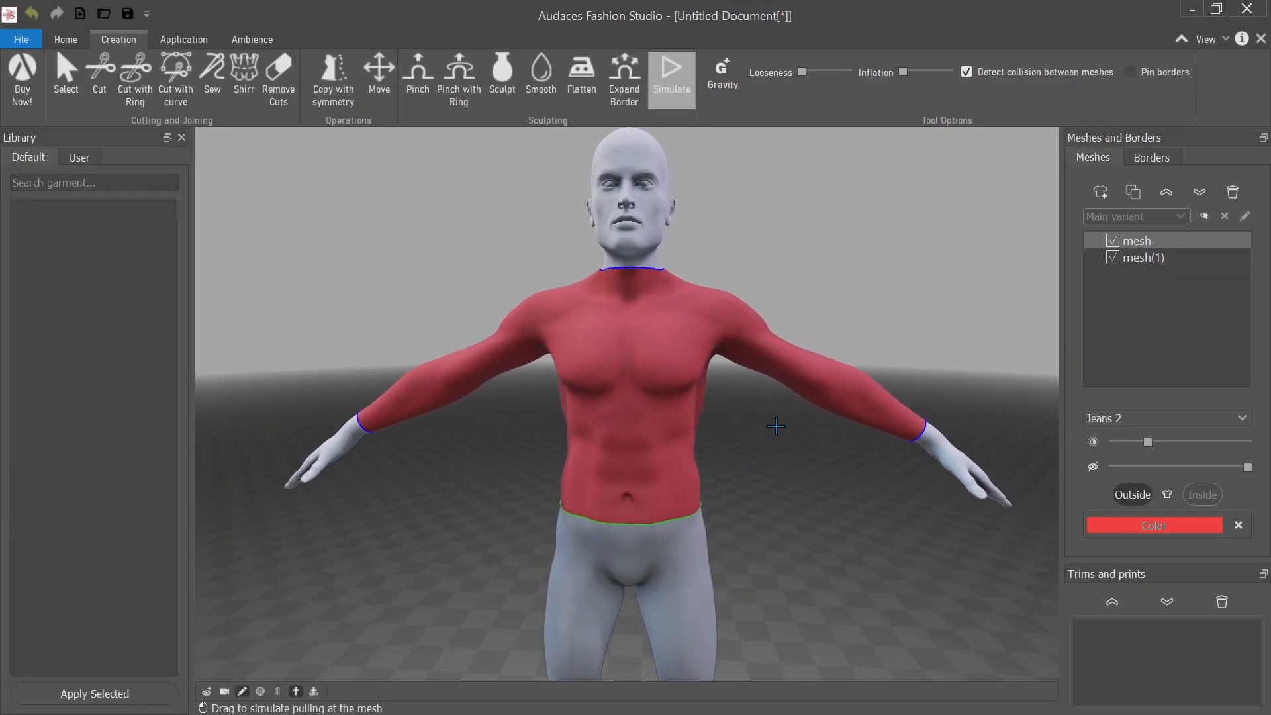
pyautogui.moveTo(649, 344)
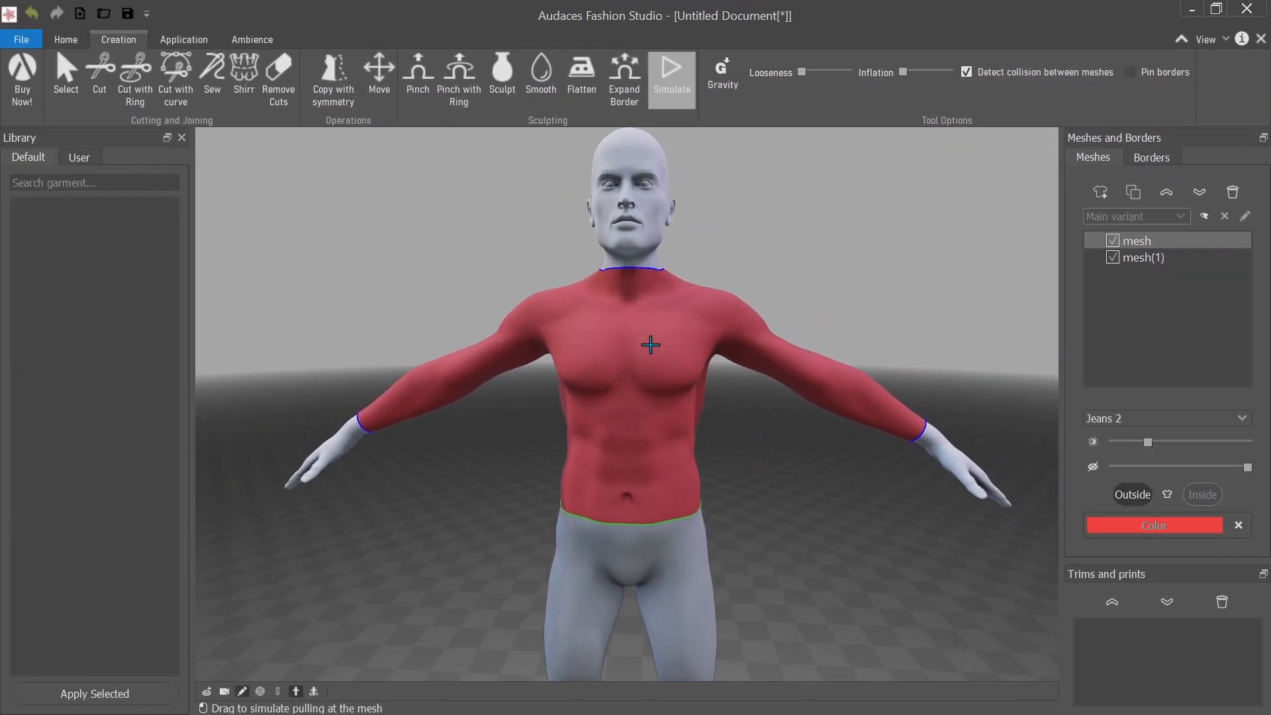
pyautogui.moveTo(656, 349)
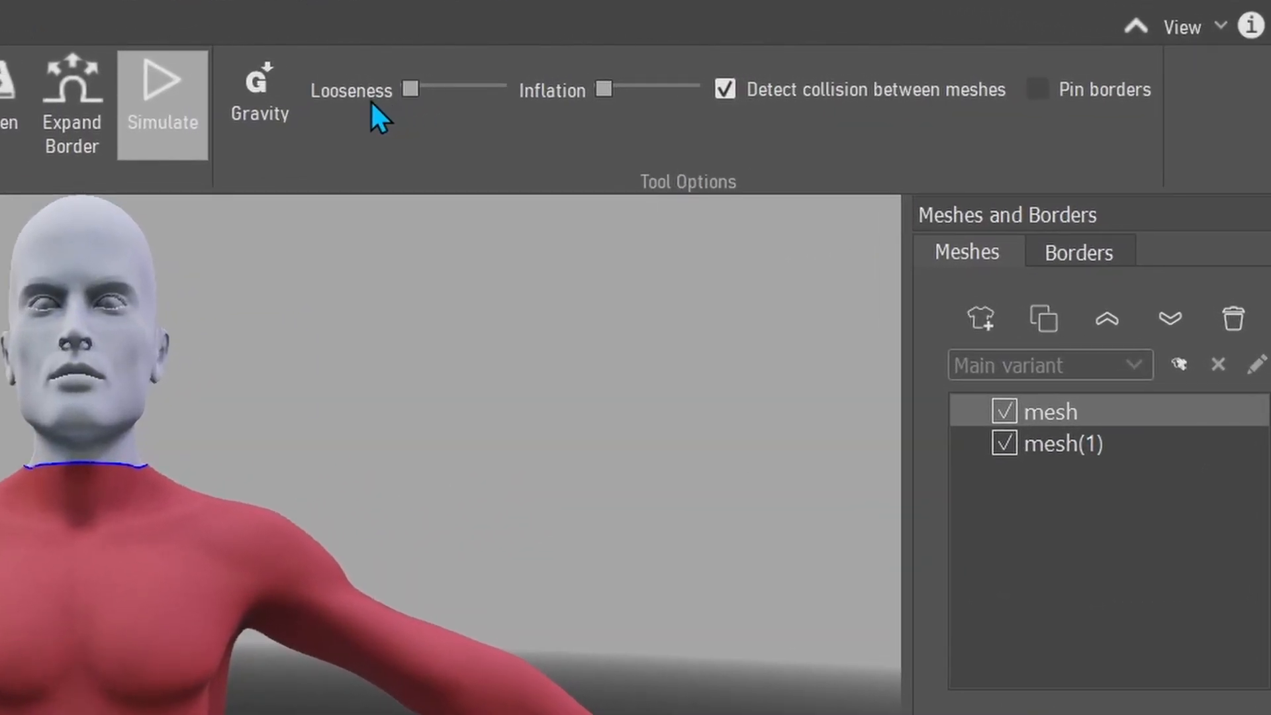
pyautogui.moveTo(542, 114)
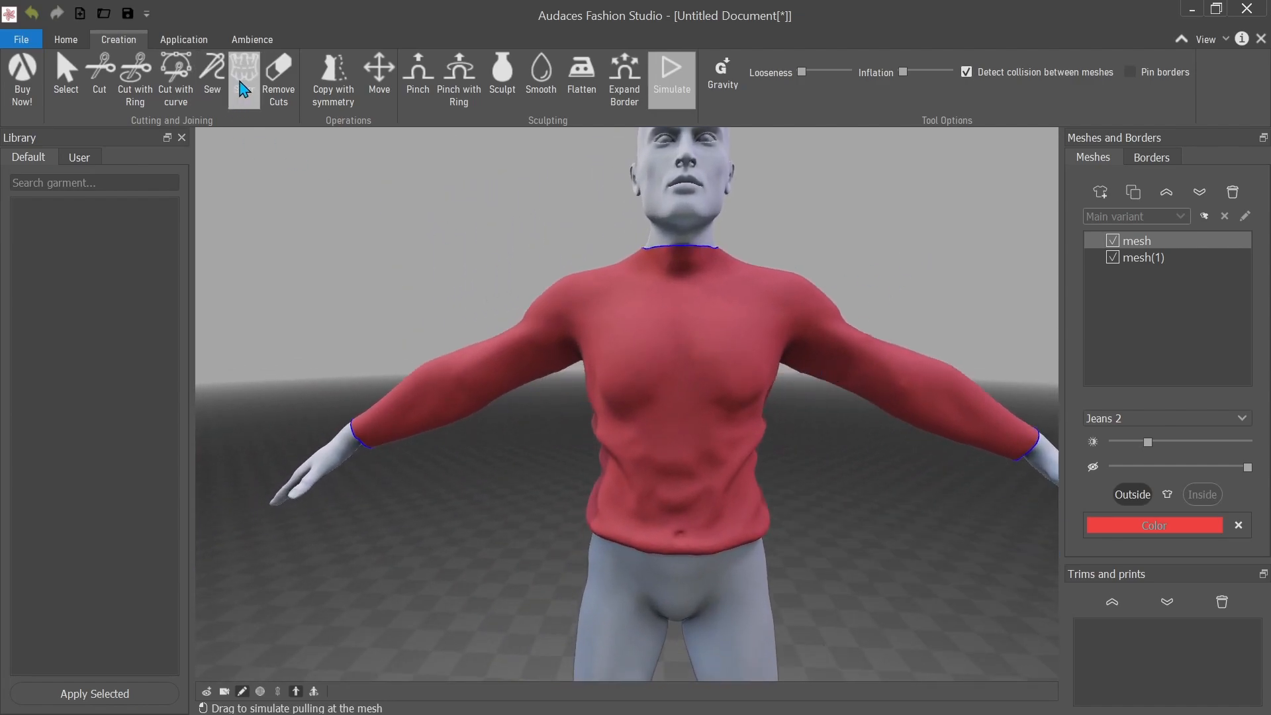
pyautogui.click(540, 79)
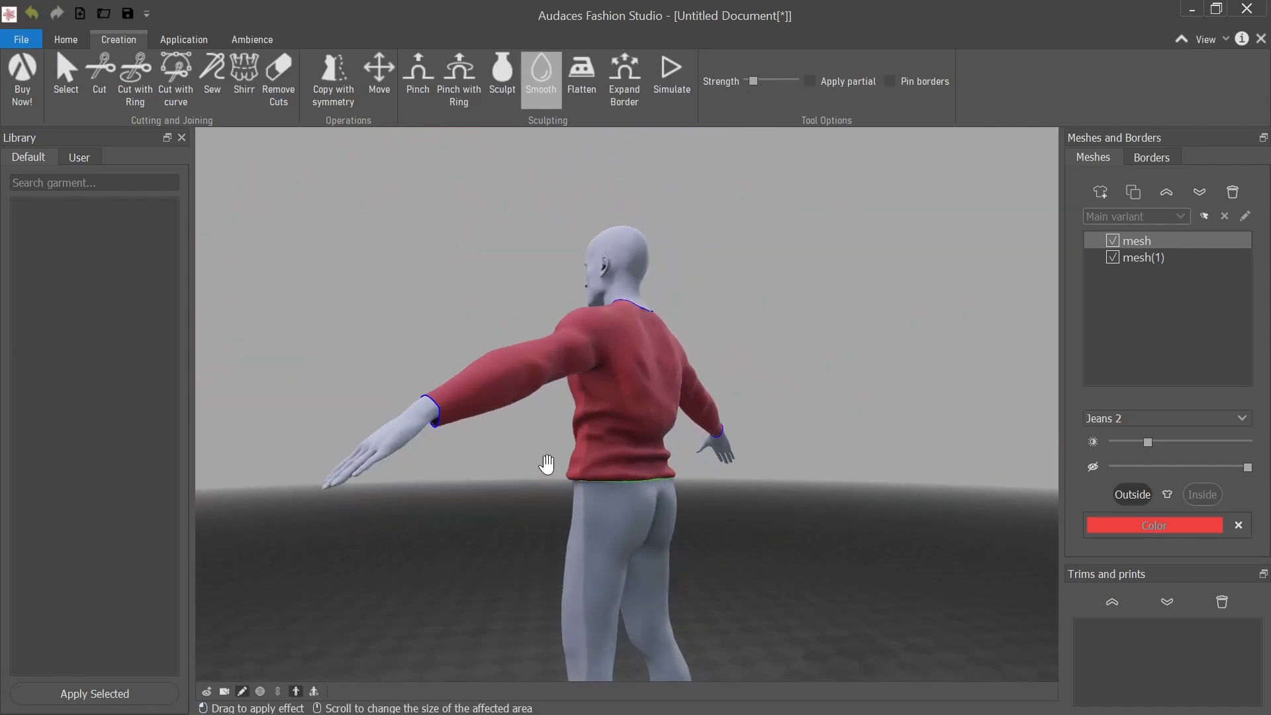
# Brush the Smooth tool over the sweater's back and front wrinkles.
pyautogui.moveTo(547, 465); pyautogui.dragTo(862, 499)
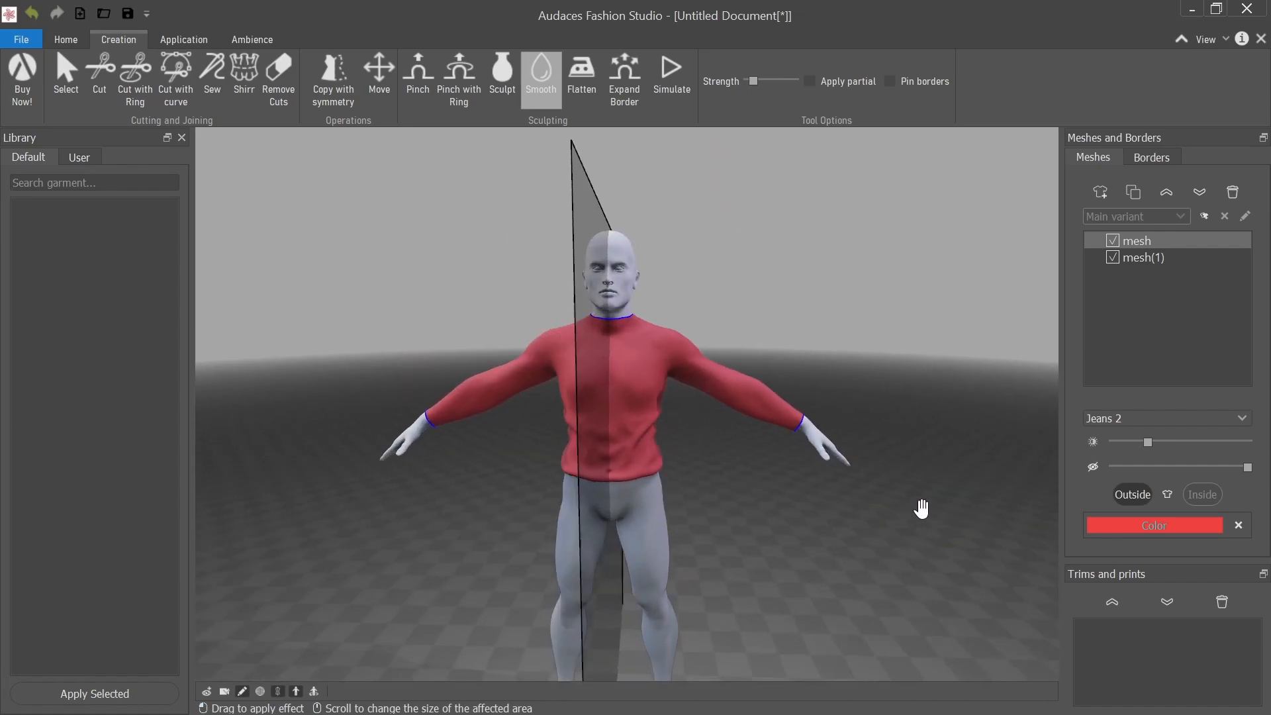
pyautogui.moveTo(921, 509); pyautogui.dragTo(761, 503)
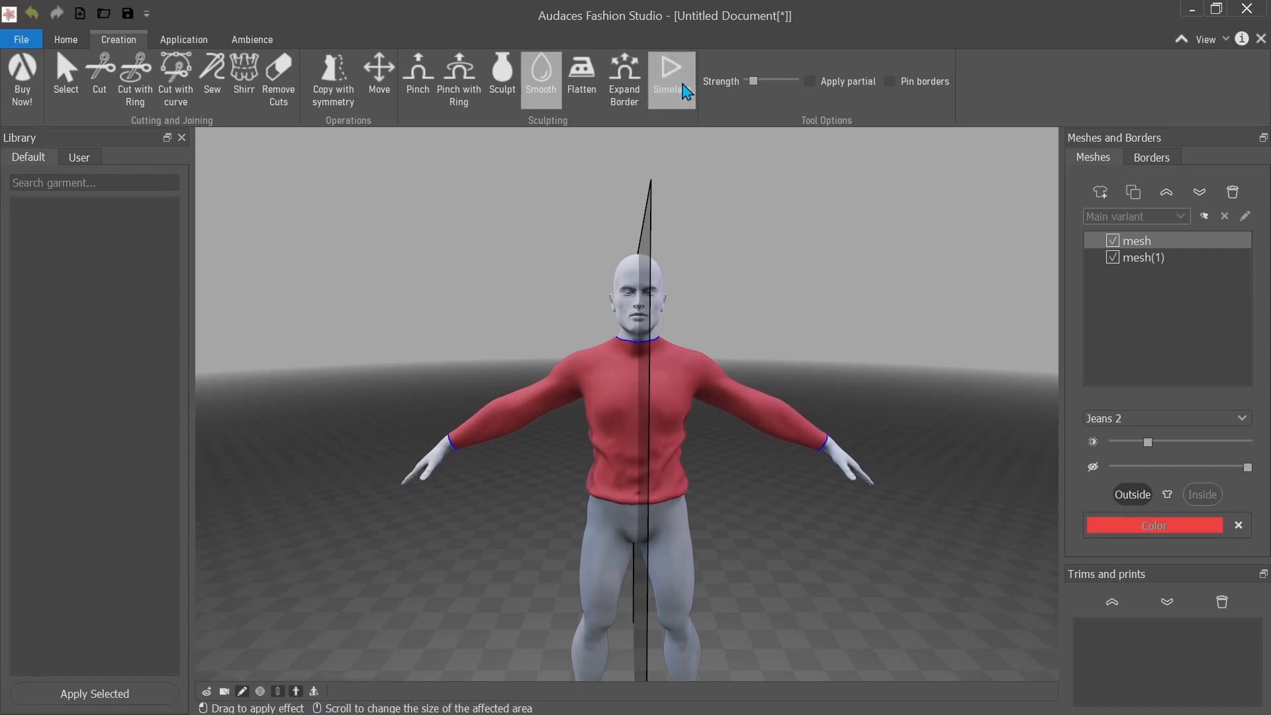
# Save the document as 'Audaces Fashion Studio Tut' and orbit to check the red sweater.
pyautogui.click(672, 77)
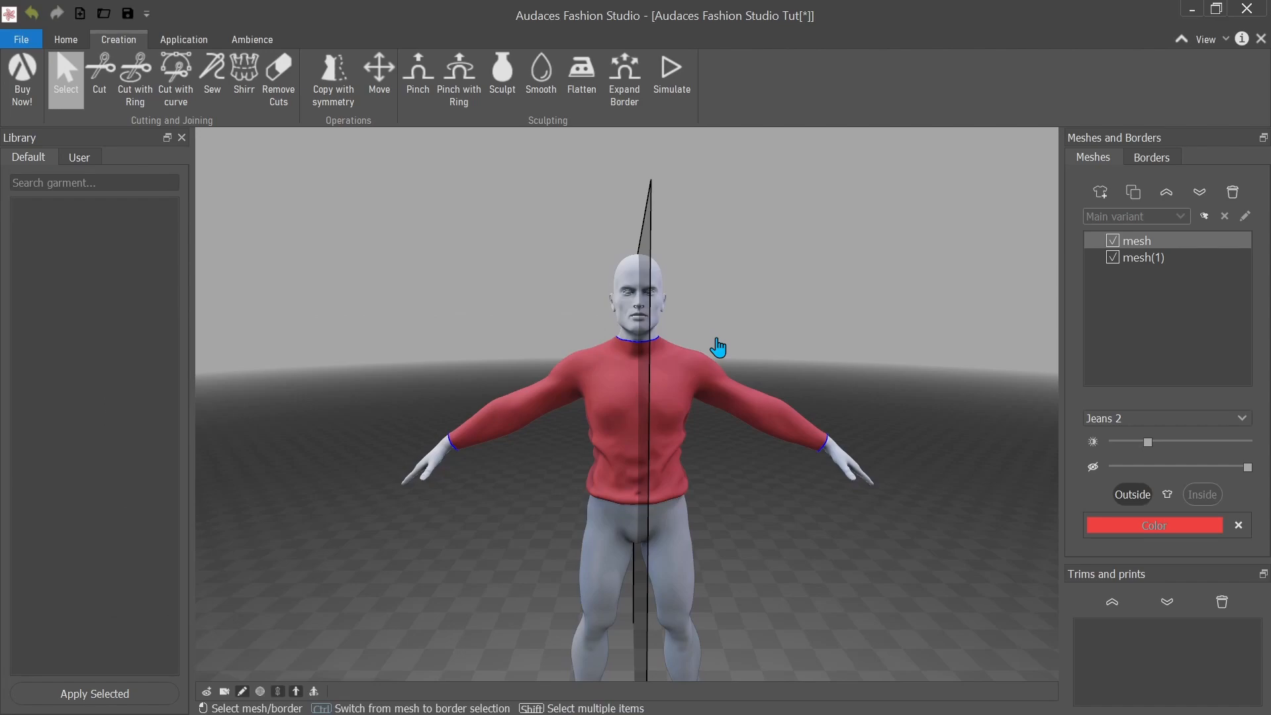
pyautogui.moveTo(725, 354)
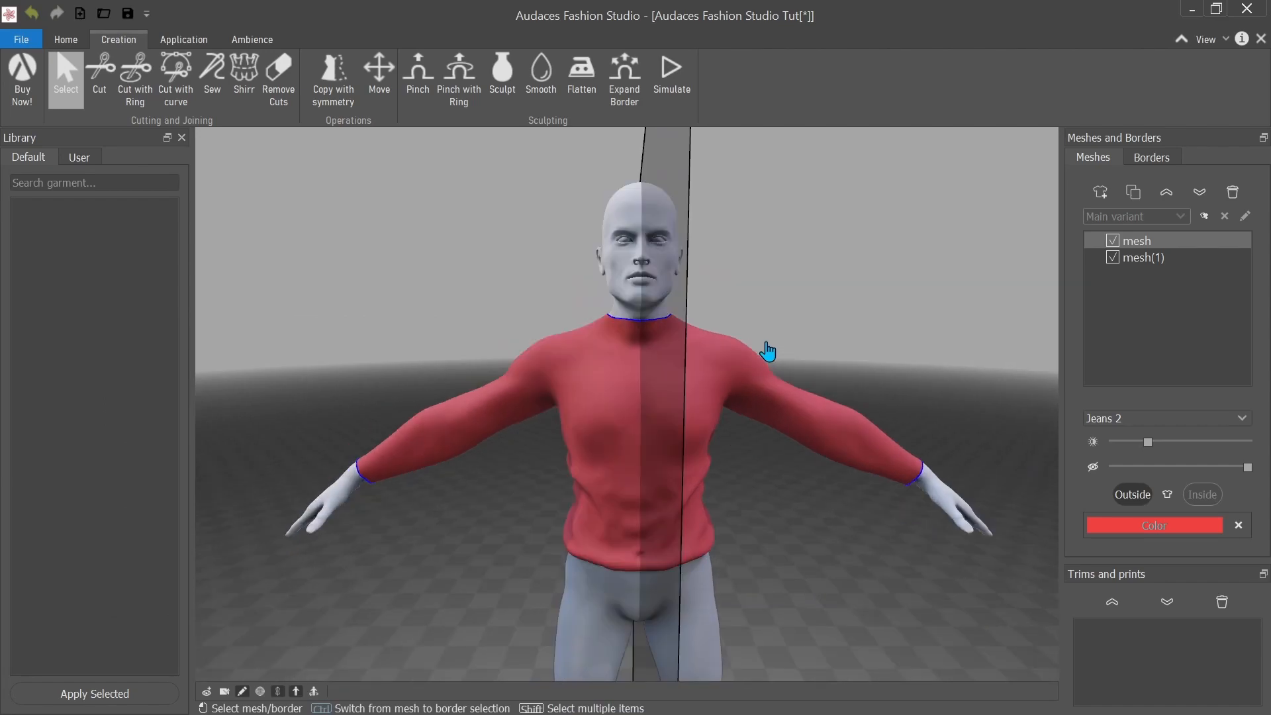
pyautogui.moveTo(768, 349); pyautogui.dragTo(539, 335)
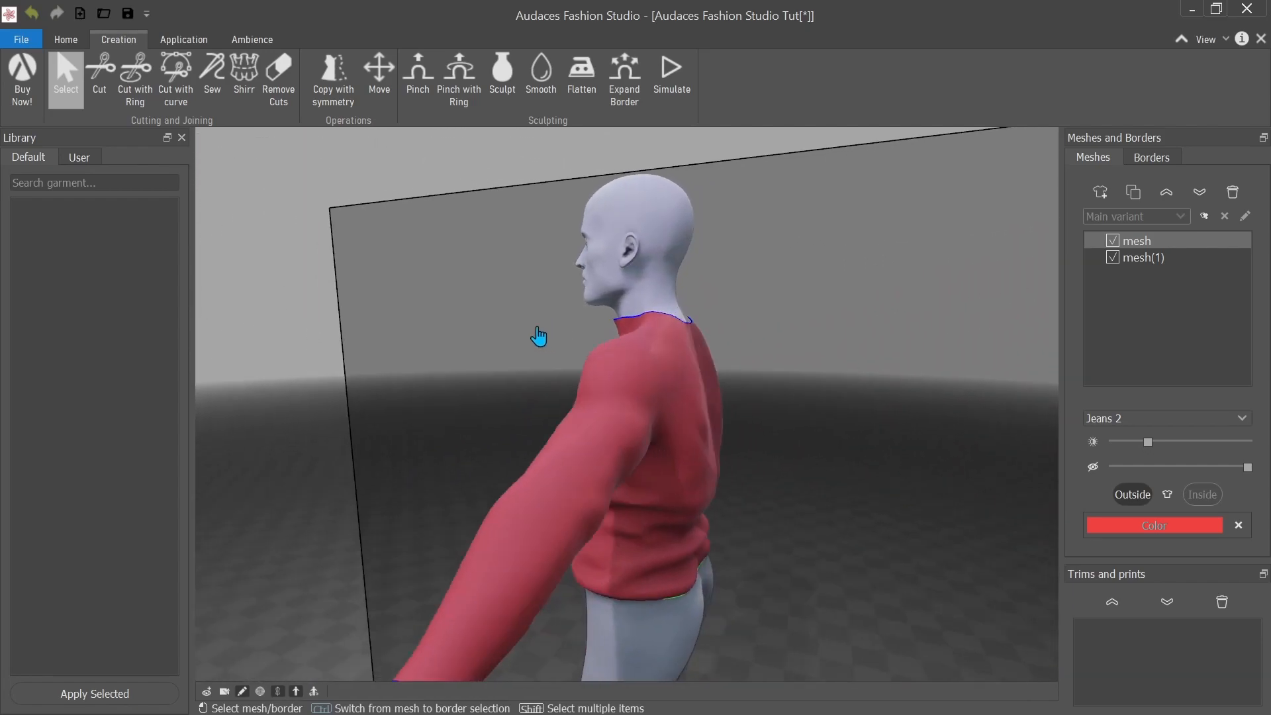
pyautogui.moveTo(538, 335); pyautogui.dragTo(568, 511)
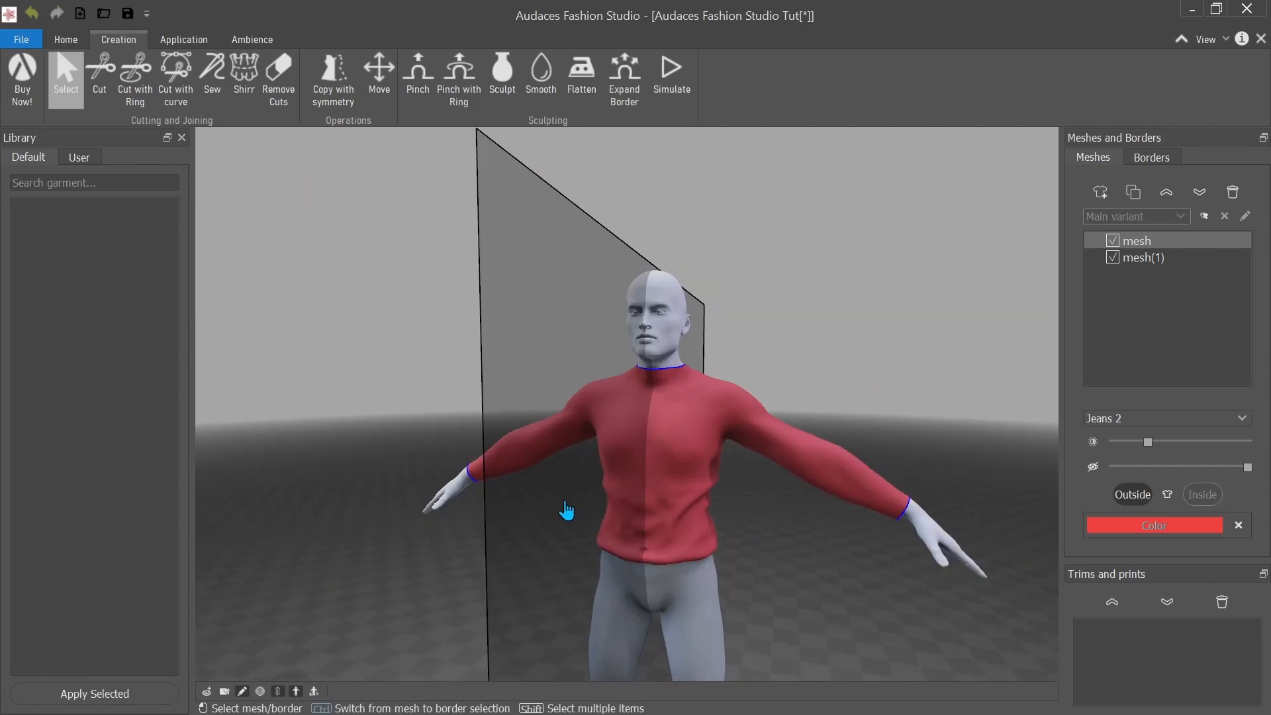
pyautogui.moveTo(673, 69)
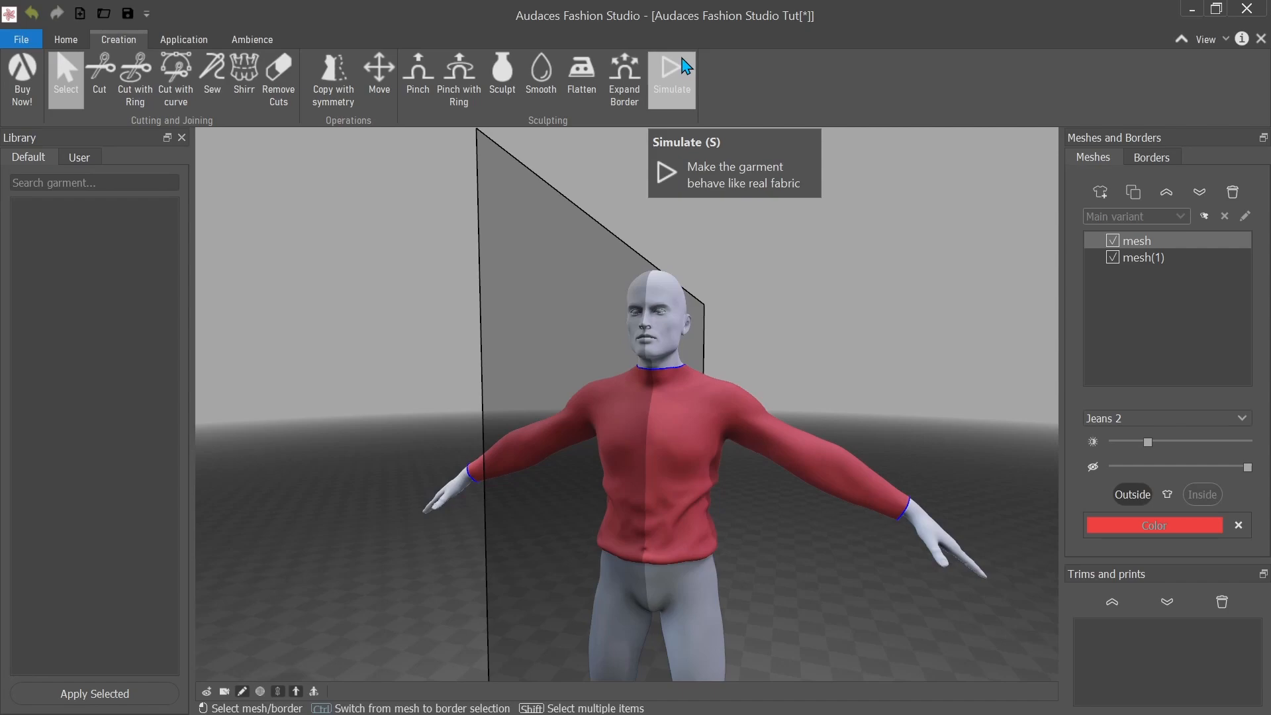
# Run fabric simulation on the sweater and pull its fabric into shape while it drapes.
pyautogui.click(671, 77)
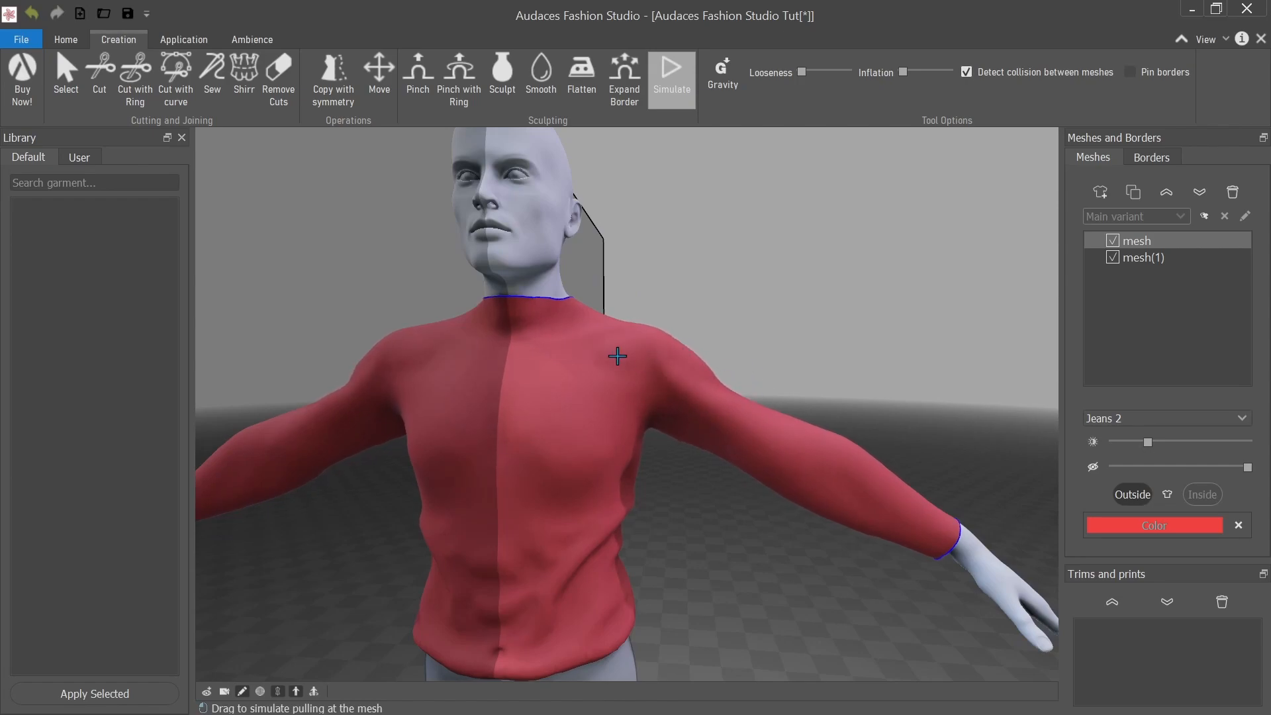
pyautogui.moveTo(616, 356); pyautogui.dragTo(764, 439)
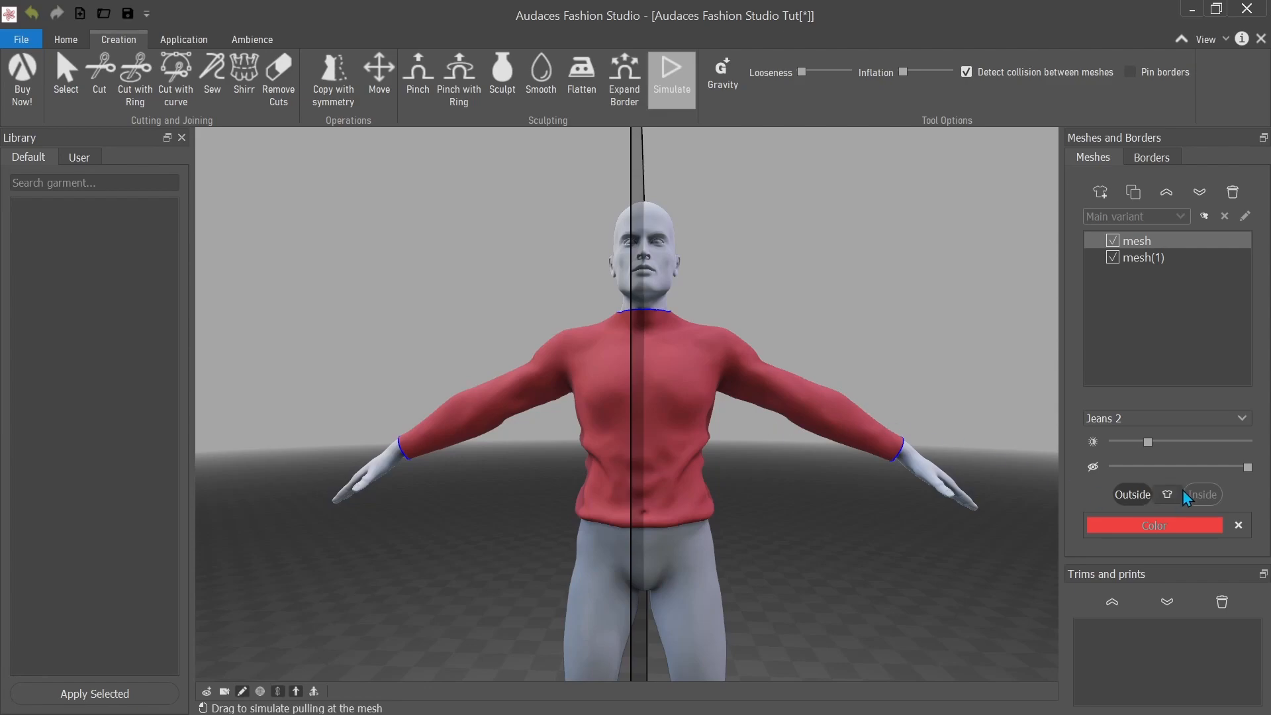
pyautogui.moveTo(1168, 418)
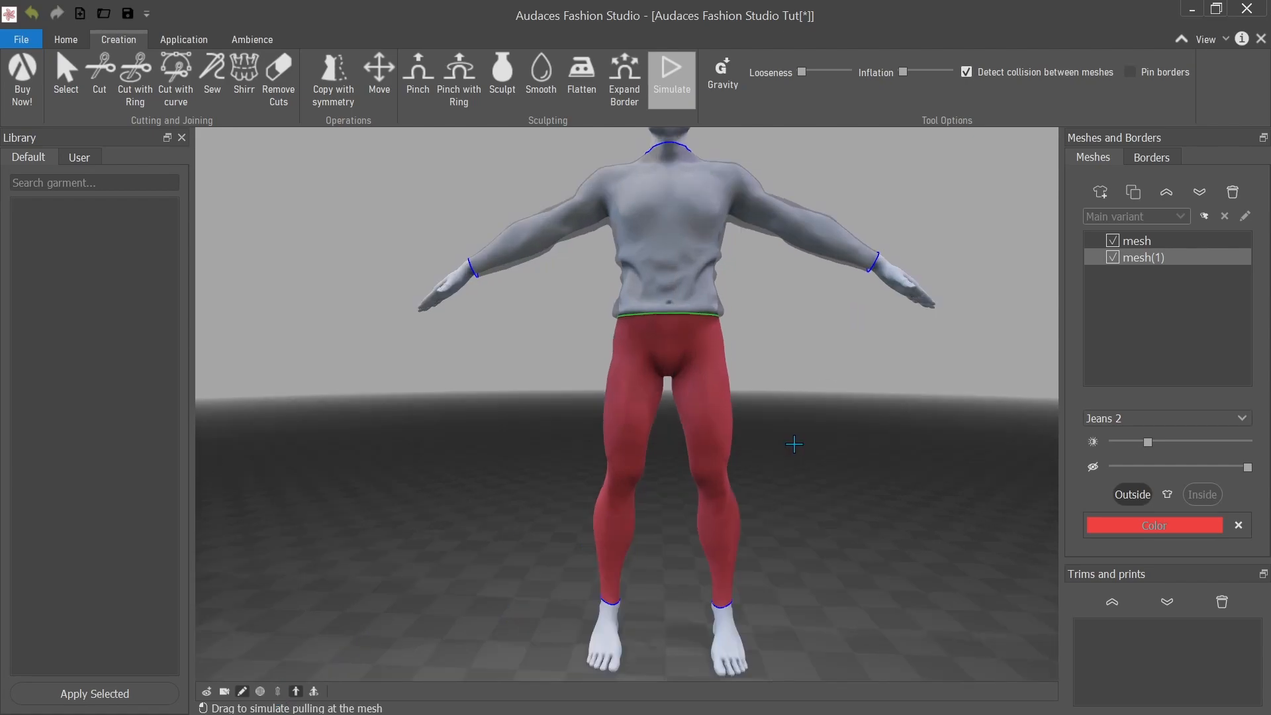
pyautogui.moveTo(784, 409)
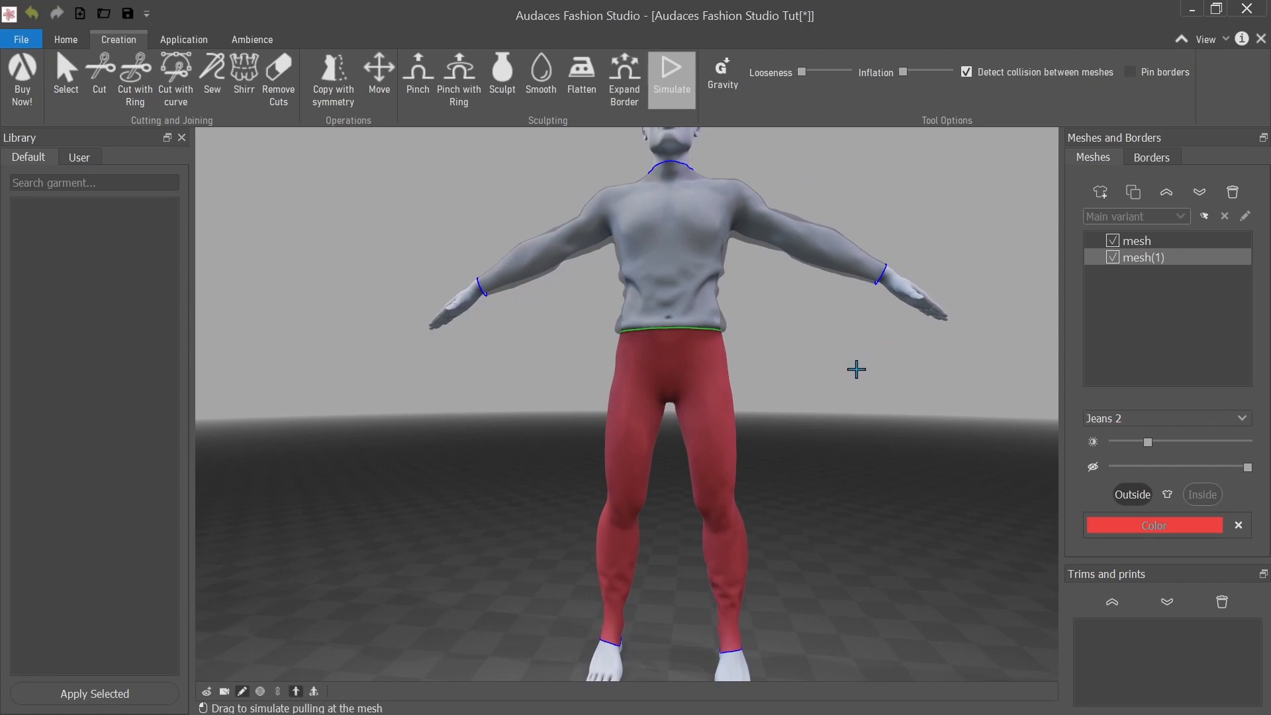
pyautogui.moveTo(837, 178)
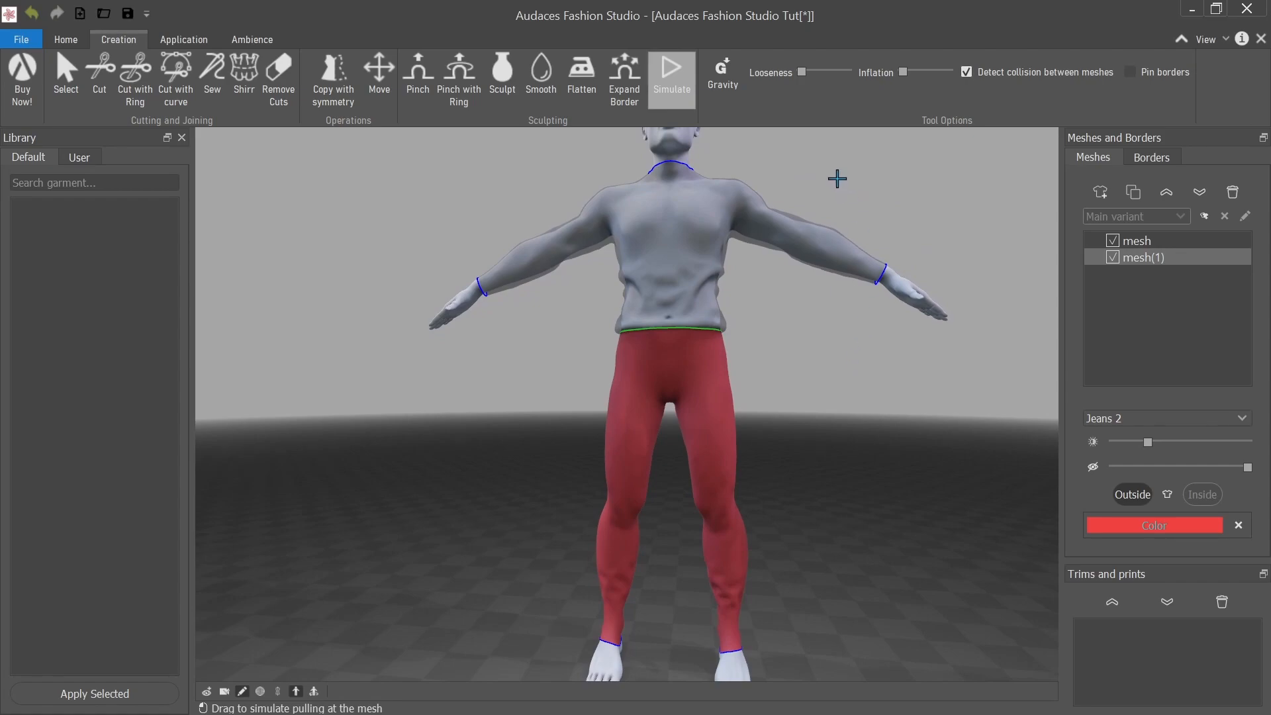
pyautogui.moveTo(842, 91)
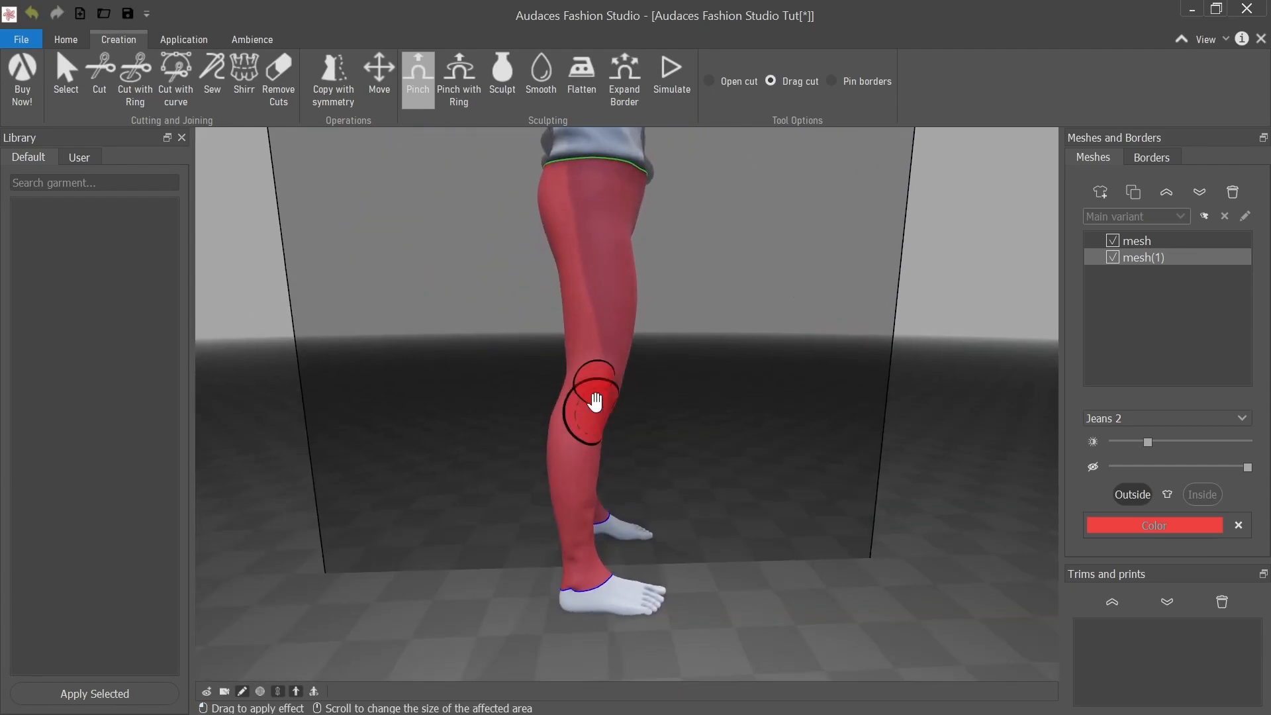
# Pinch the red leggings fabric at the knee with the Pinch sculpting tool.
pyautogui.moveTo(596, 401); pyautogui.dragTo(564, 344)
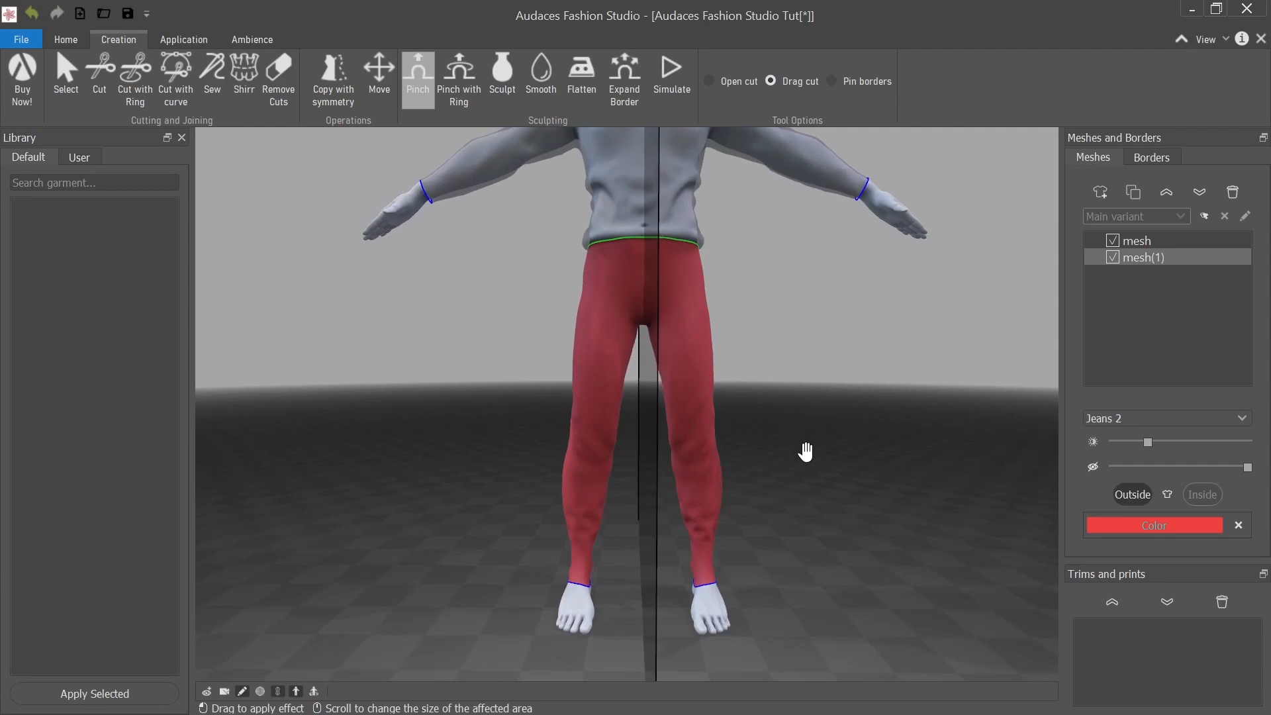
# Simulate the red pants so they loosen into wrinkled trousers bunching at the ankles.
pyautogui.click(670, 77)
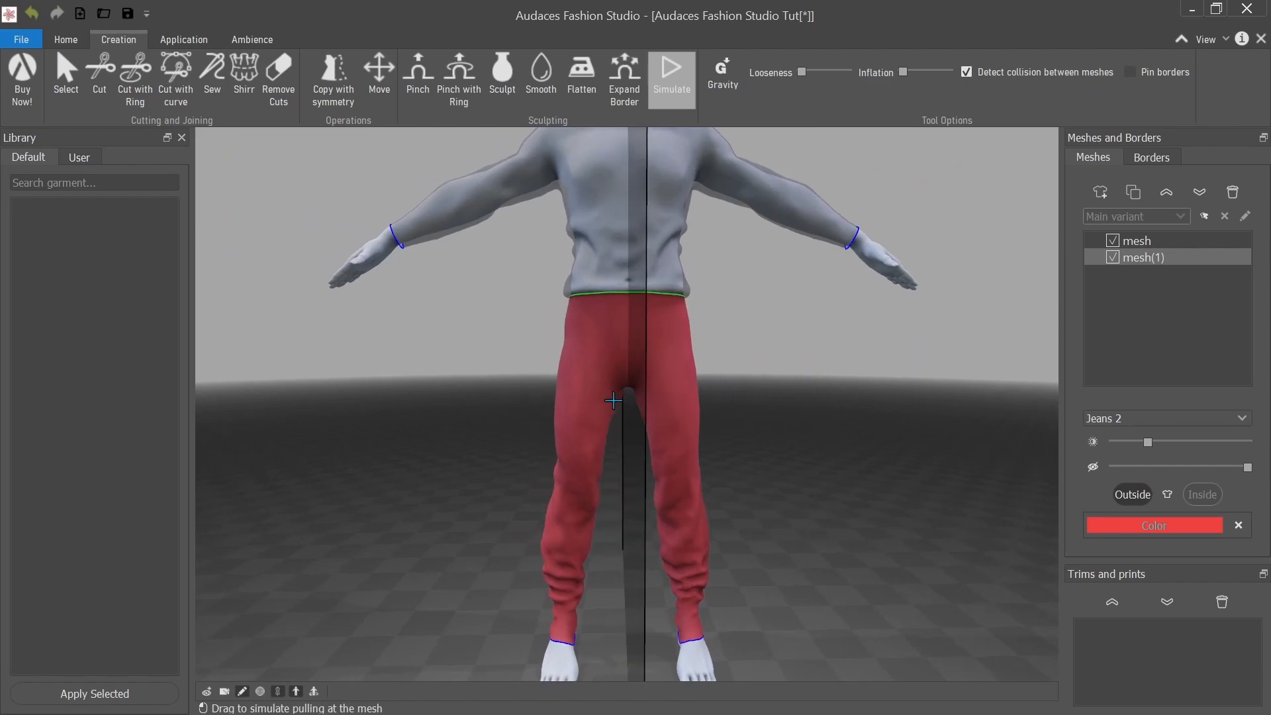
pyautogui.moveTo(576, 364)
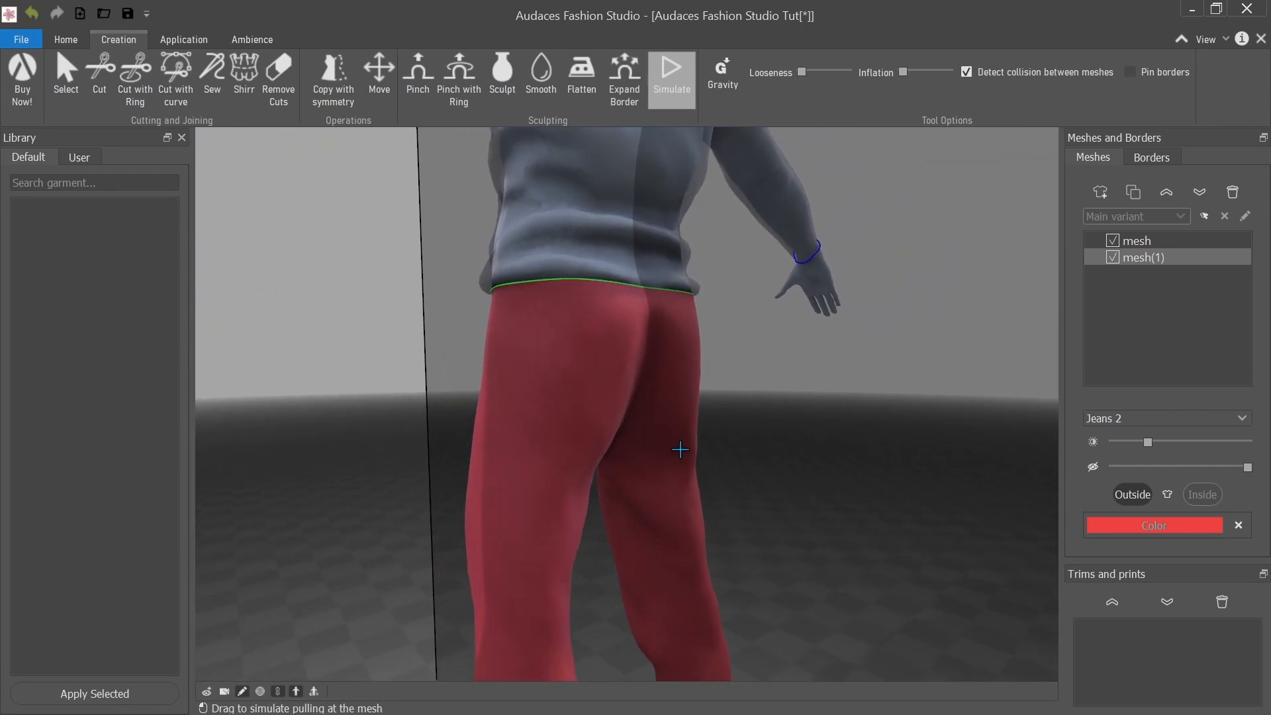
pyautogui.click(540, 78)
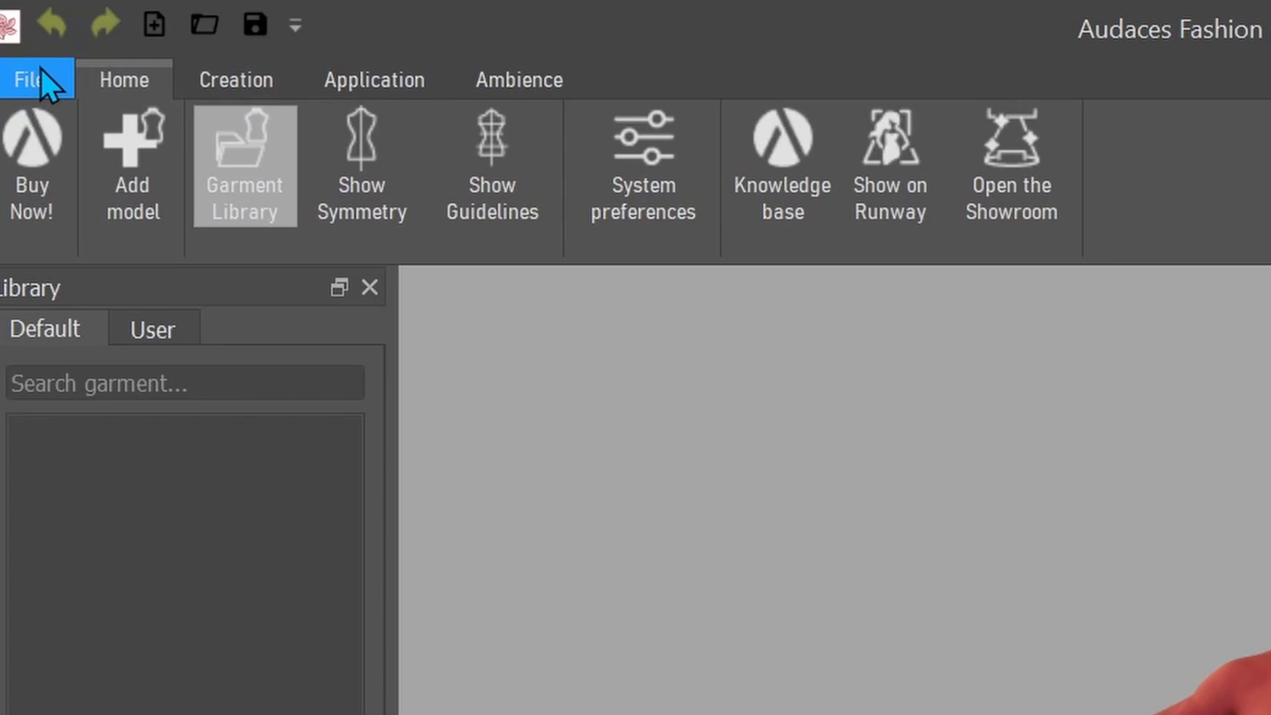
# Export the mannequin and visible meshes as Wavefront OBJ, adding 'man' to the file name.
pyautogui.click(32, 78)
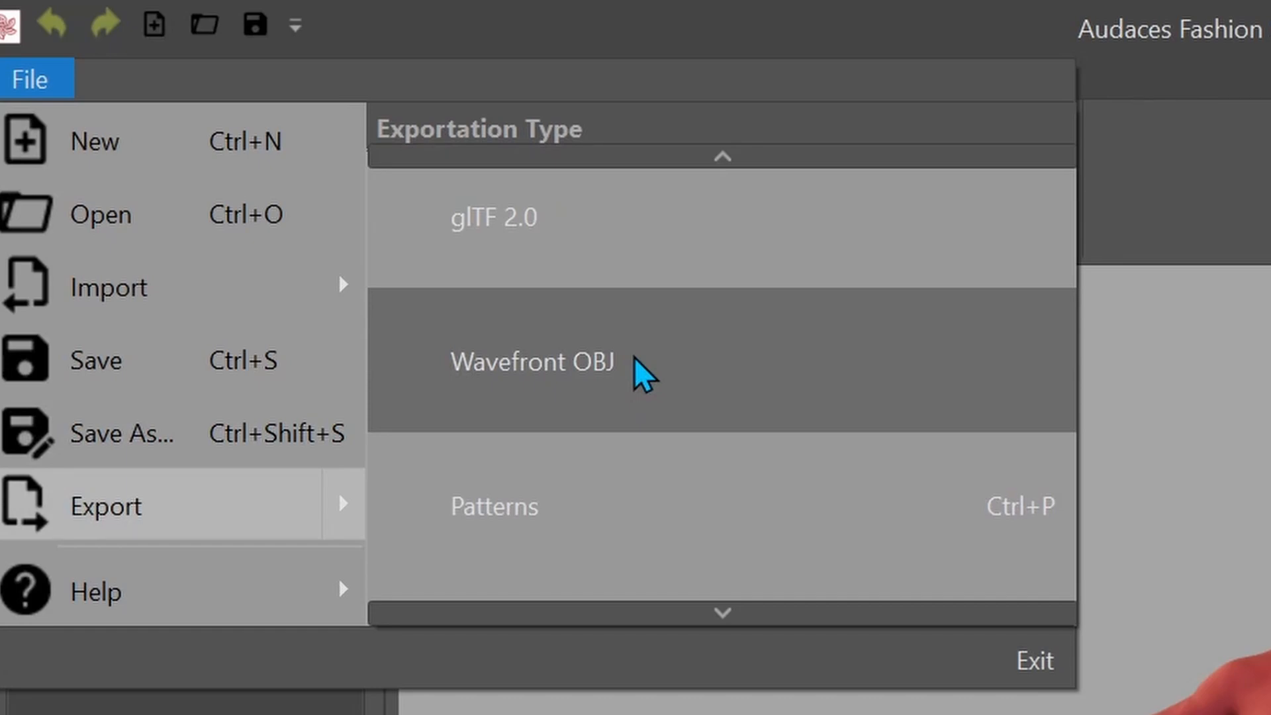
pyautogui.click(532, 363)
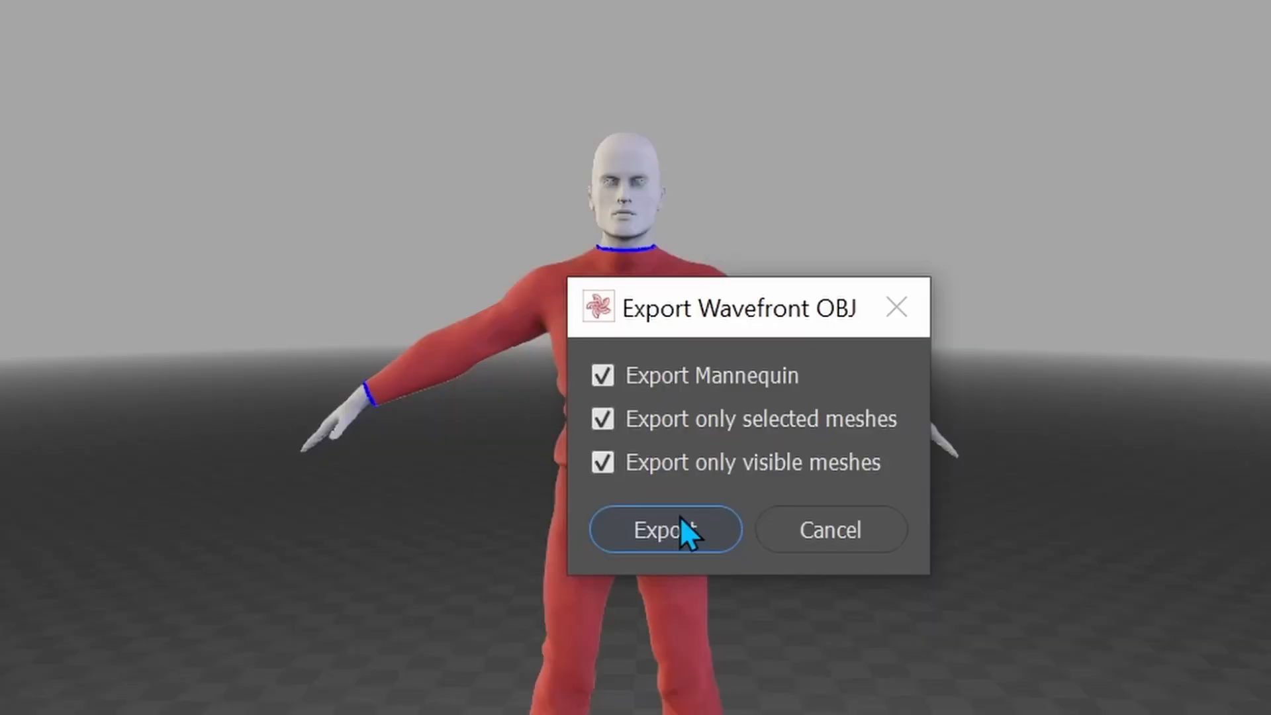
pyautogui.click(664, 529)
pyautogui.write('Audaces Fashion Studio Tut')
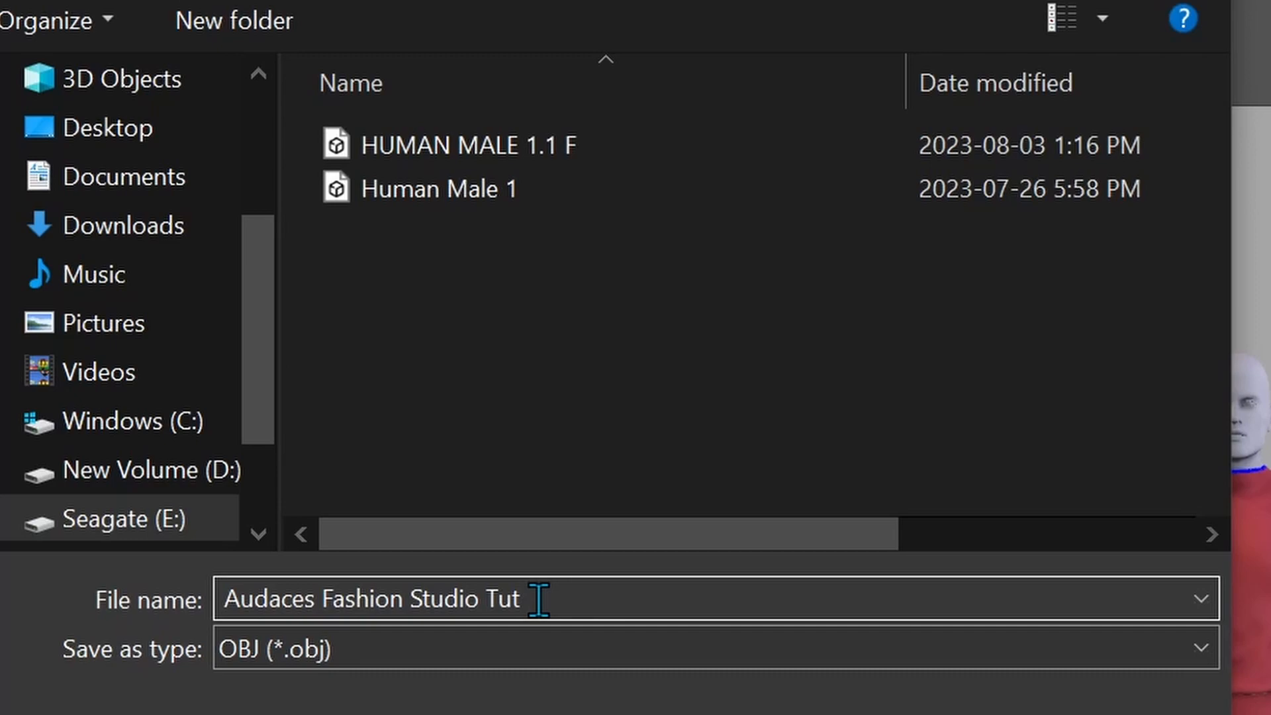
pyautogui.write('man')
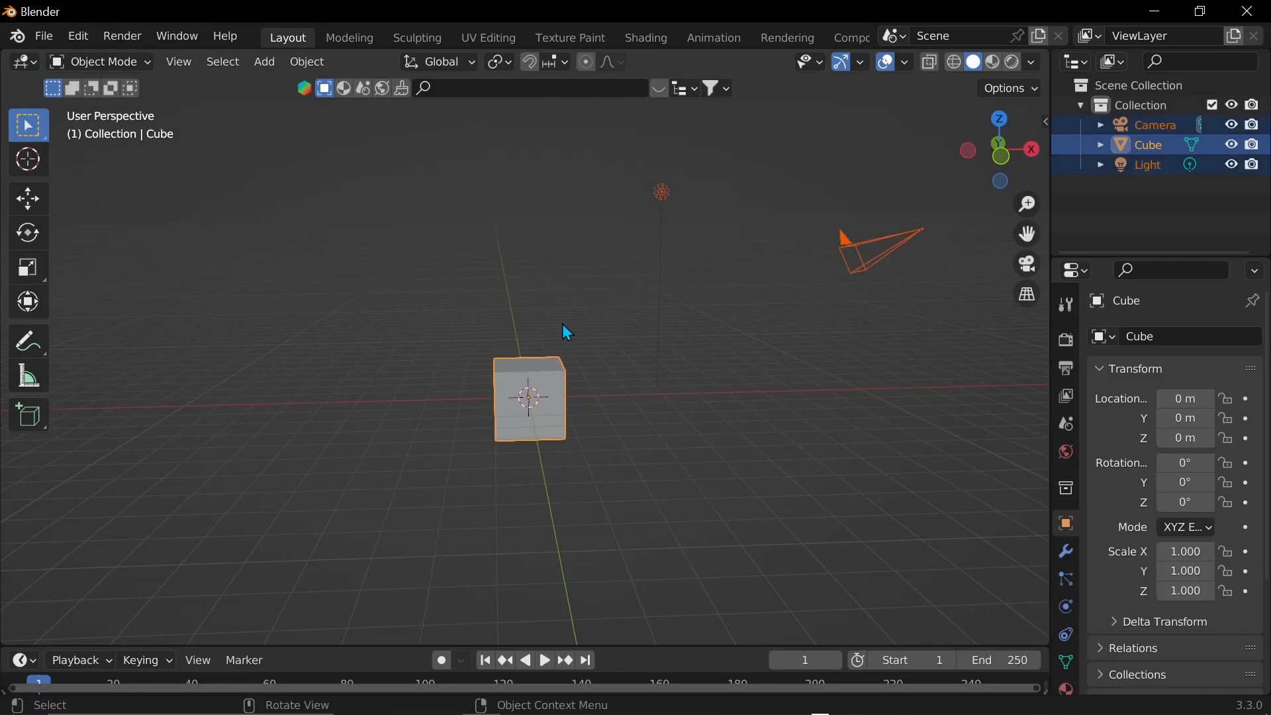
# Delete Blender's default objects and pick the Tut man OBJ from Audaces Fashion Models to import.
pyautogui.press('x')
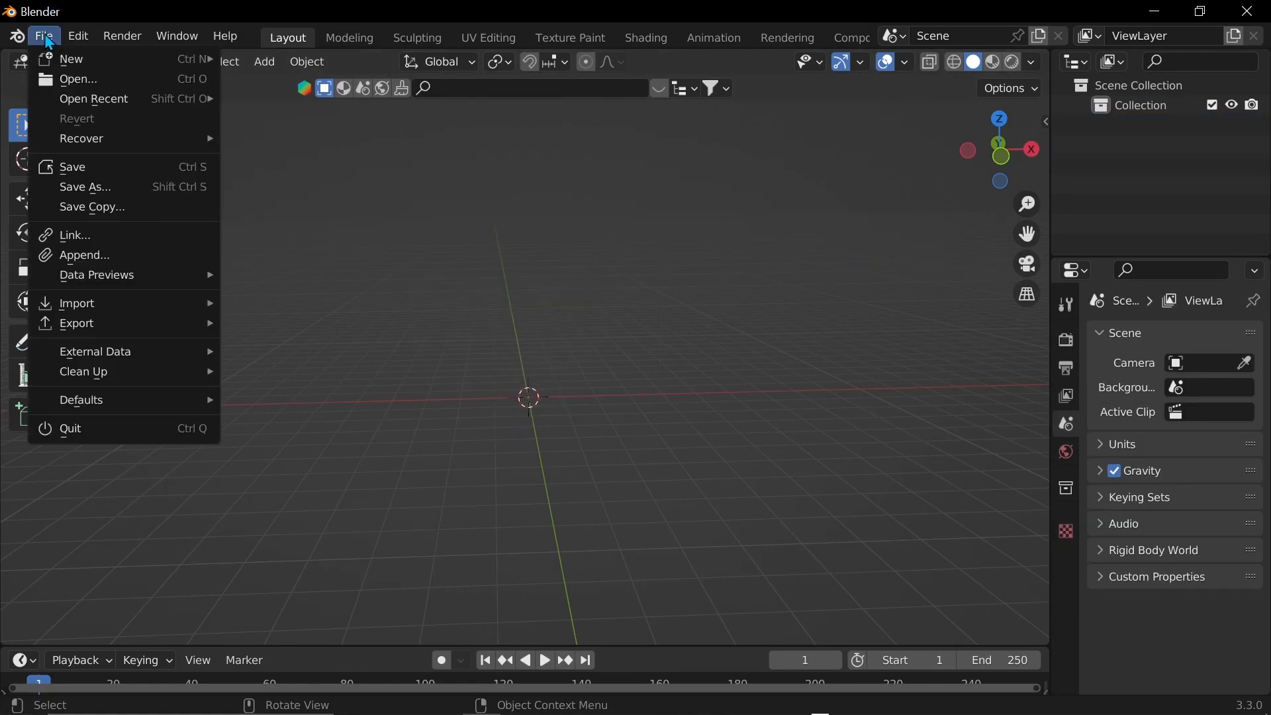
pyautogui.moveTo(77, 302)
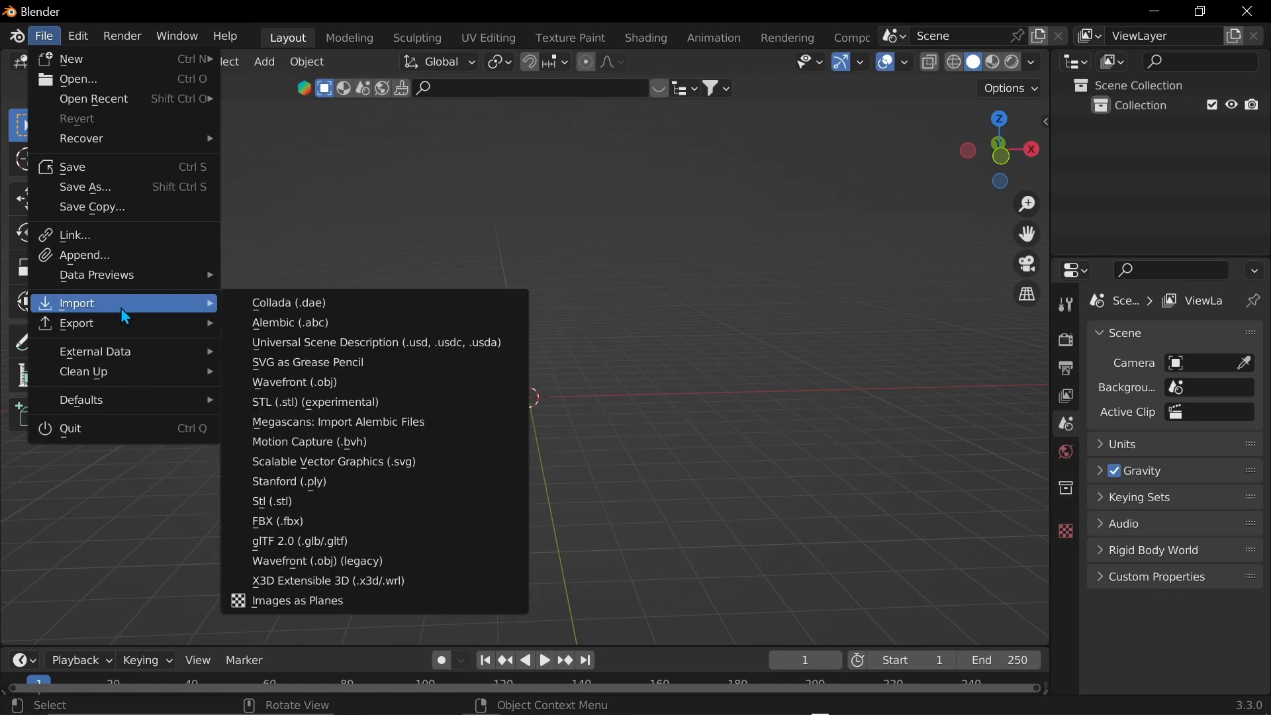
pyautogui.moveTo(334, 402)
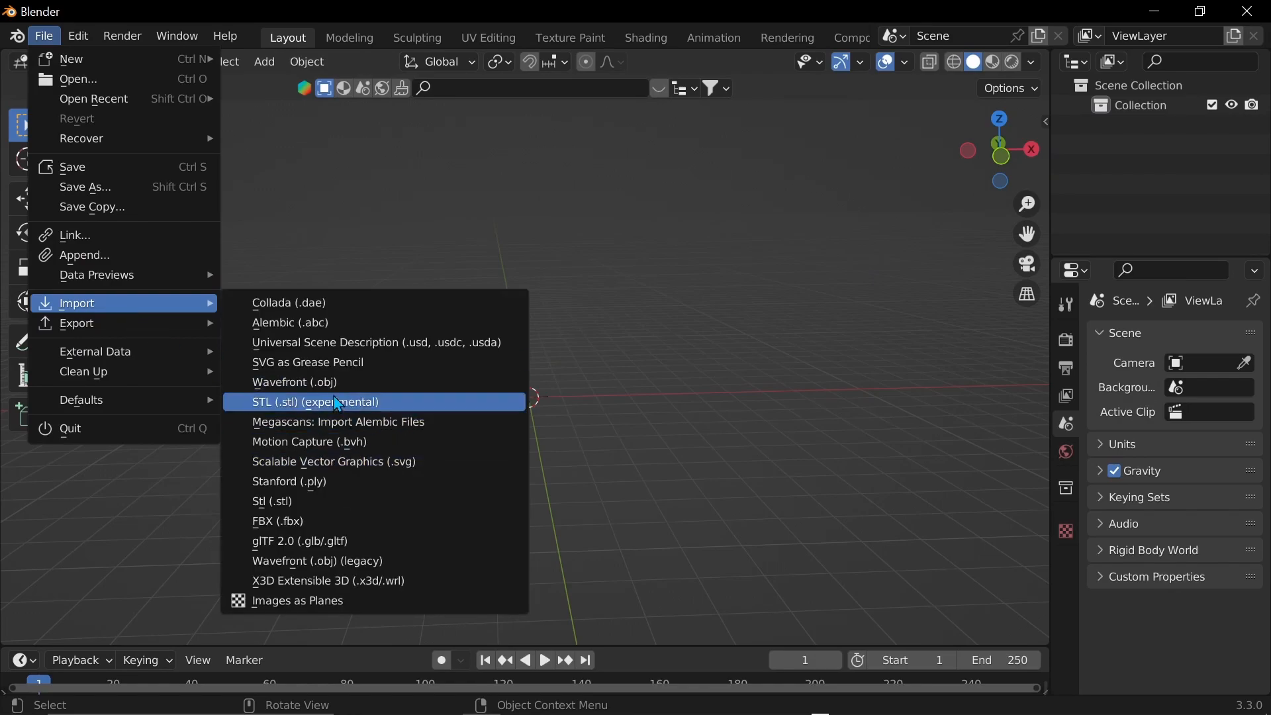
pyautogui.click(294, 382)
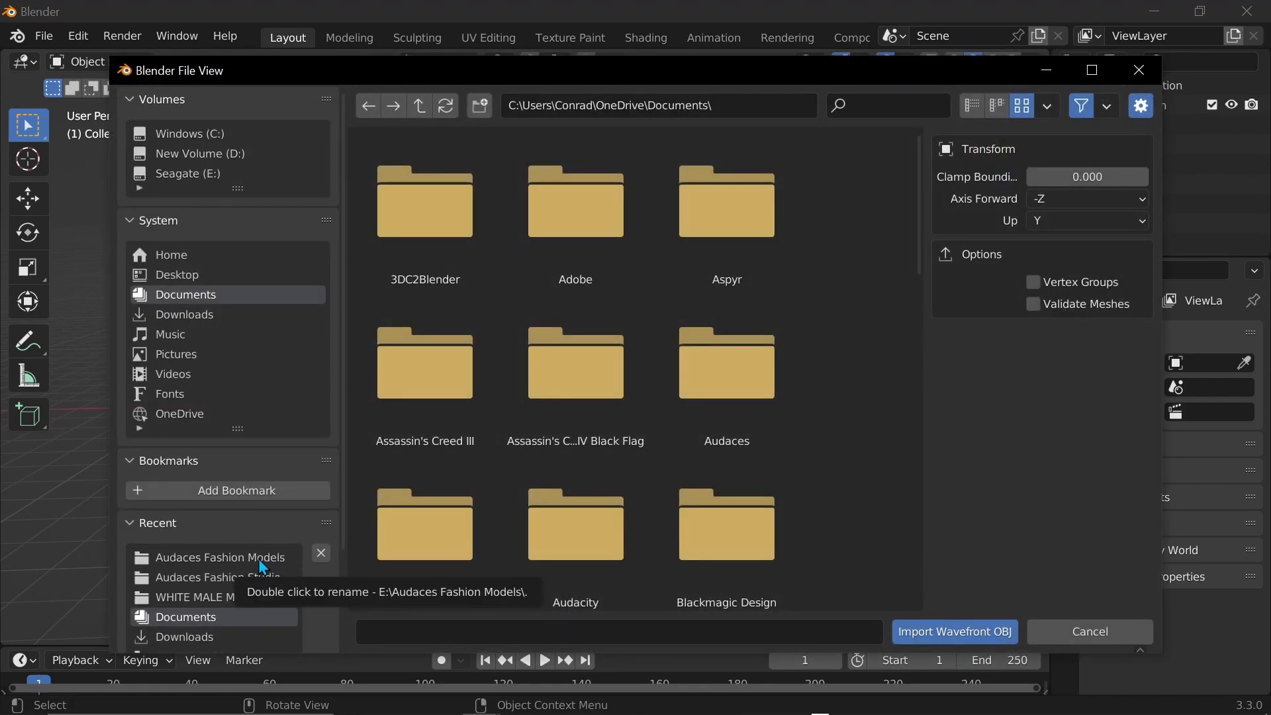
pyautogui.doubleClick(217, 557)
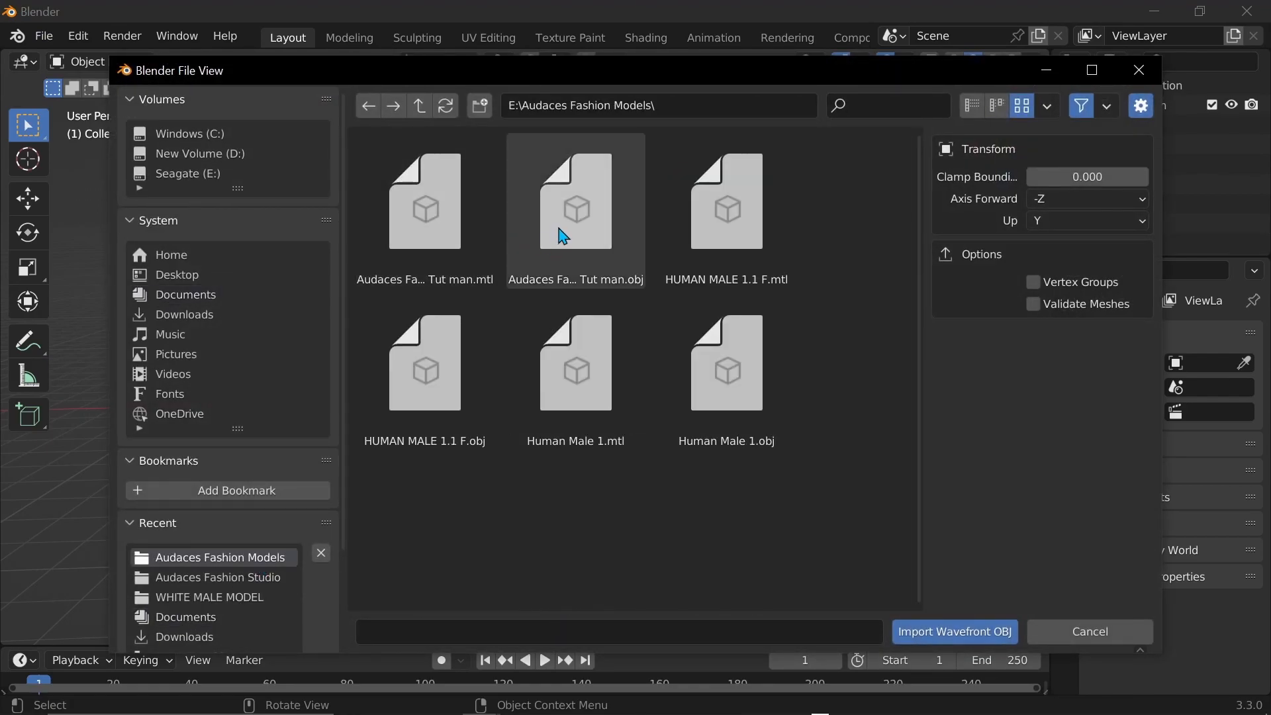
pyautogui.click(954, 632)
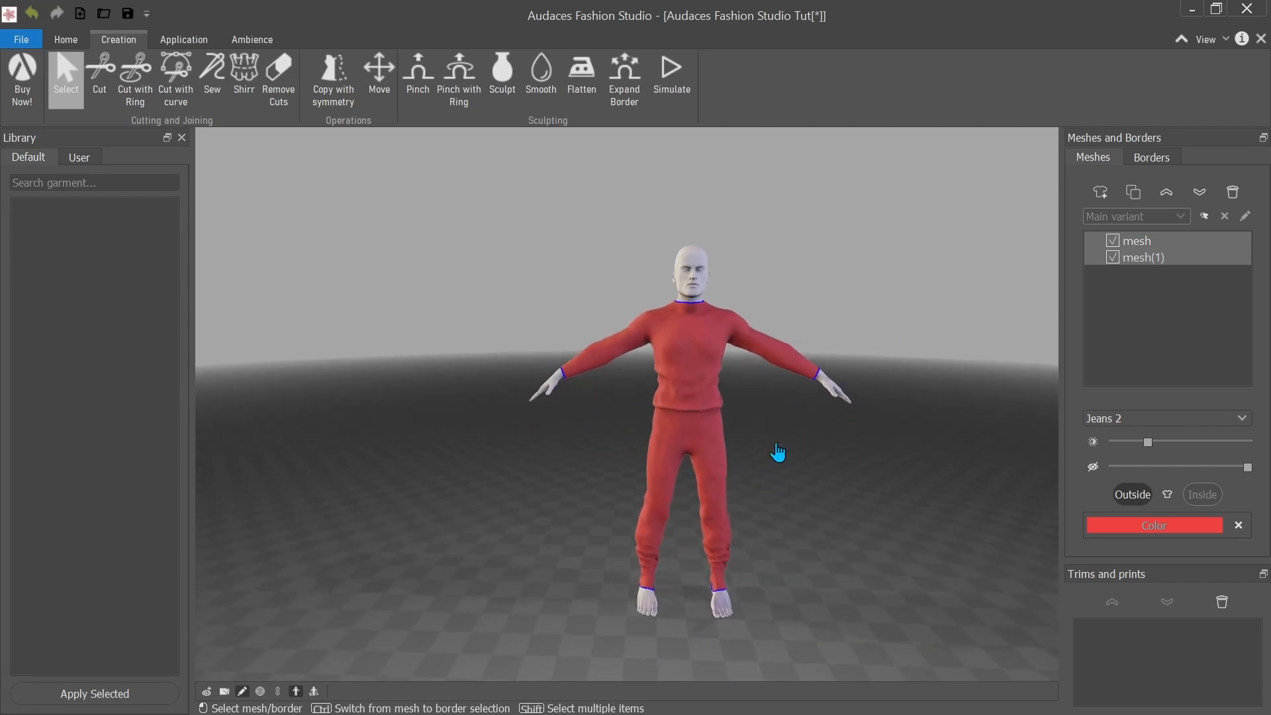
pyautogui.moveTo(1122, 219)
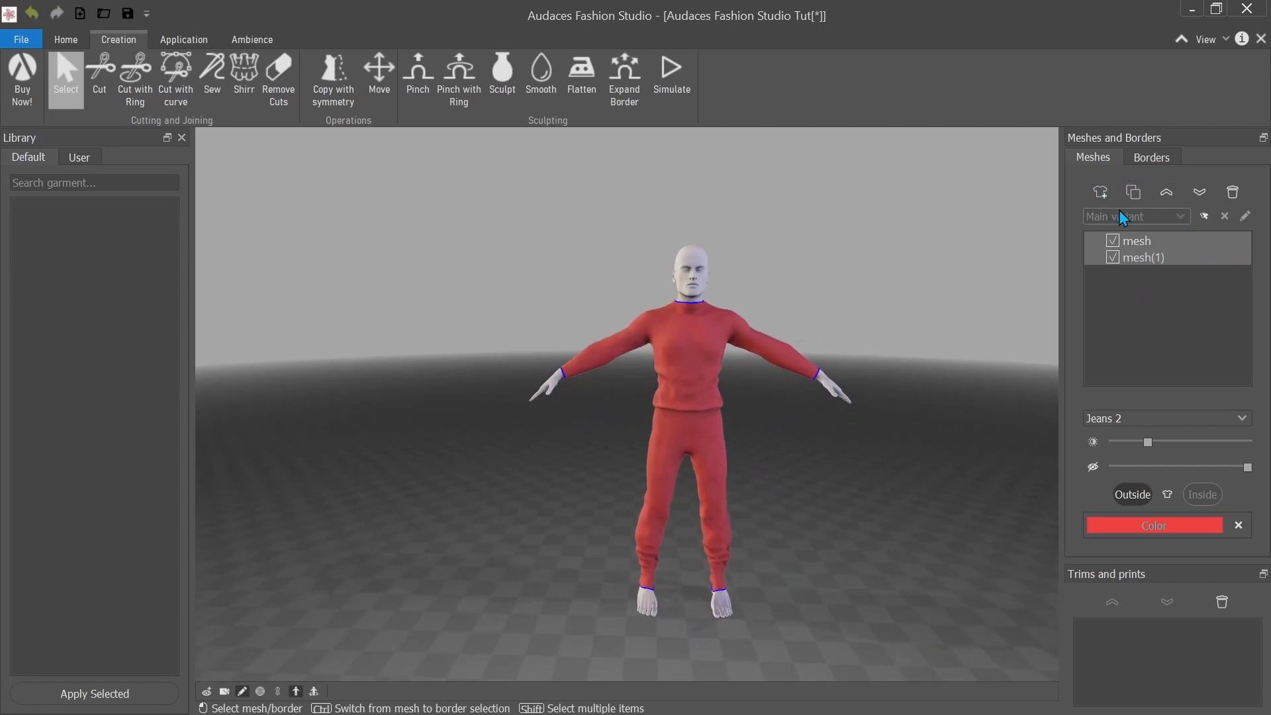
# Select both garment meshes, mesh and mesh(1), so the full red outfit is included.
pyautogui.click(1140, 240)
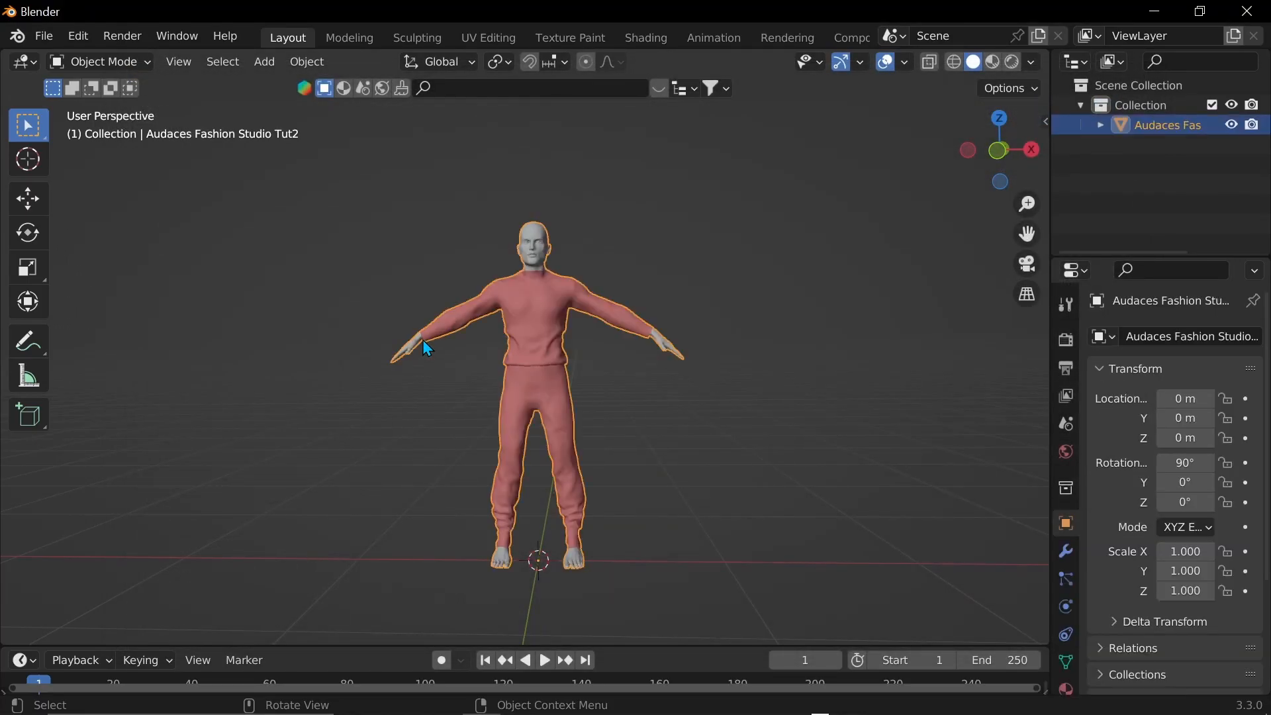
pyautogui.moveTo(492, 352)
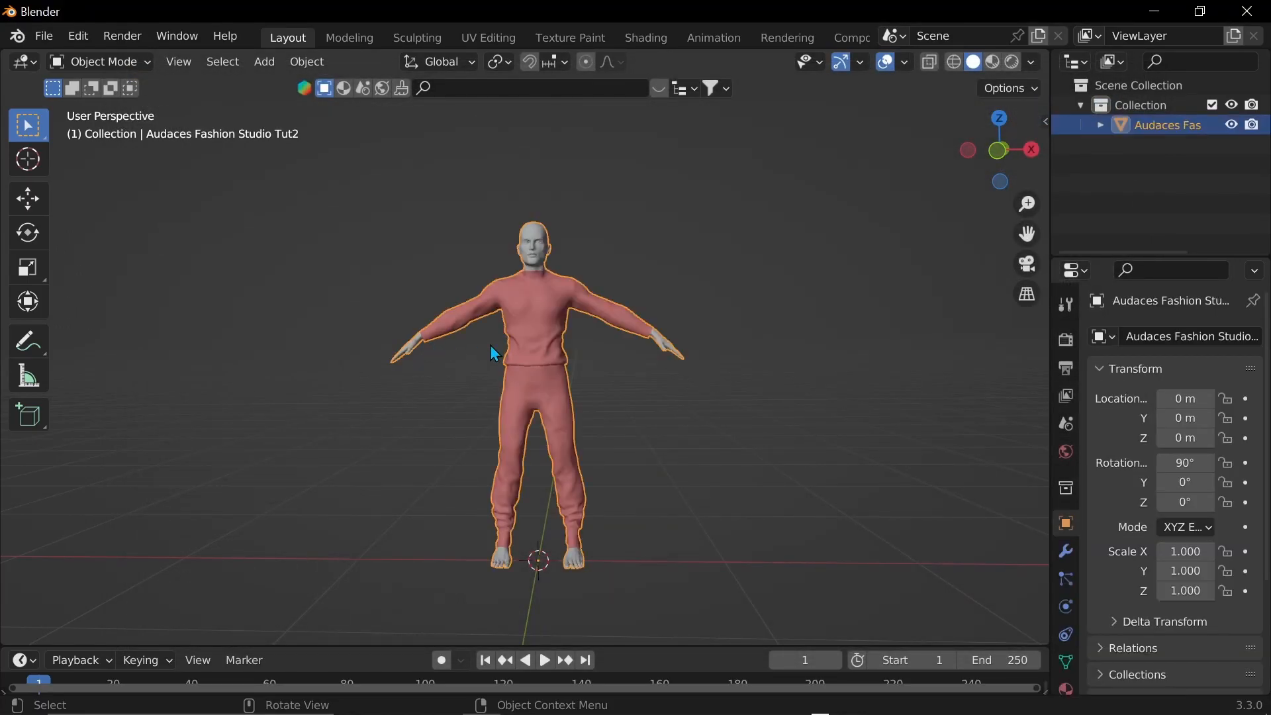
pyautogui.moveTo(526, 338)
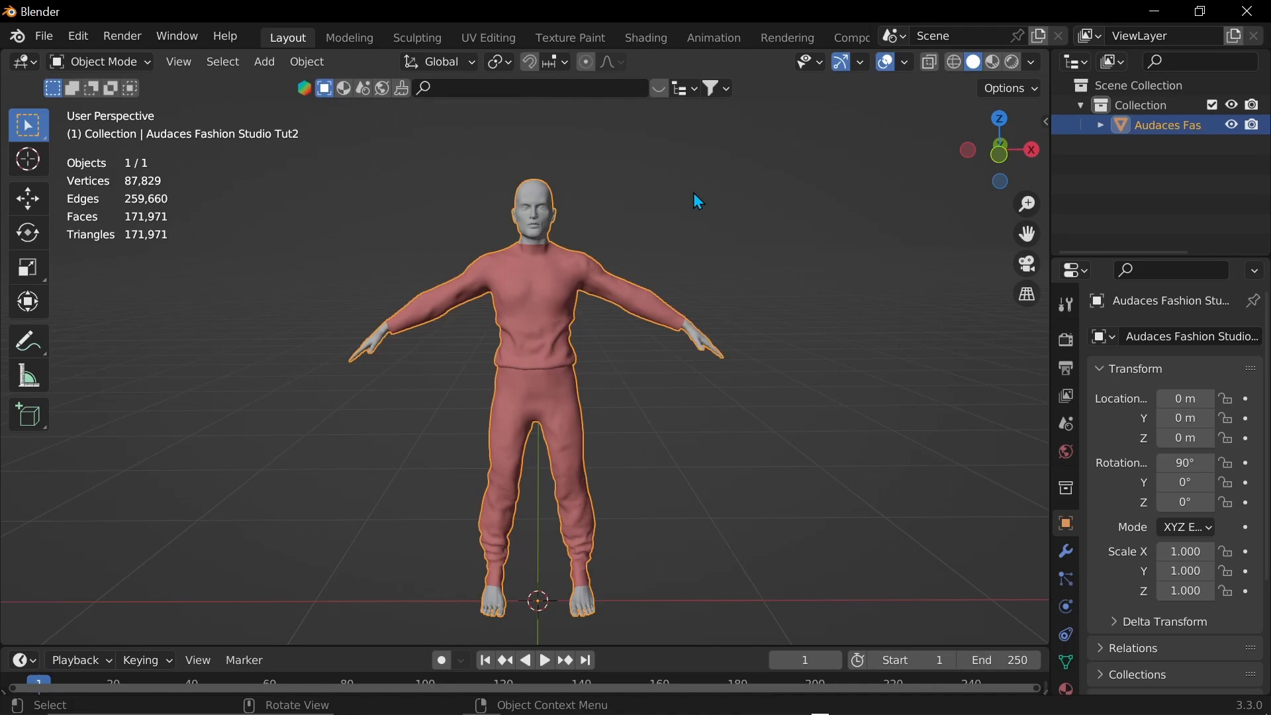
pyautogui.moveTo(698, 213)
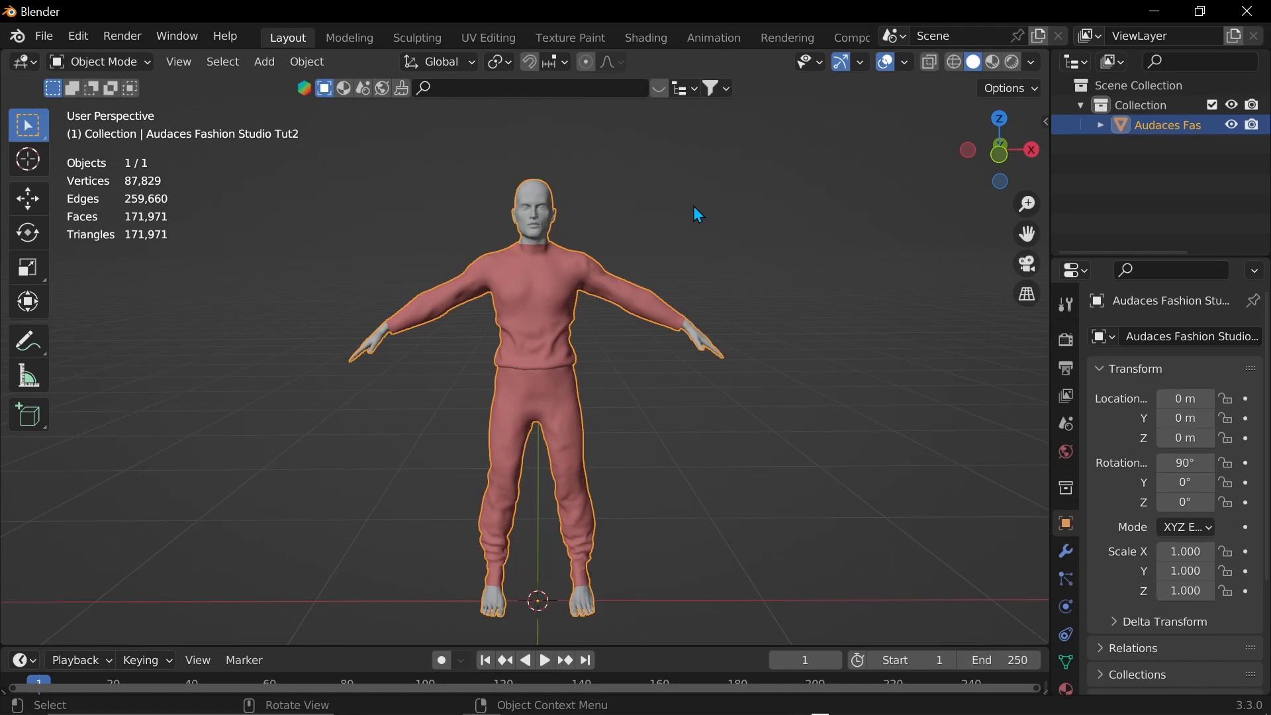
pyautogui.moveTo(729, 261)
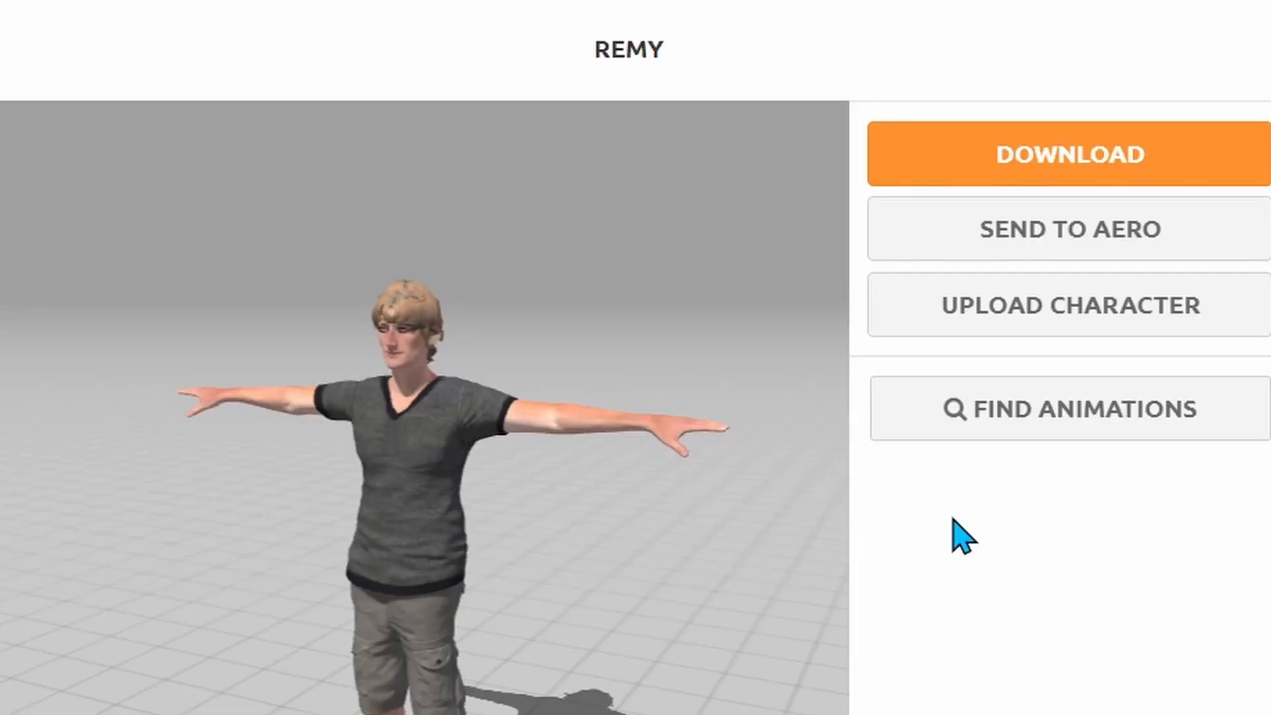
# Upload the mannequin to Mixamo, accept the Auto-Rigger markers and confirm the rigged character.
pyautogui.click(1068, 305)
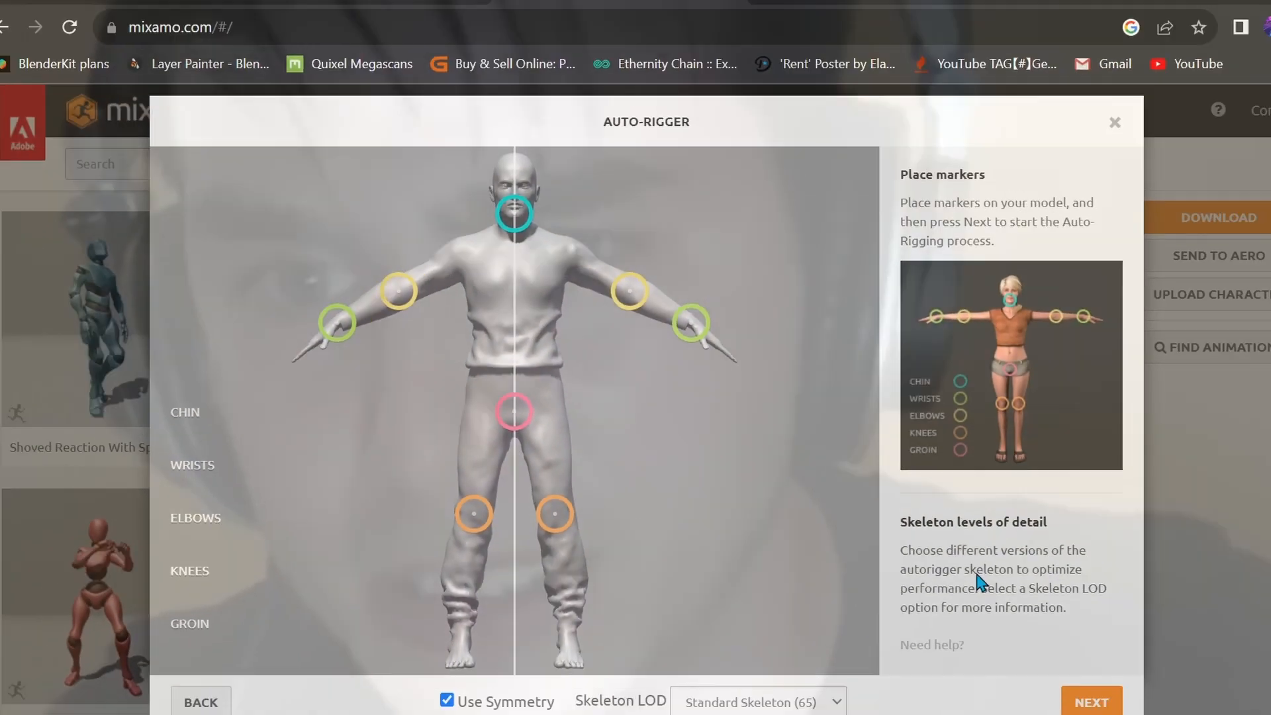
pyautogui.click(1091, 702)
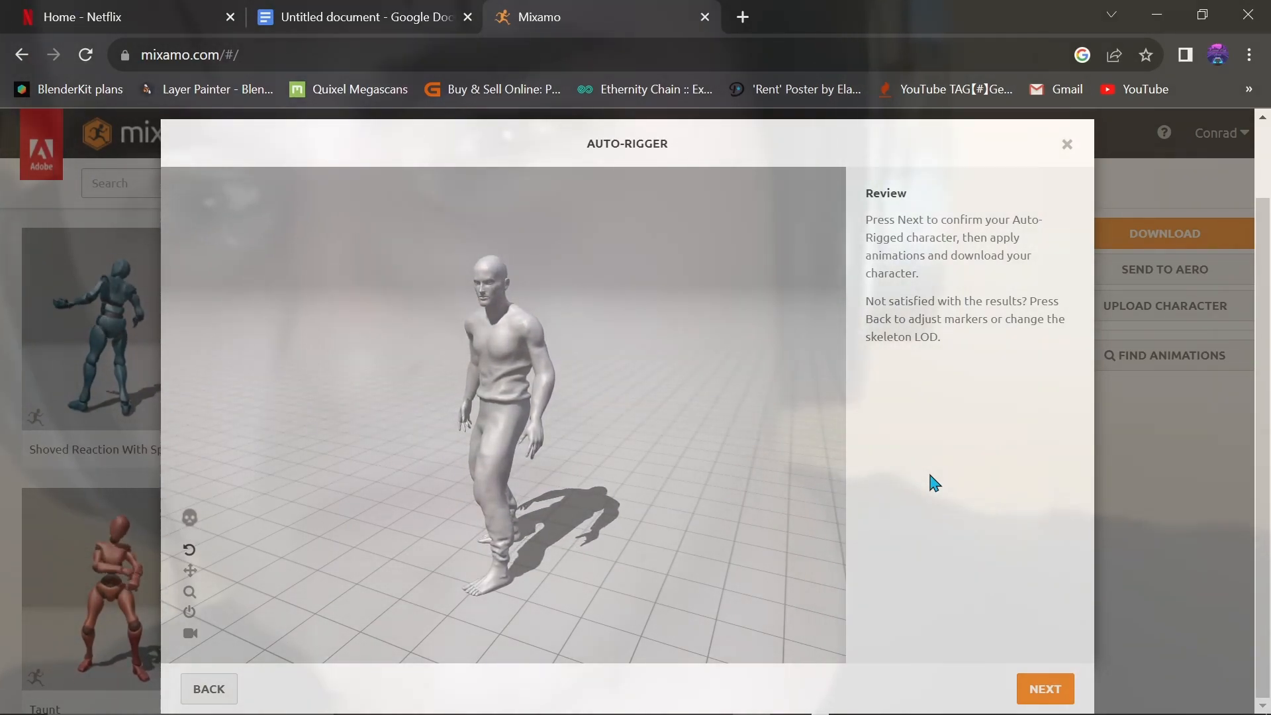
pyautogui.click(1044, 689)
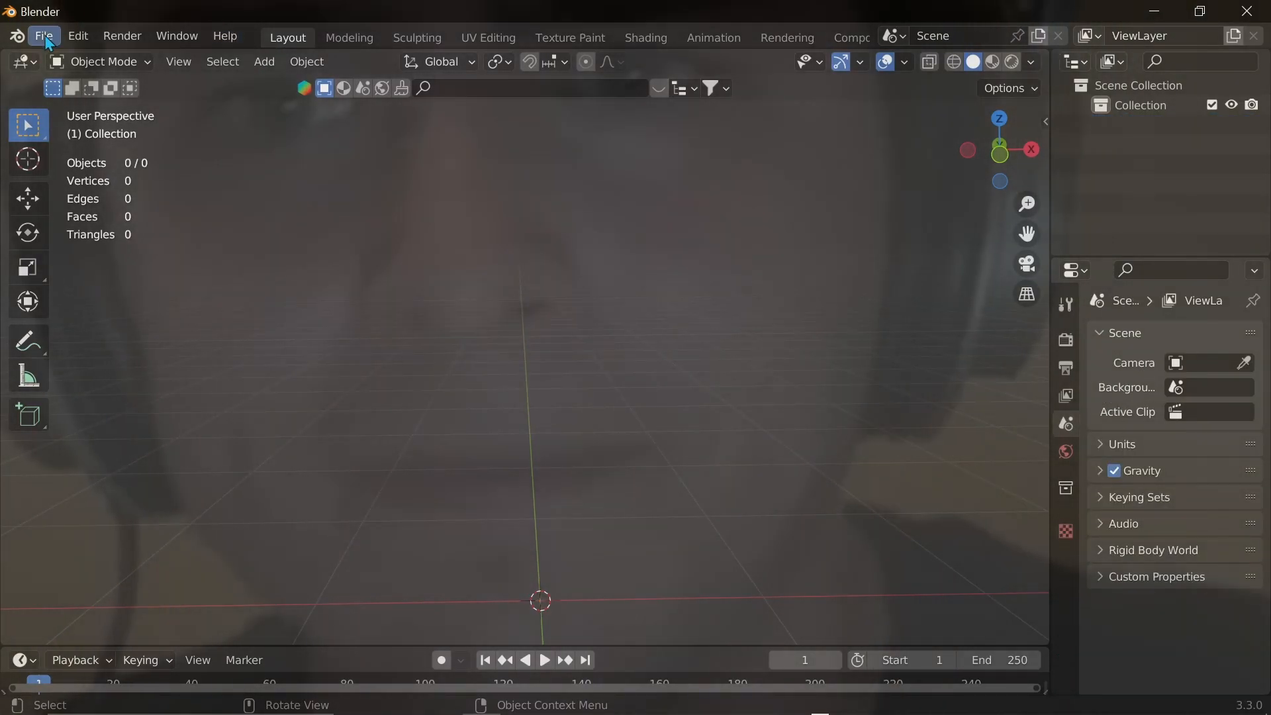
# Import the rigged mannequin FBX from the Downloads folder into Blender.
pyautogui.click(44, 37)
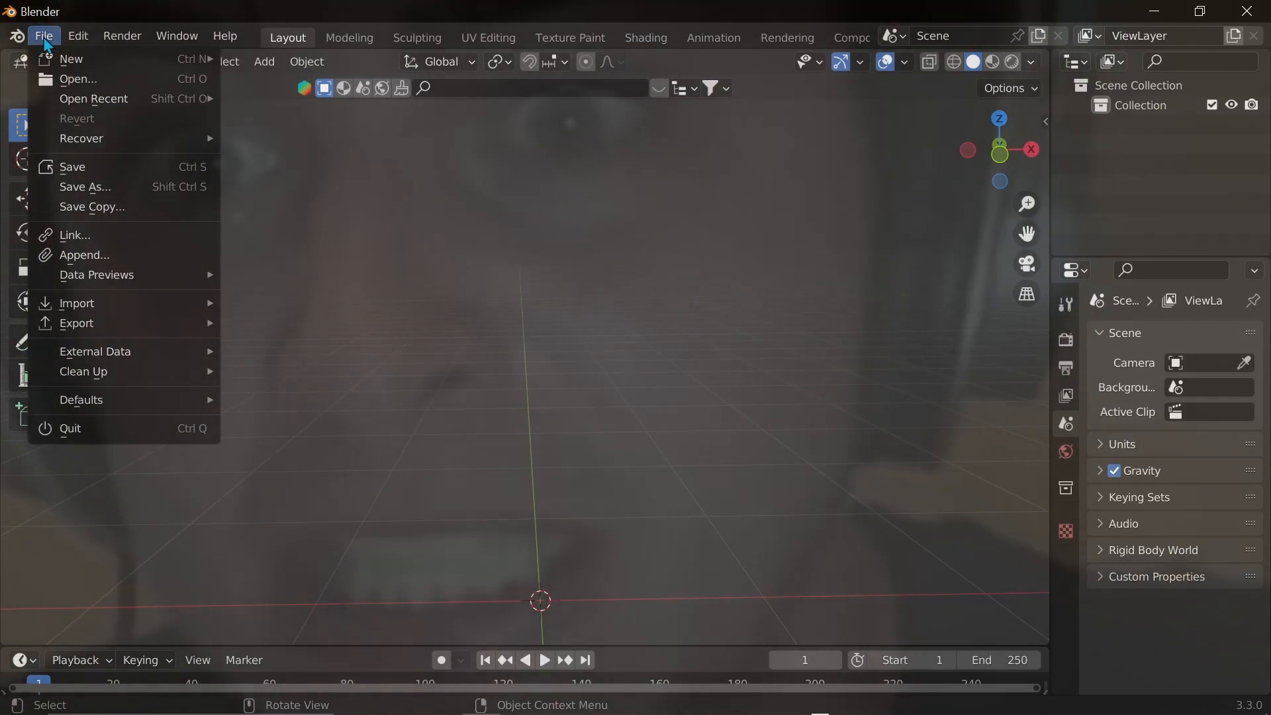
pyautogui.moveTo(77, 302)
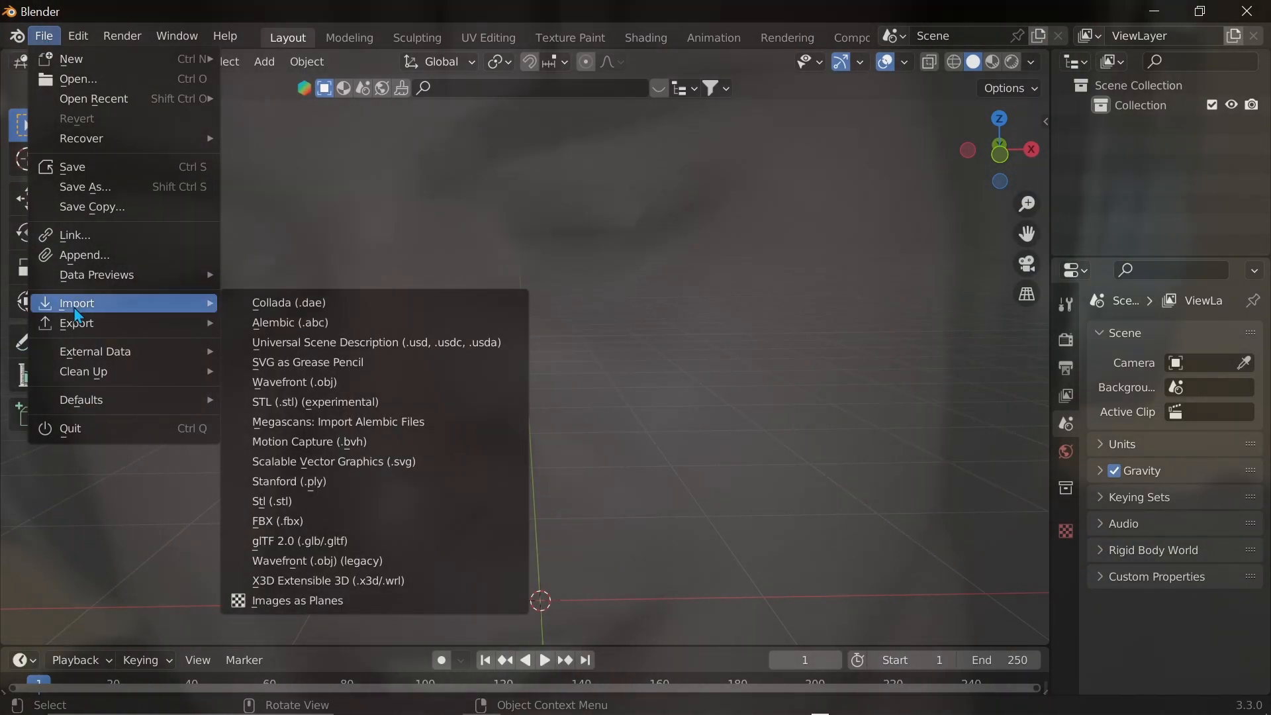
pyautogui.click(278, 521)
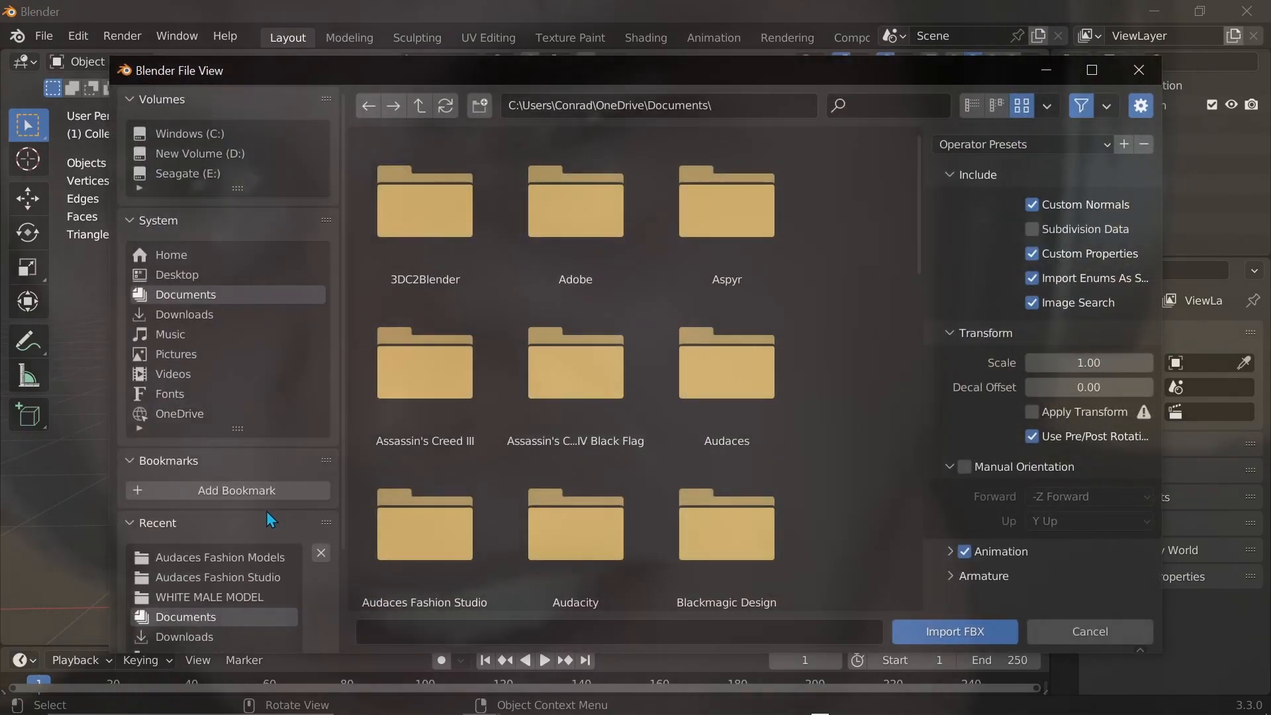
pyautogui.click(186, 314)
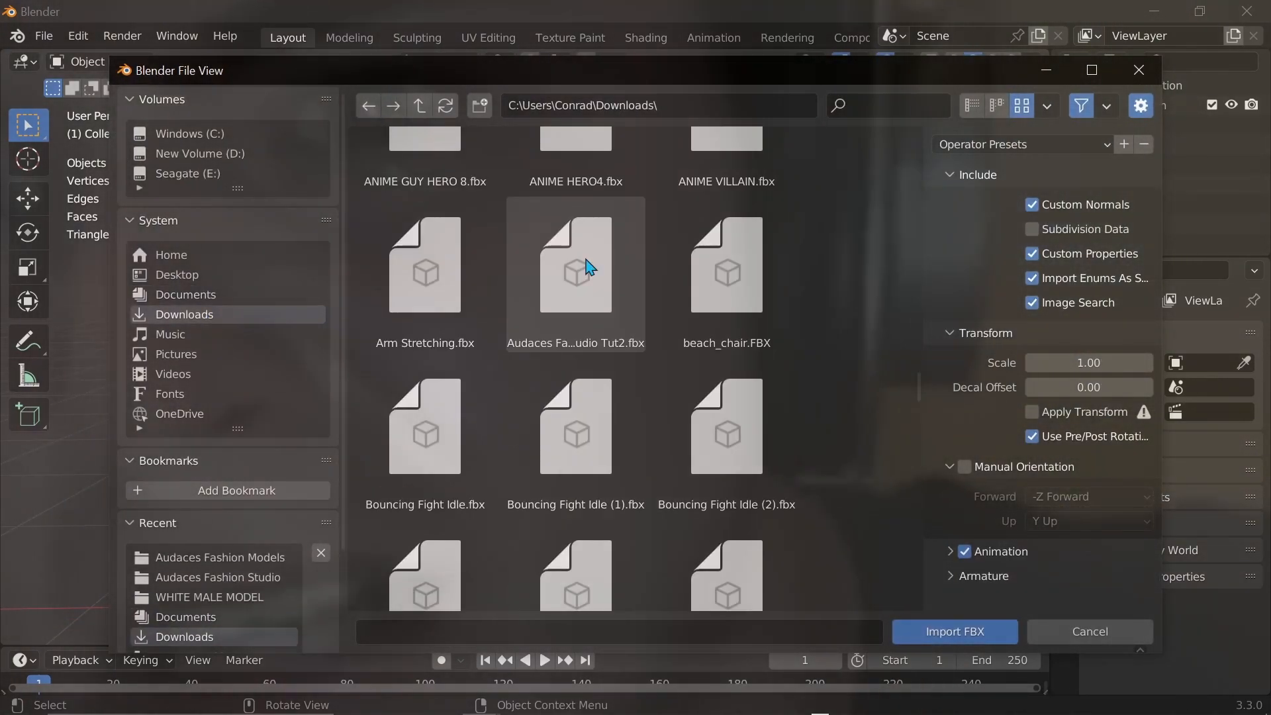
pyautogui.click(1089, 631)
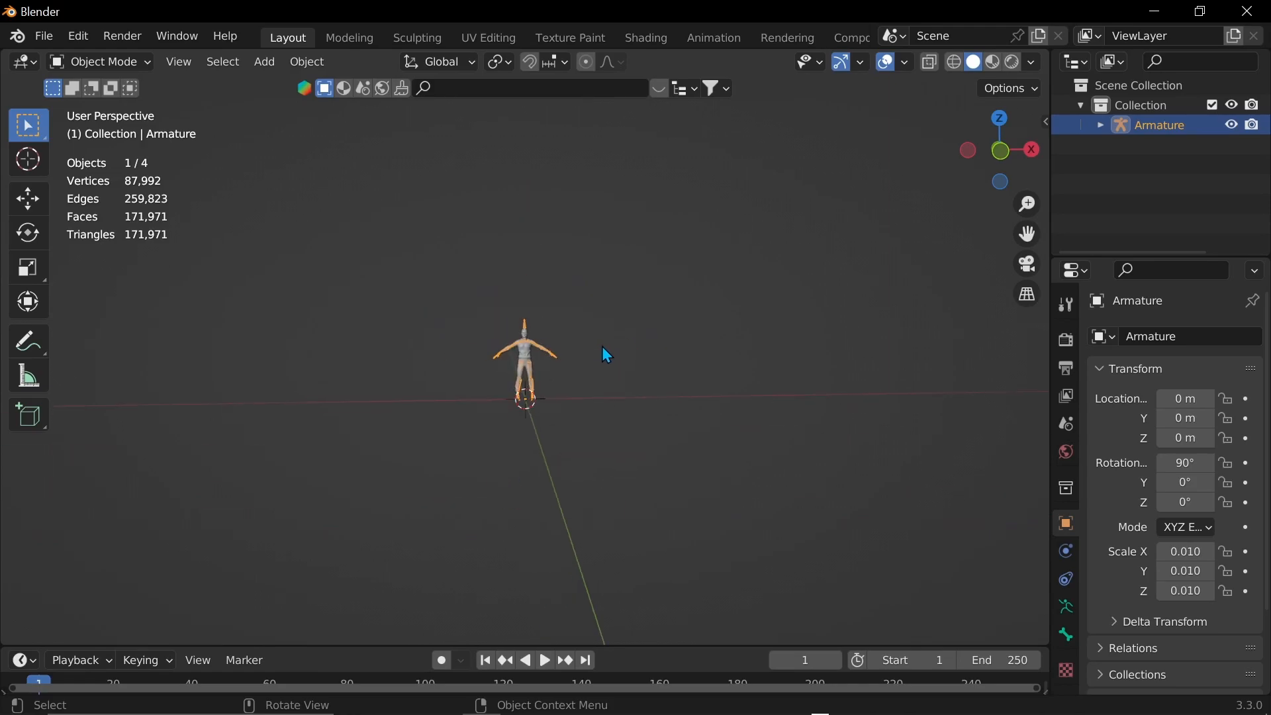
# Scale the imported armature up to 1.905 and save the scene as test.blend.
pyautogui.press('s')
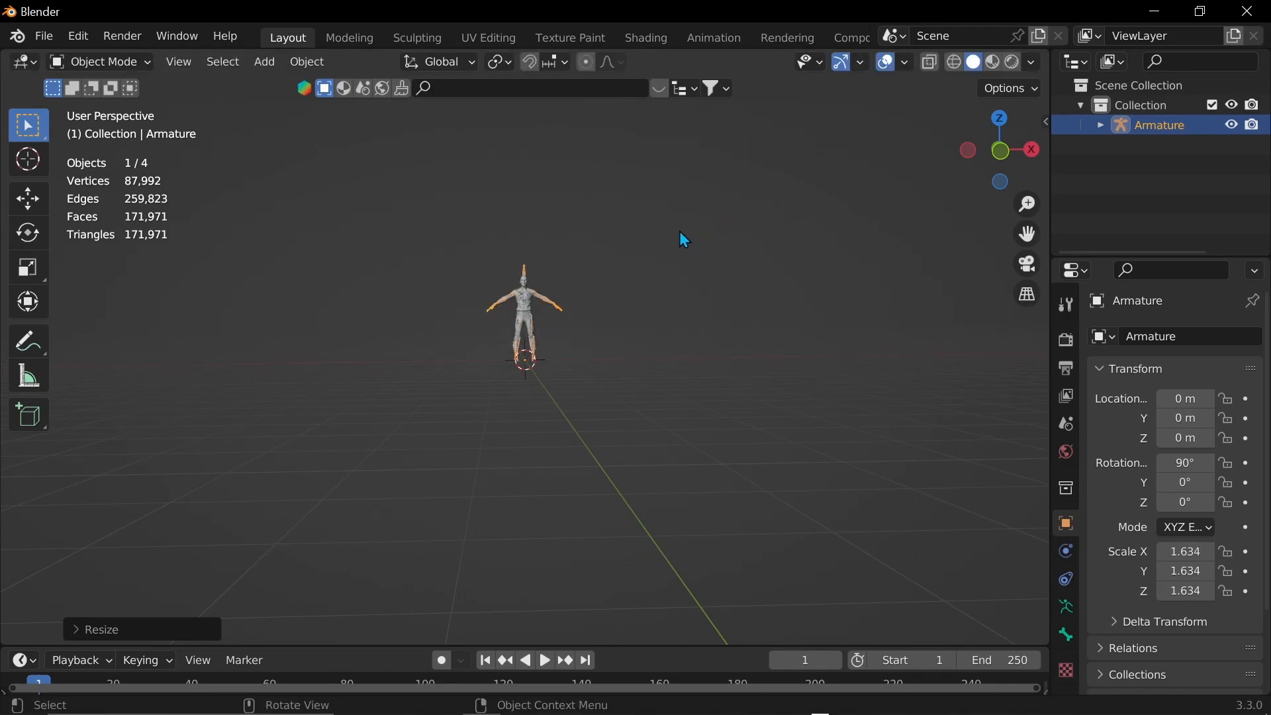
pyautogui.moveTo(683, 239); pyautogui.dragTo(612, 215)
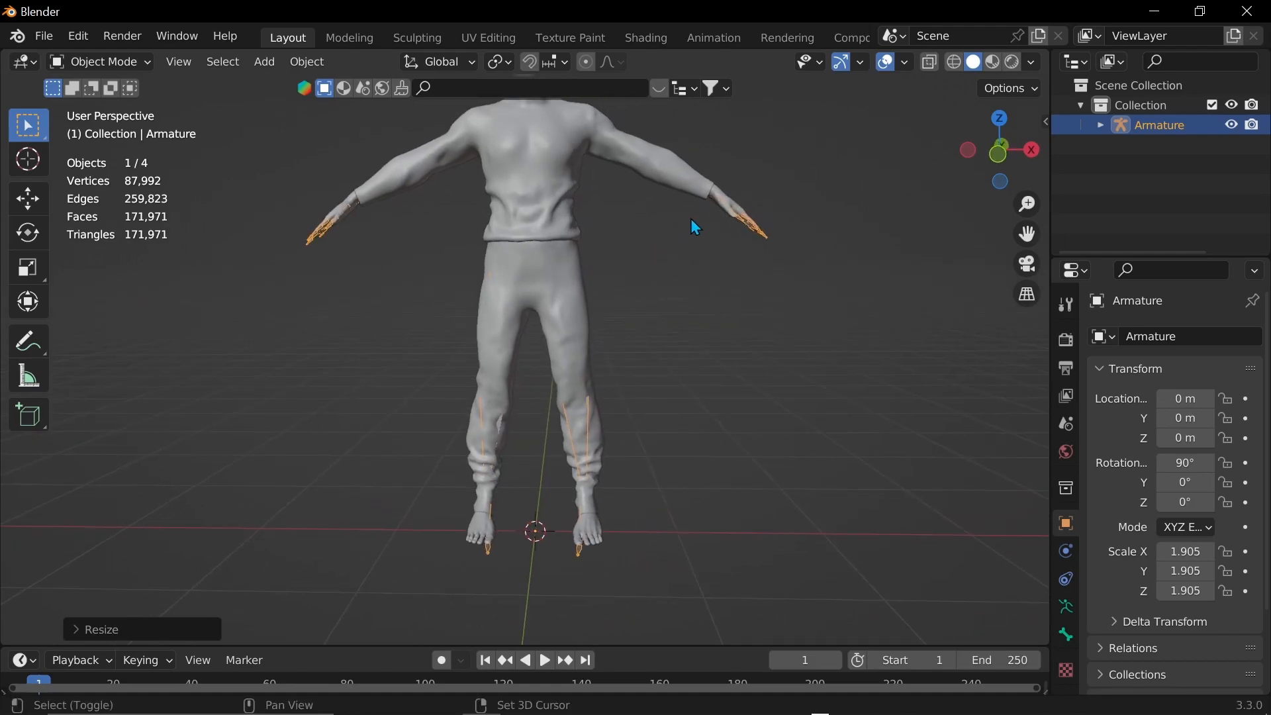
pyautogui.press('ctrl+s')
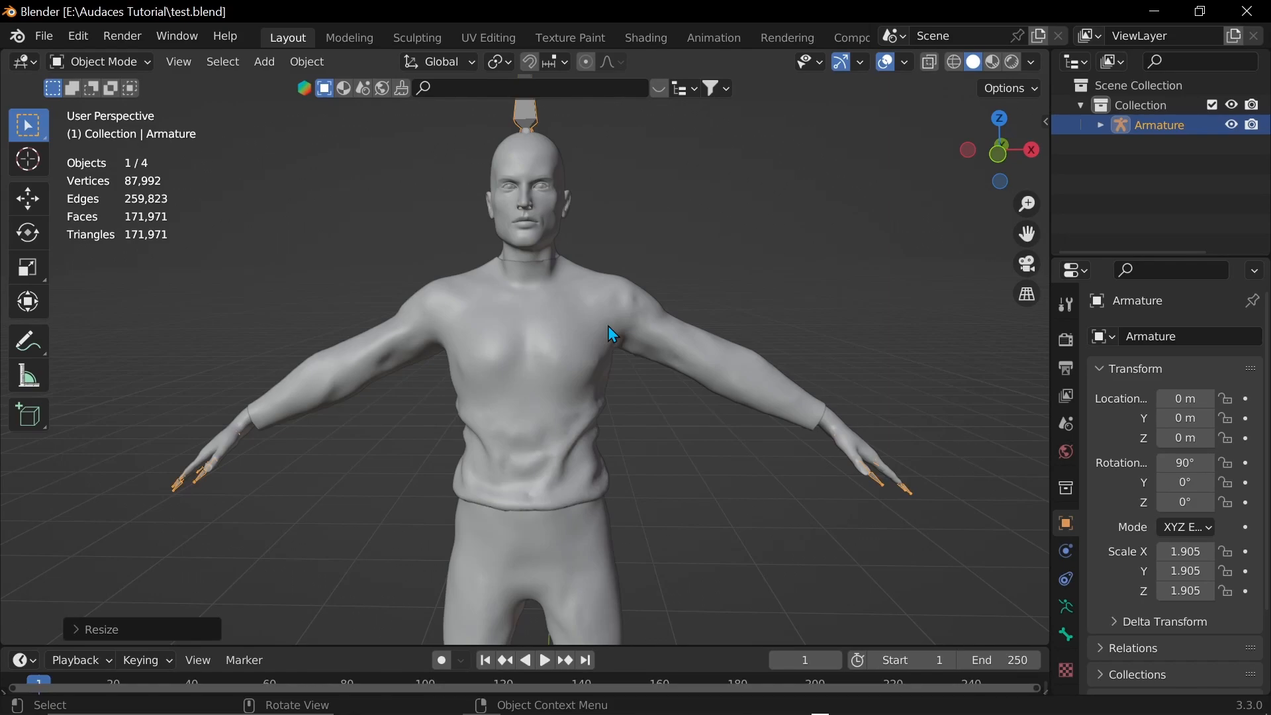
pyautogui.moveTo(207, 156)
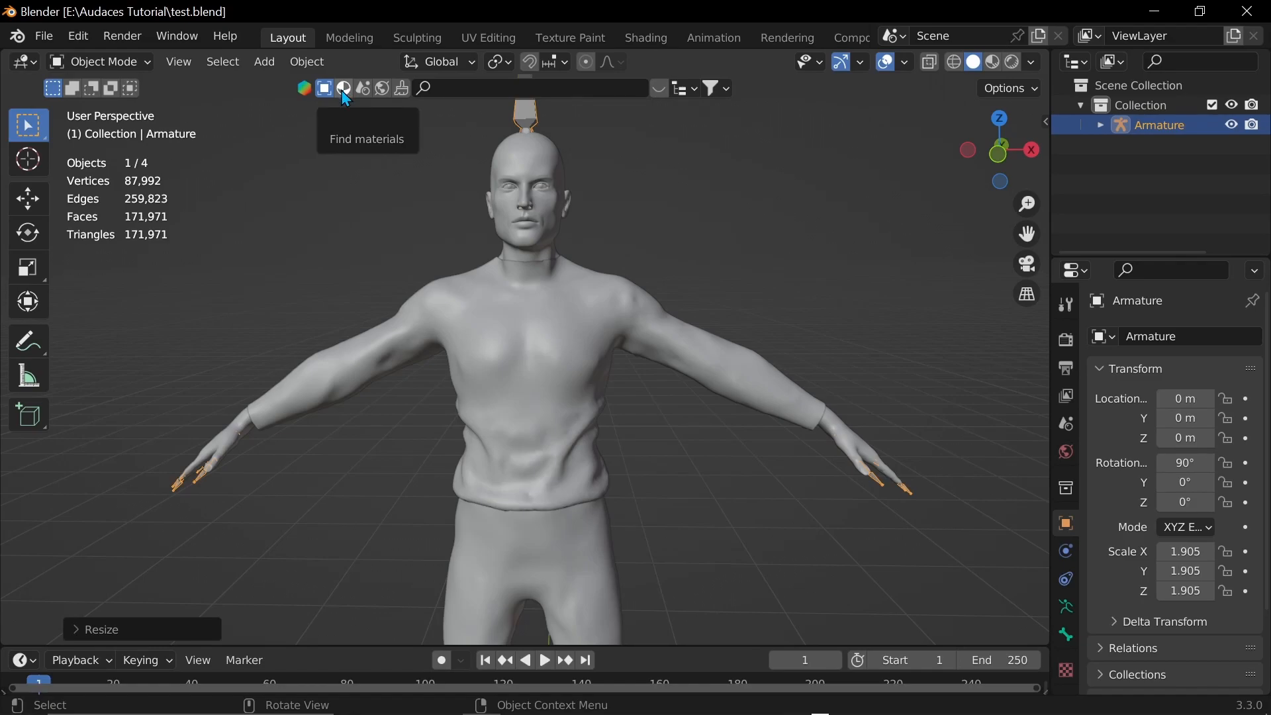
# Apply a cotton knit material from the asset library and set the render engine to Cycles.
pyautogui.click(343, 87)
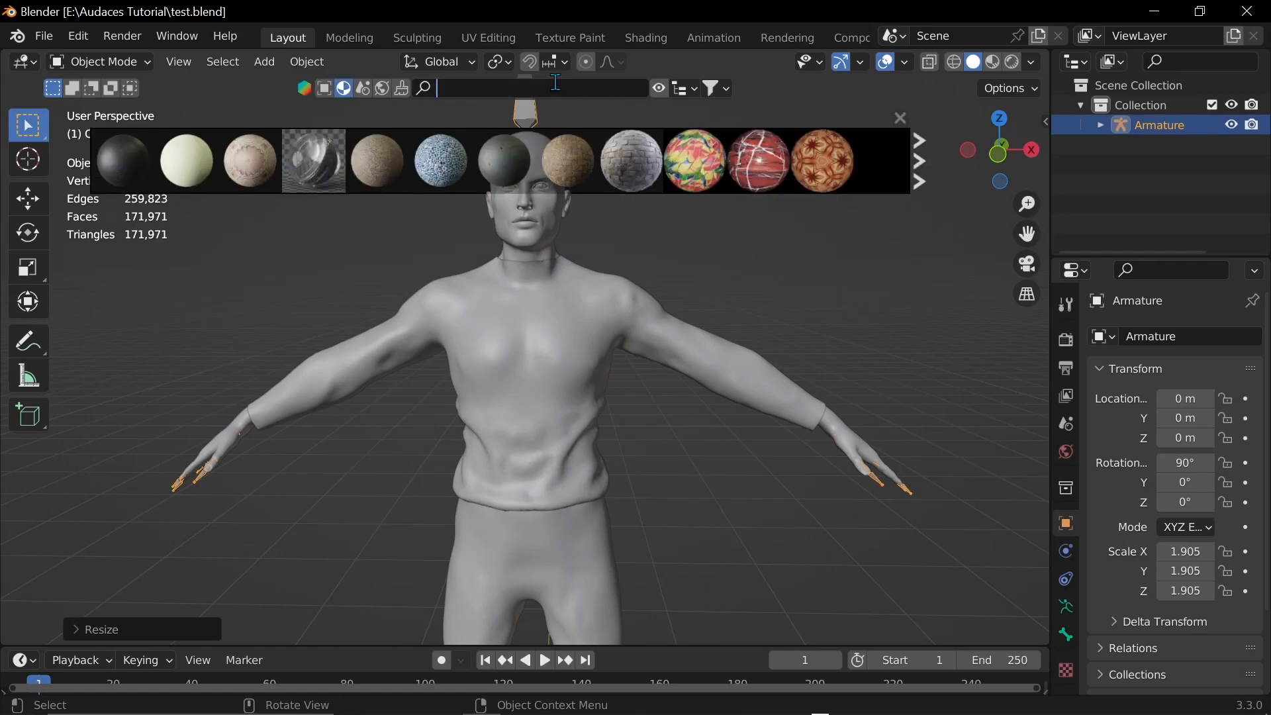
pyautogui.write('cotton')
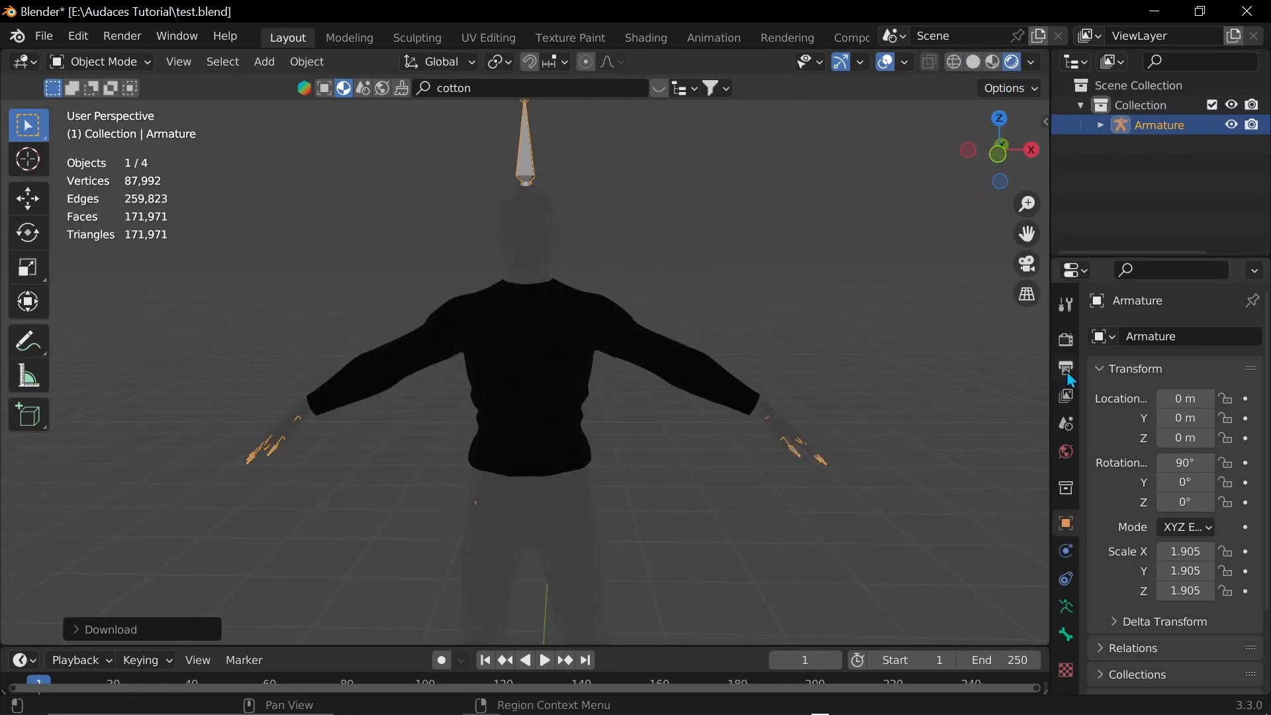
pyautogui.click(1065, 339)
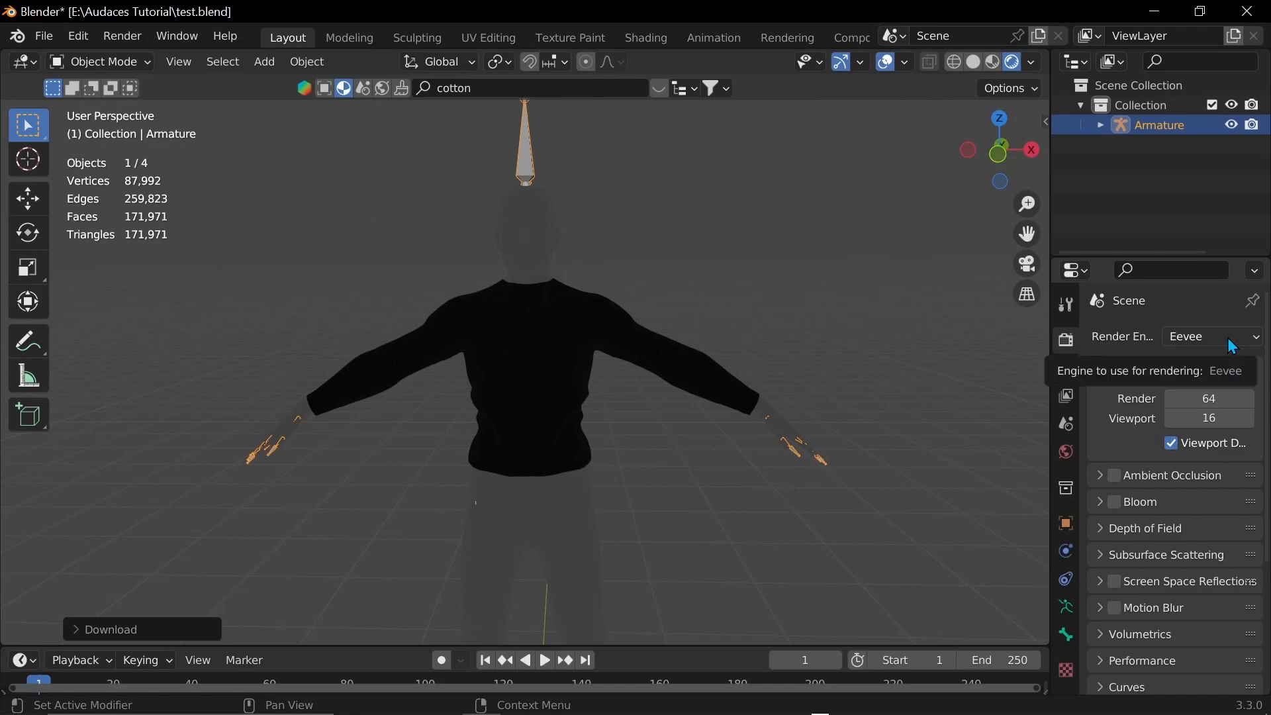
pyautogui.click(1207, 335)
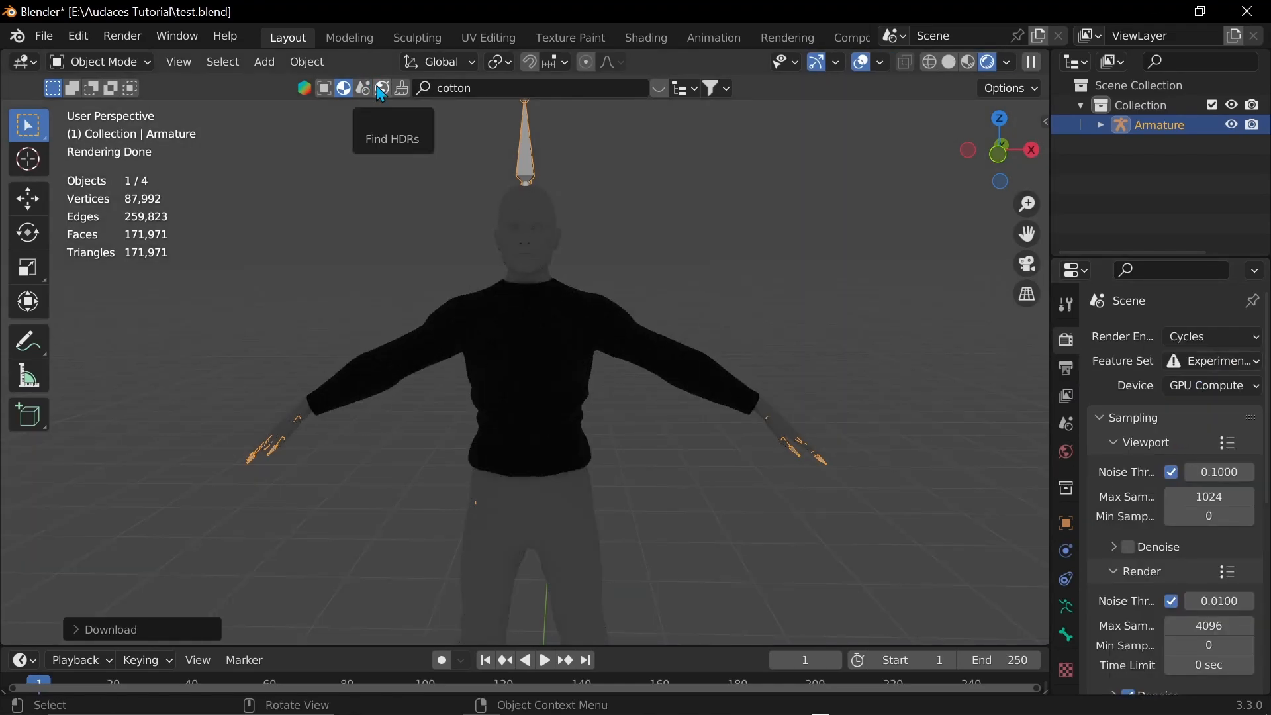
# Light the scene with the Apartment Block HDRI downloaded at 2048 resolution.
pyautogui.click(380, 88)
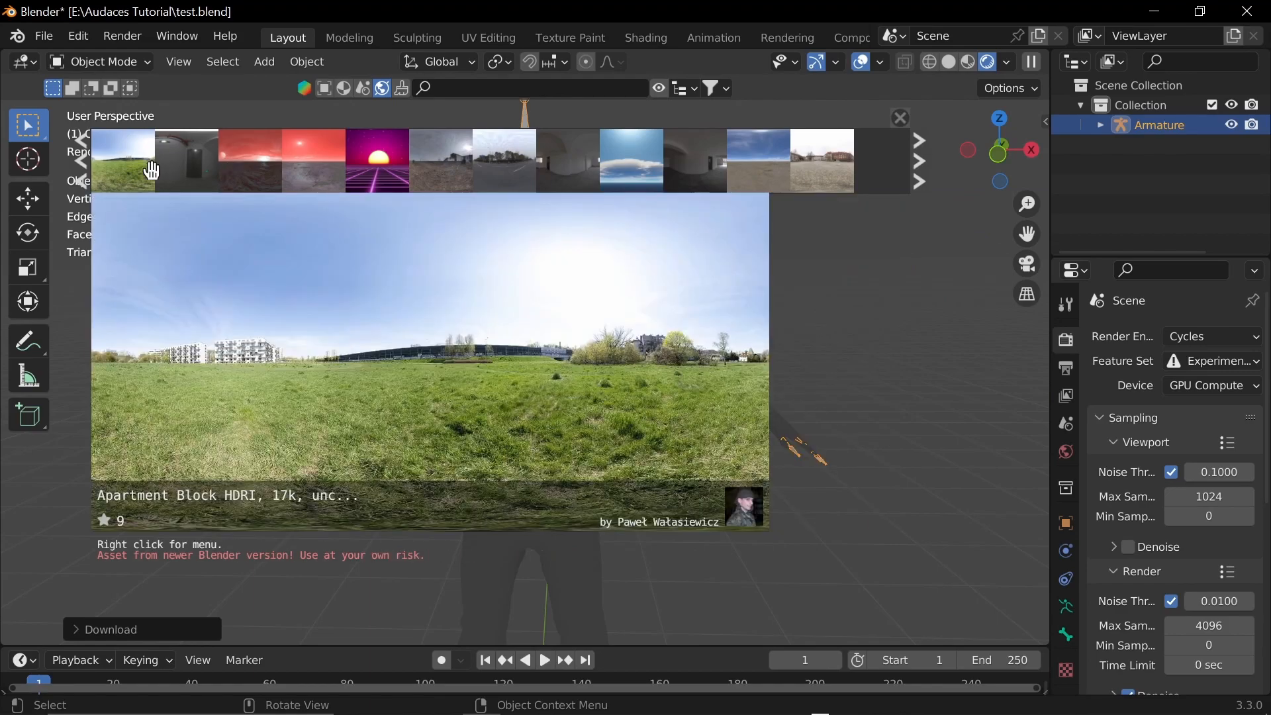
pyautogui.click(109, 629)
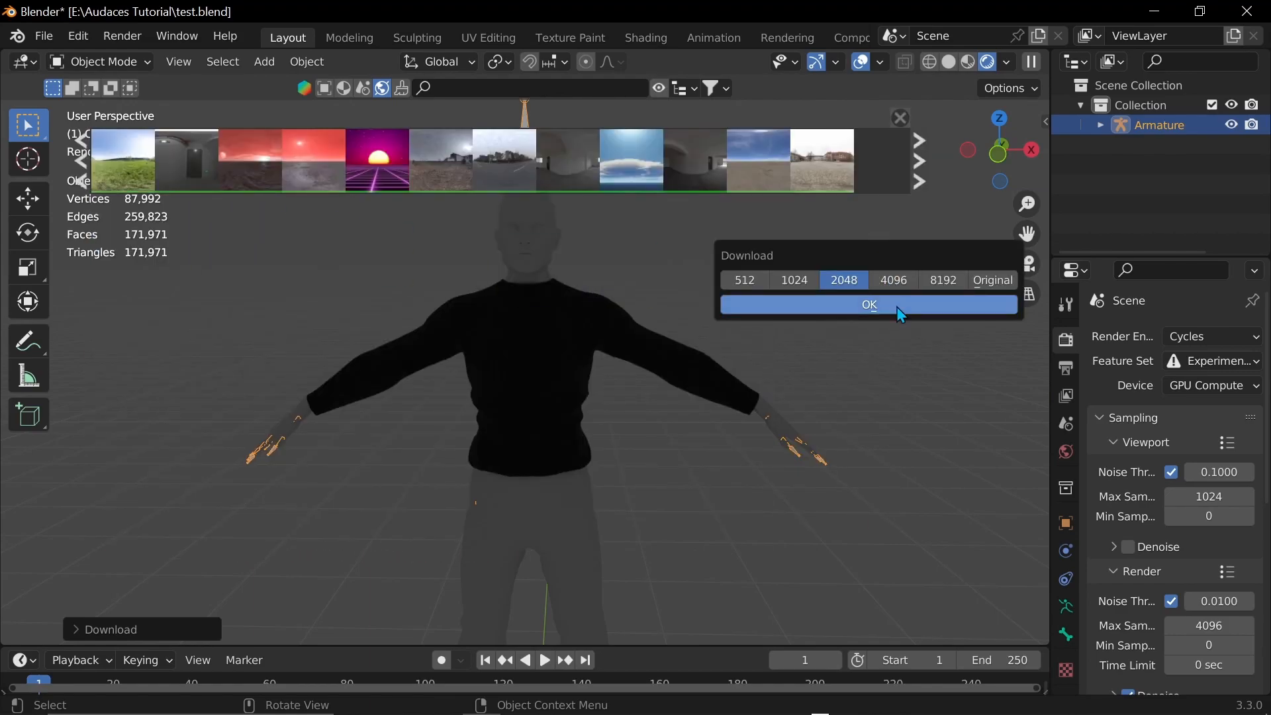
pyautogui.click(869, 304)
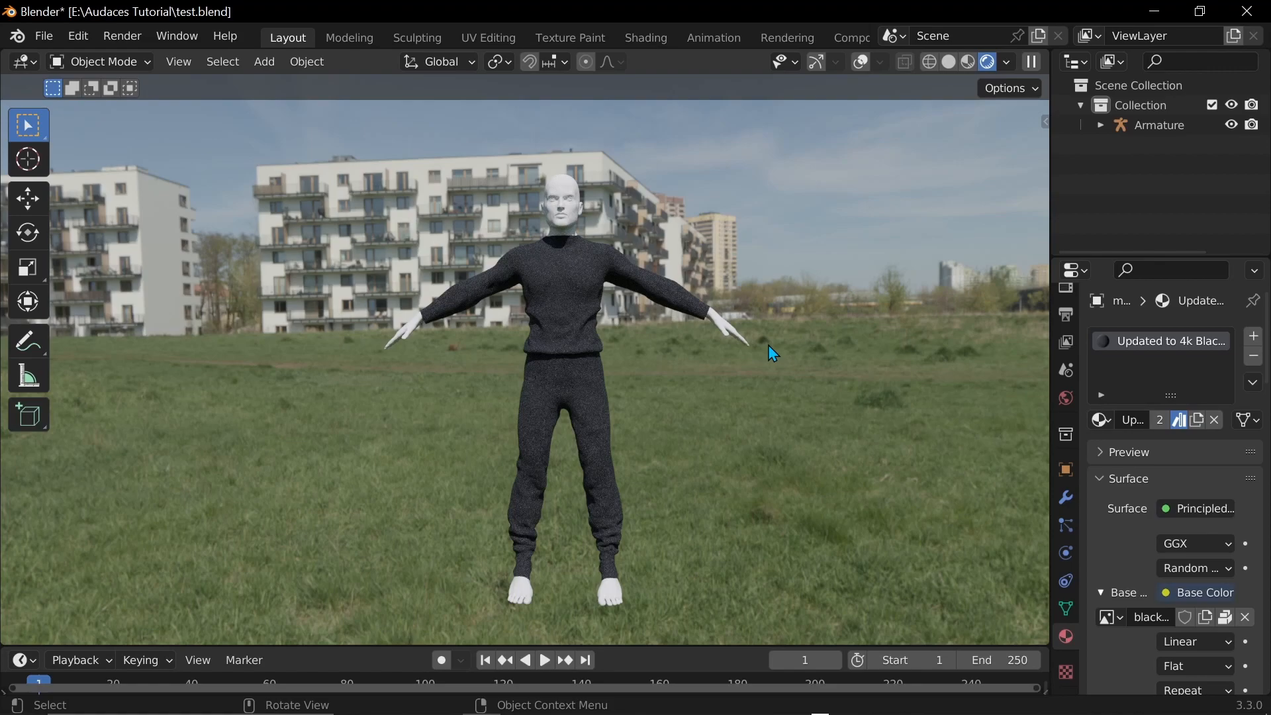
pyautogui.moveTo(134, 52)
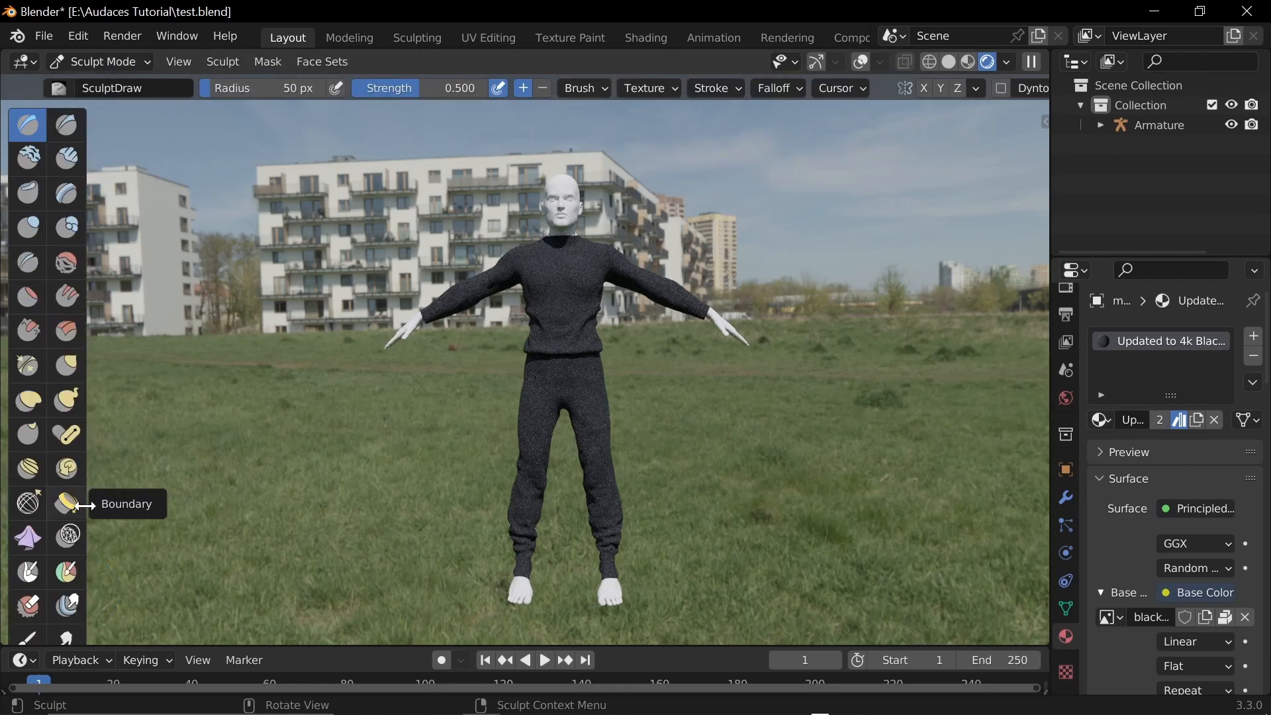
pyautogui.moveTo(66, 503)
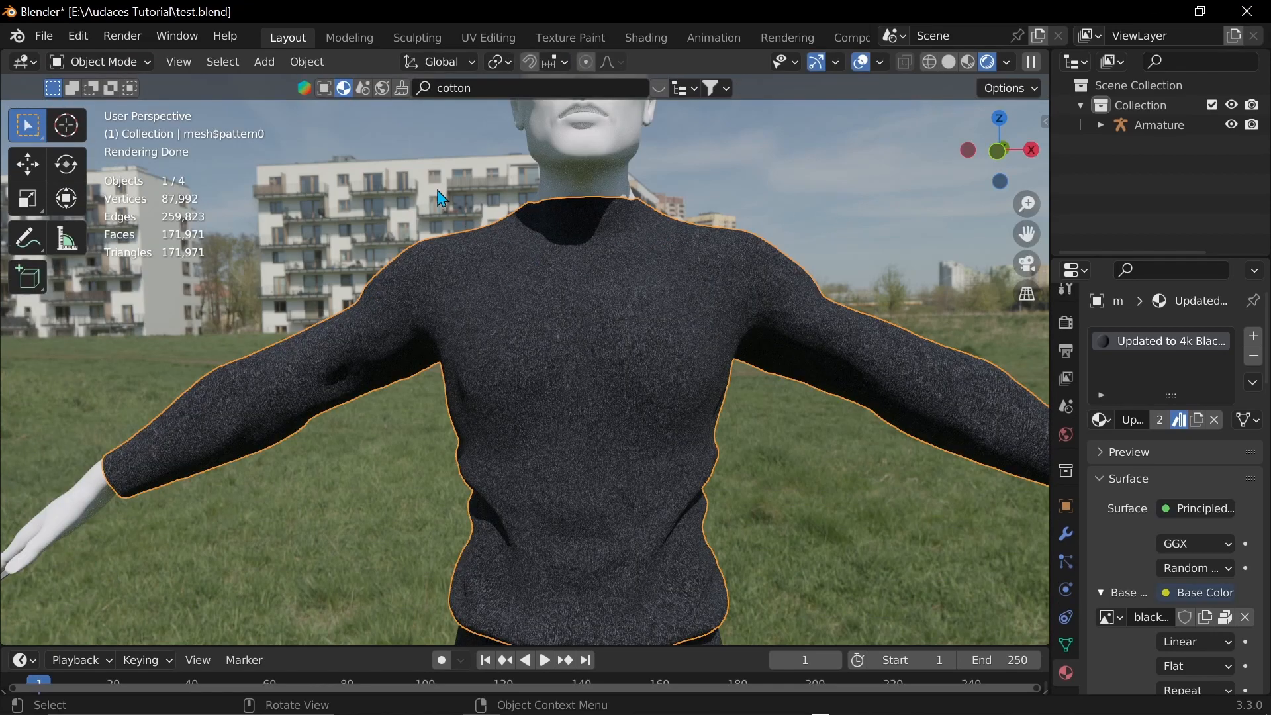
pyautogui.moveTo(295, 171)
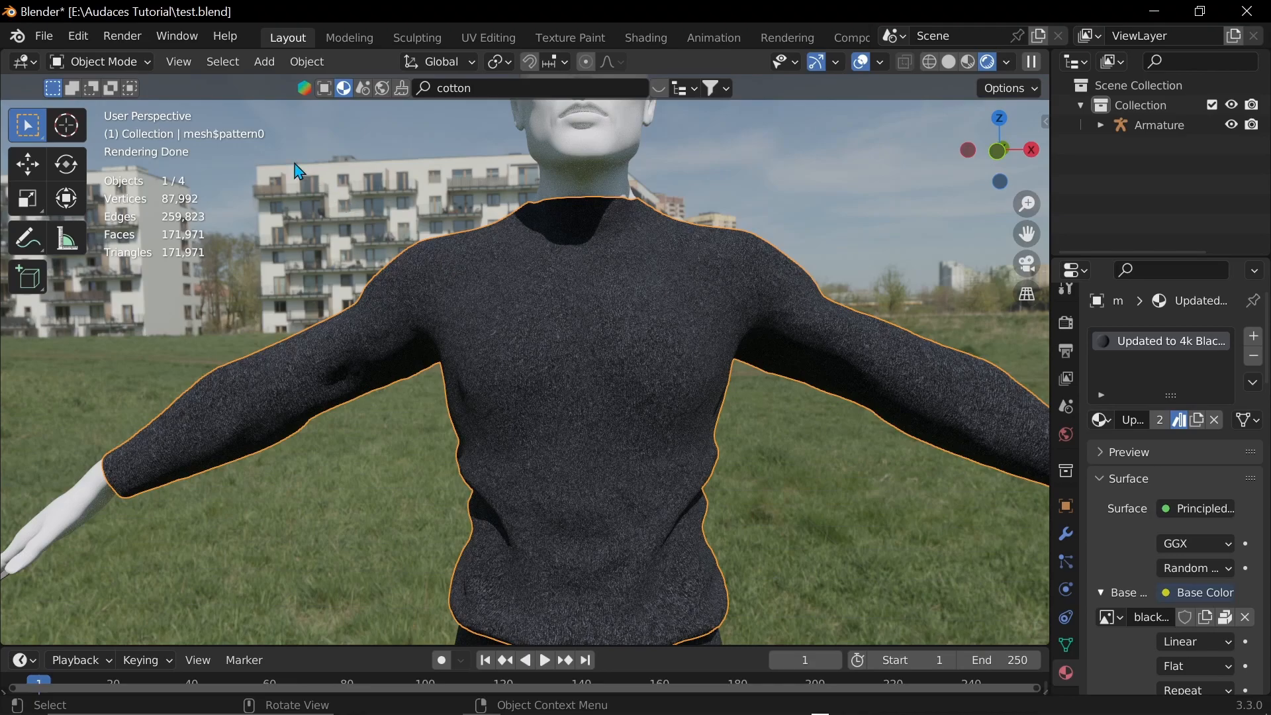
pyautogui.moveTo(106, 62)
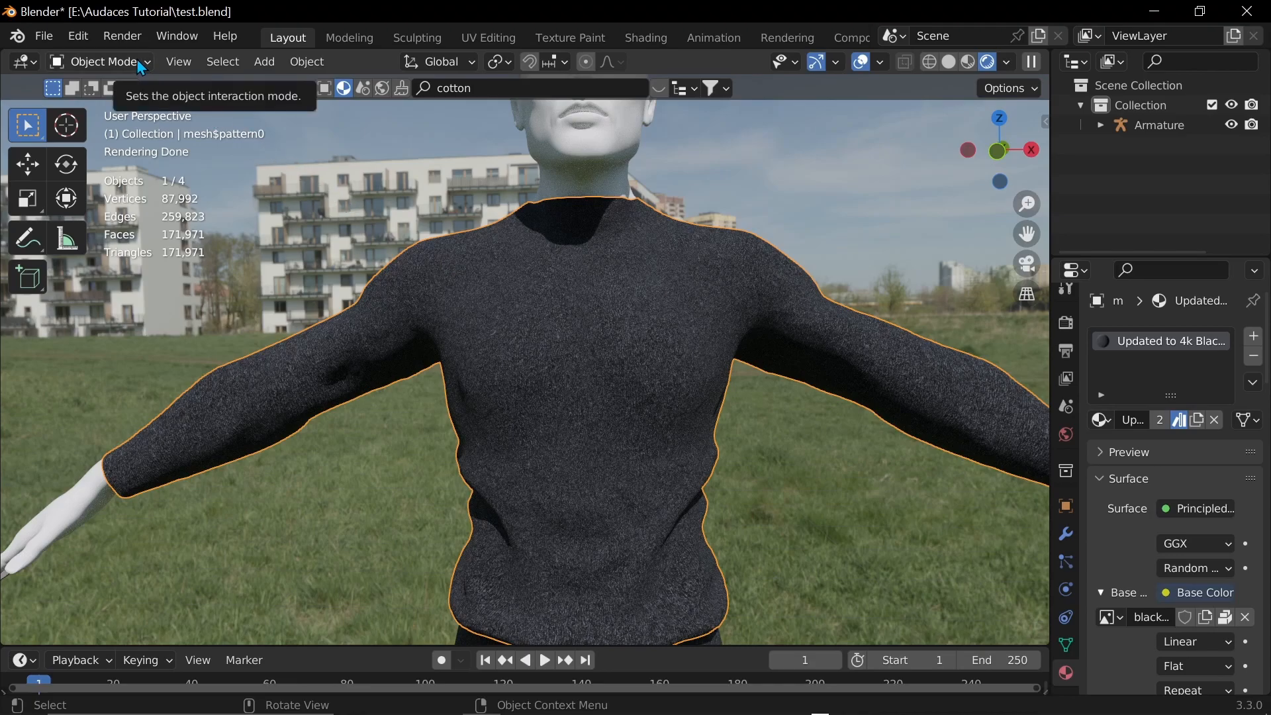
# Enter Edit Mode on the sweater, select every vertex and bring up the Face operations.
pyautogui.click(102, 62)
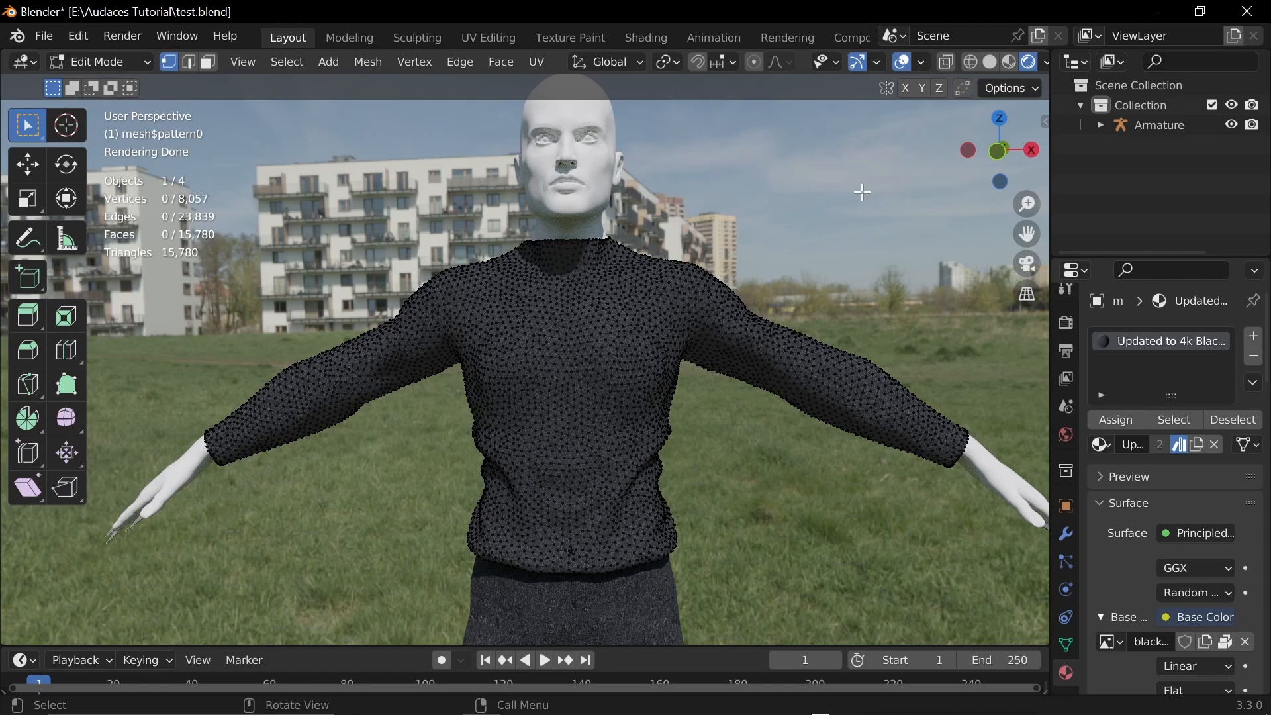
pyautogui.press('a')
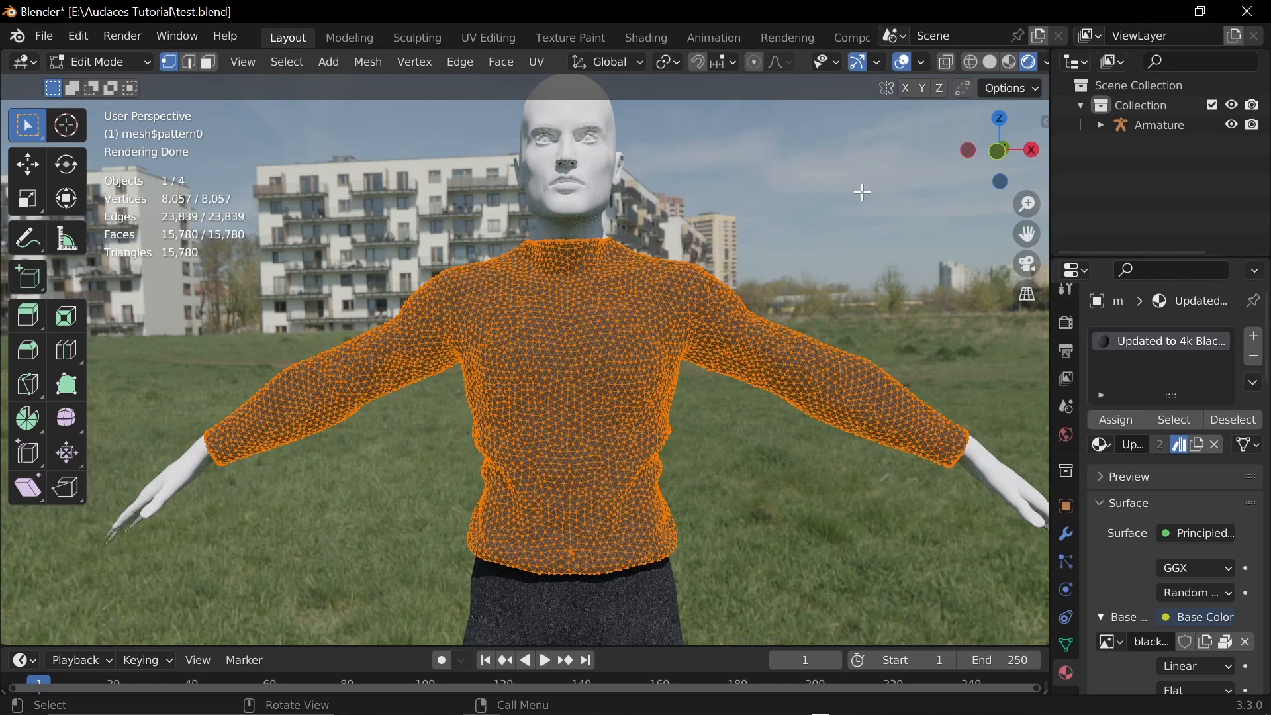
pyautogui.click(286, 61)
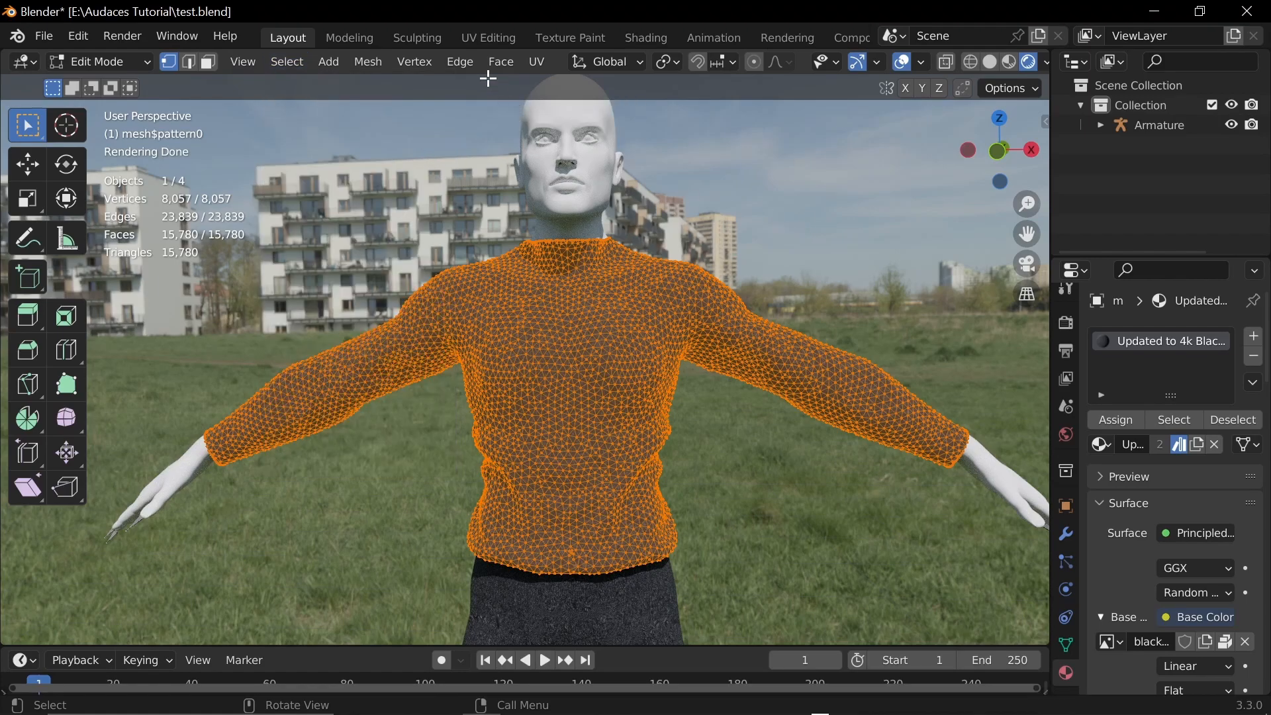
pyautogui.click(500, 62)
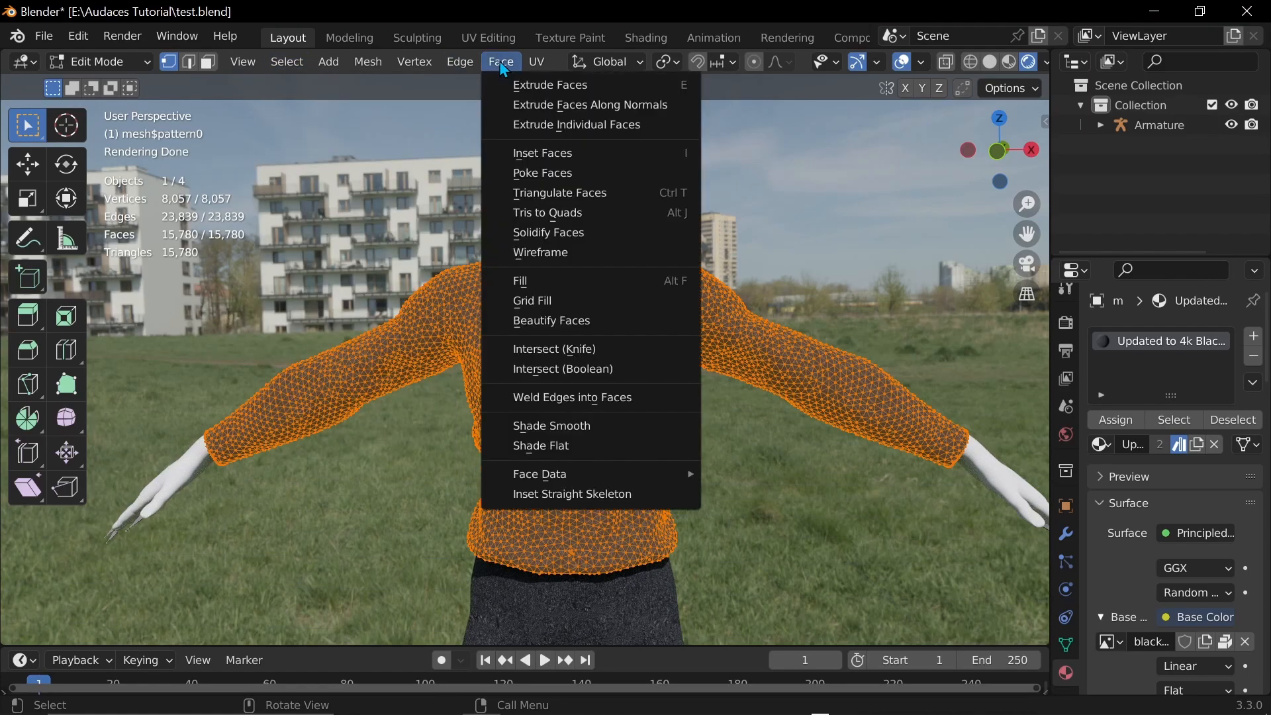
pyautogui.moveTo(547, 211)
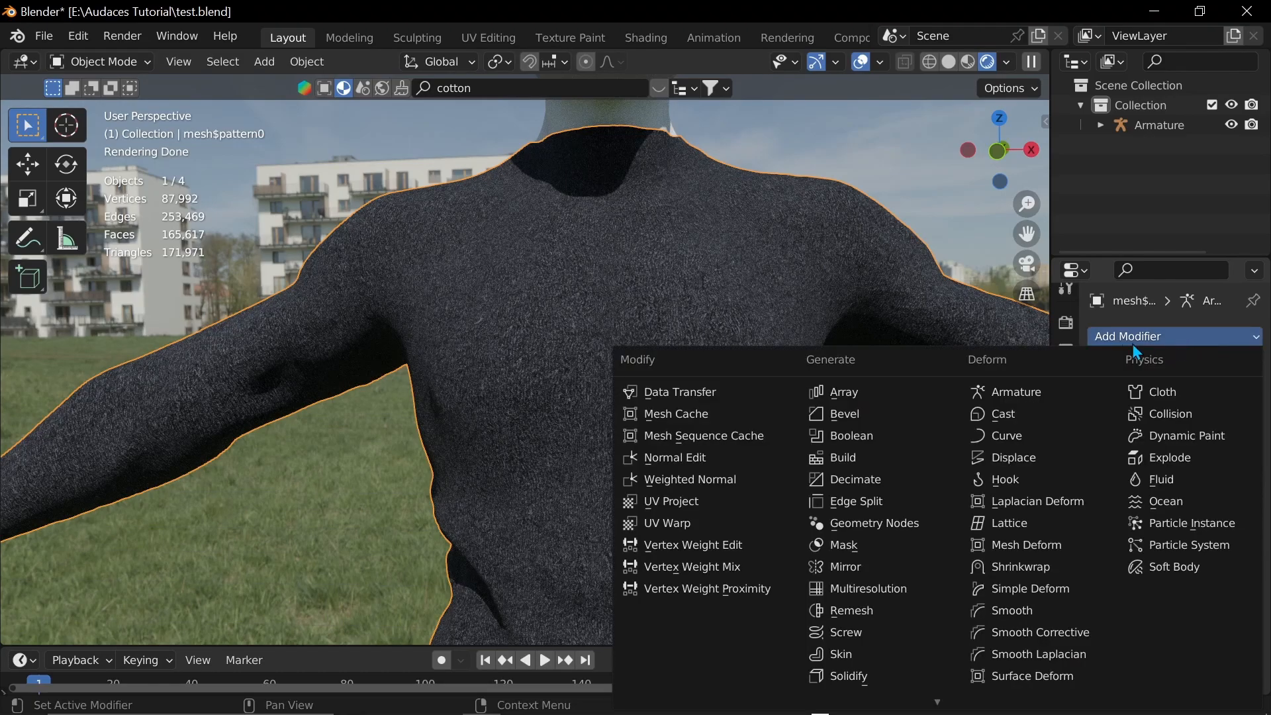
# Add a Decimate modifier to the sweater with Ratio 0.2754.
pyautogui.click(1025, 544)
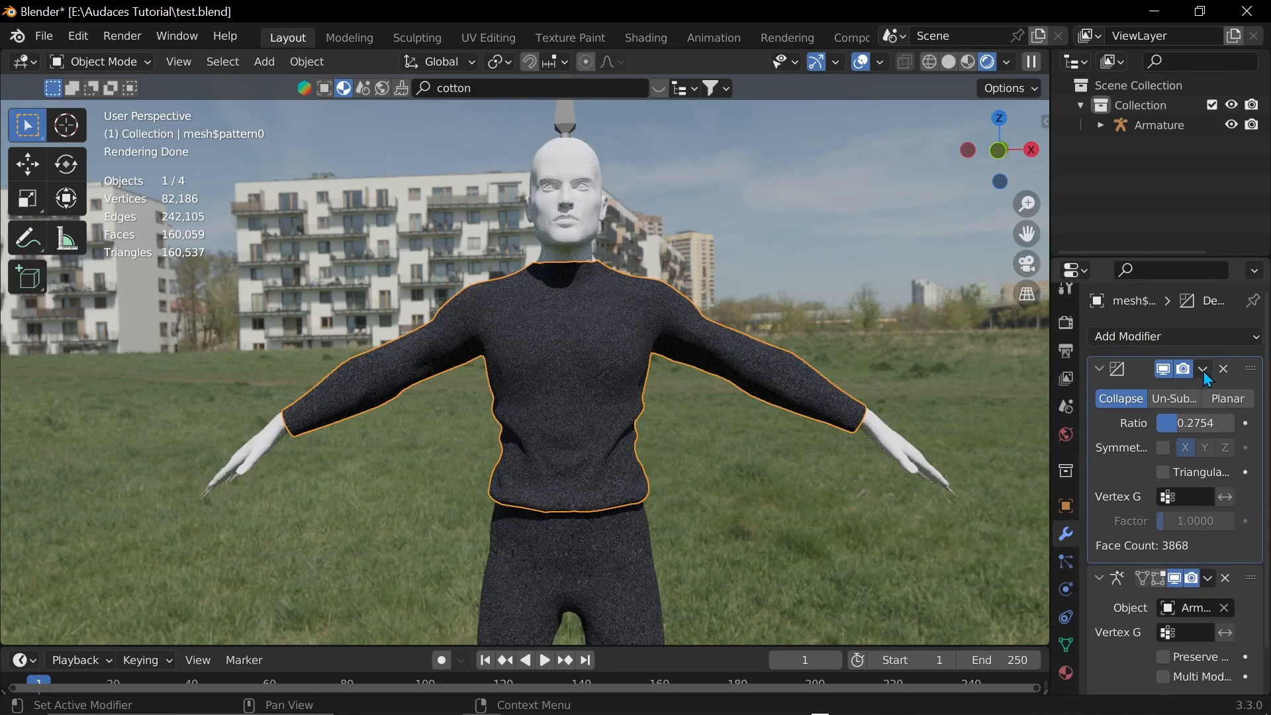
pyautogui.click(1205, 369)
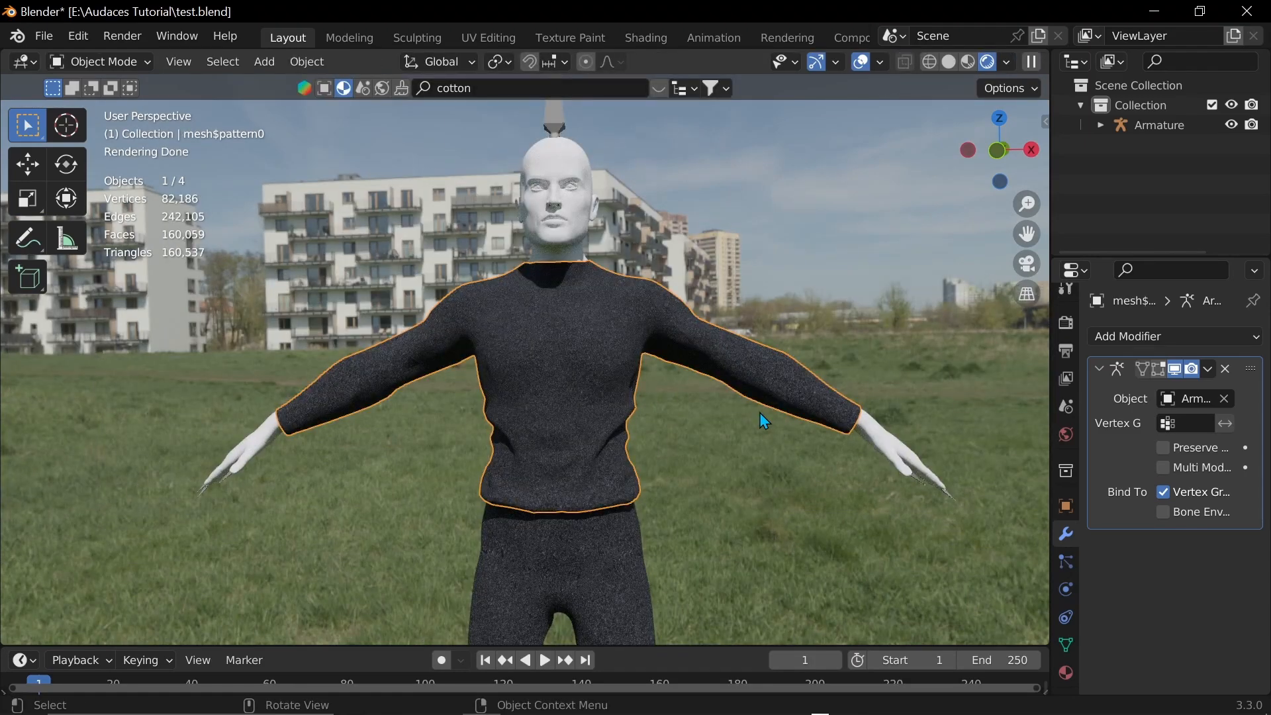
pyautogui.moveTo(760, 416)
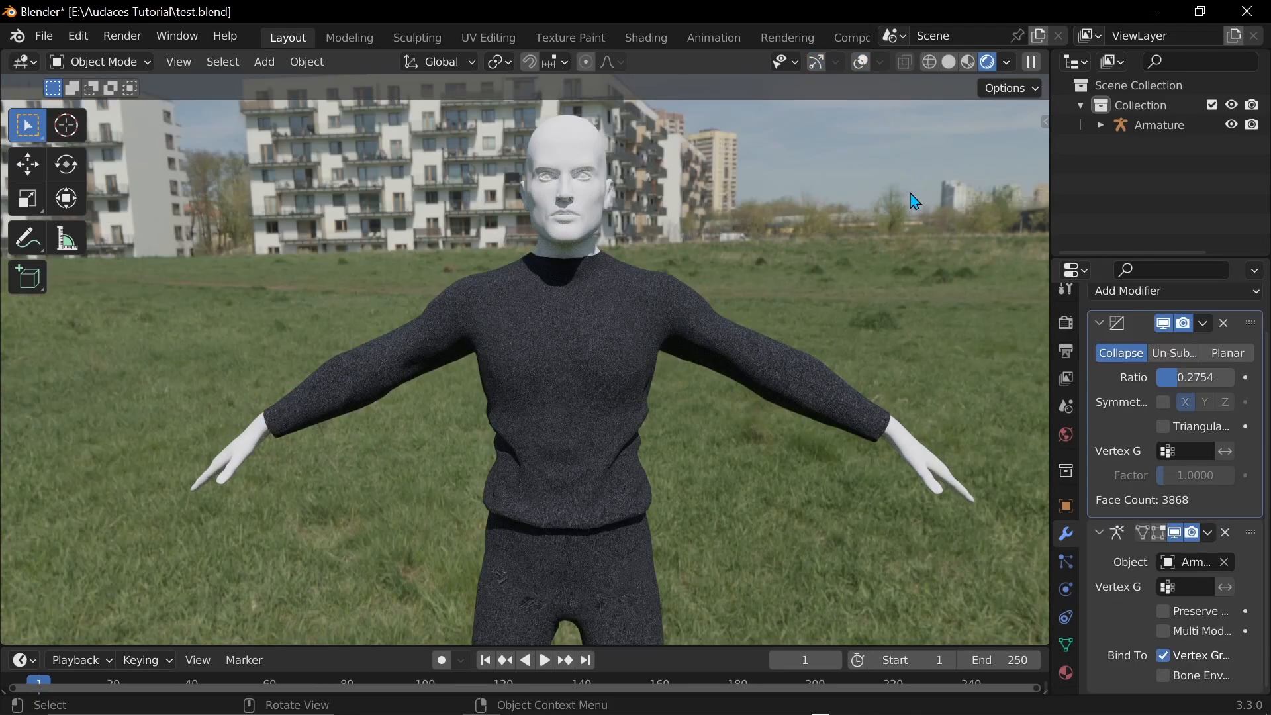
# In Solid shading, pose and keyframe the armature's raised-hand wave, hide overlays, then play it.
pyautogui.click(953, 62)
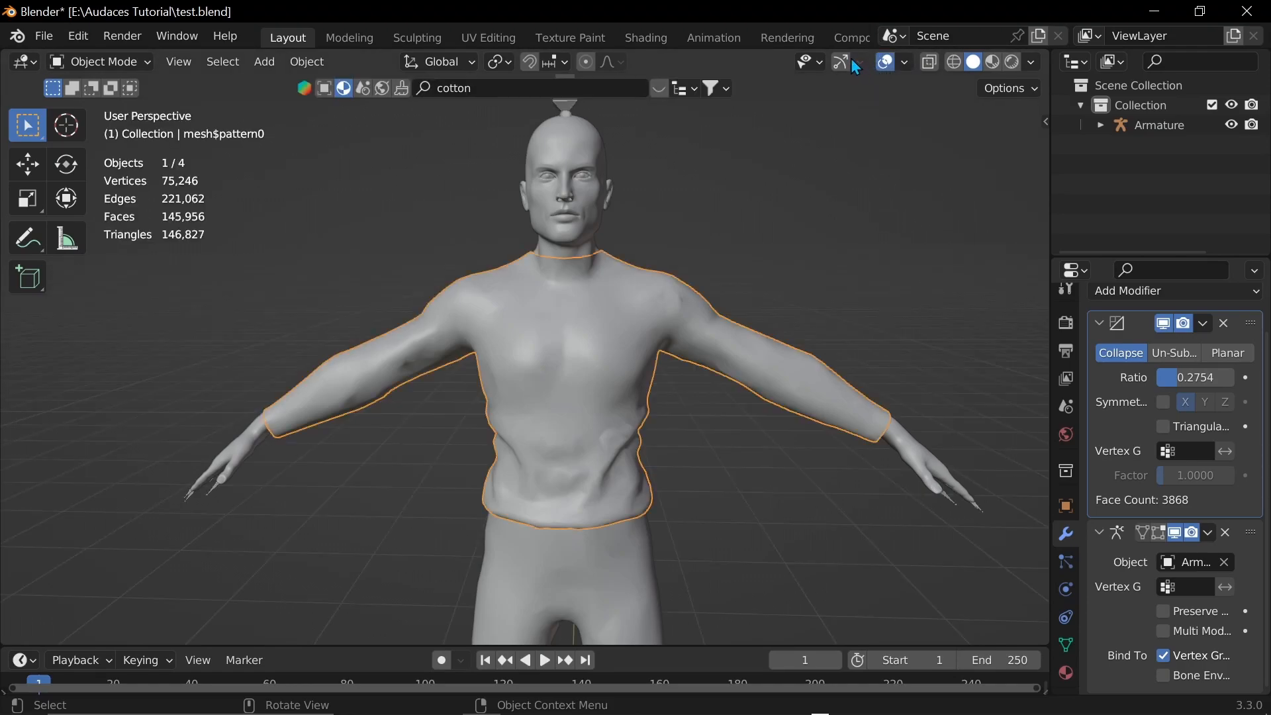
pyautogui.click(1157, 124)
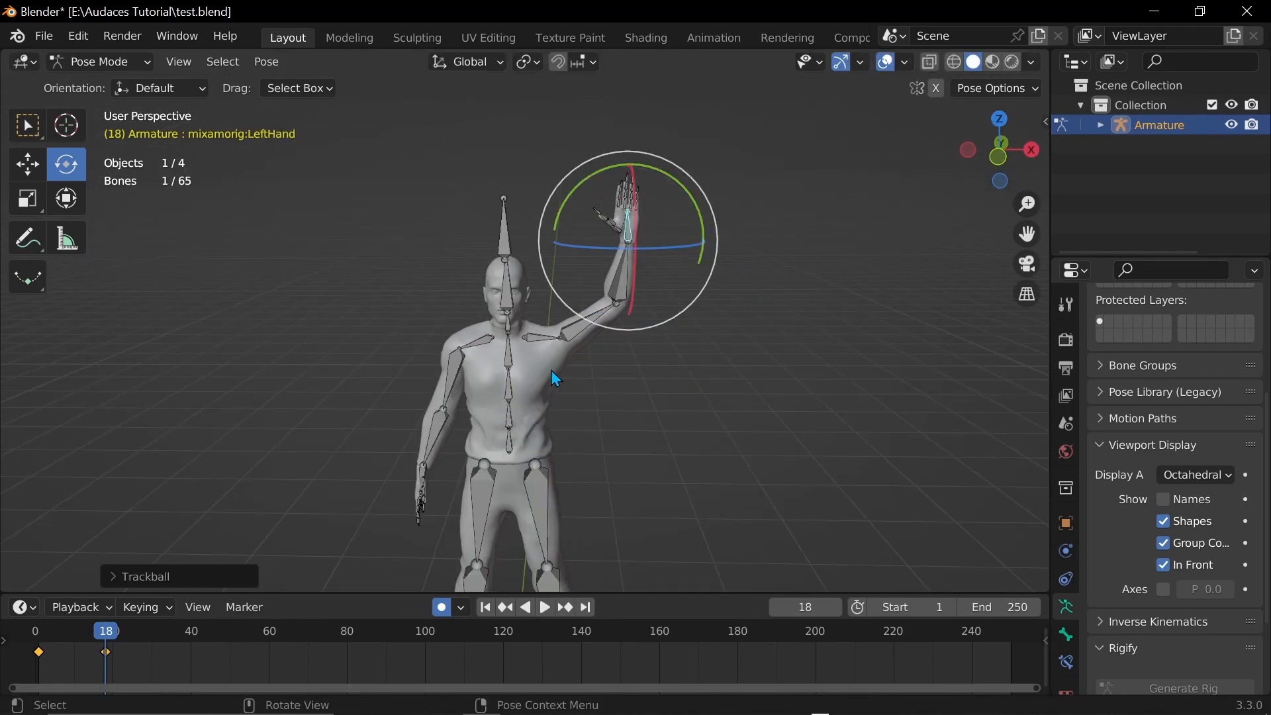
pyautogui.click(544, 606)
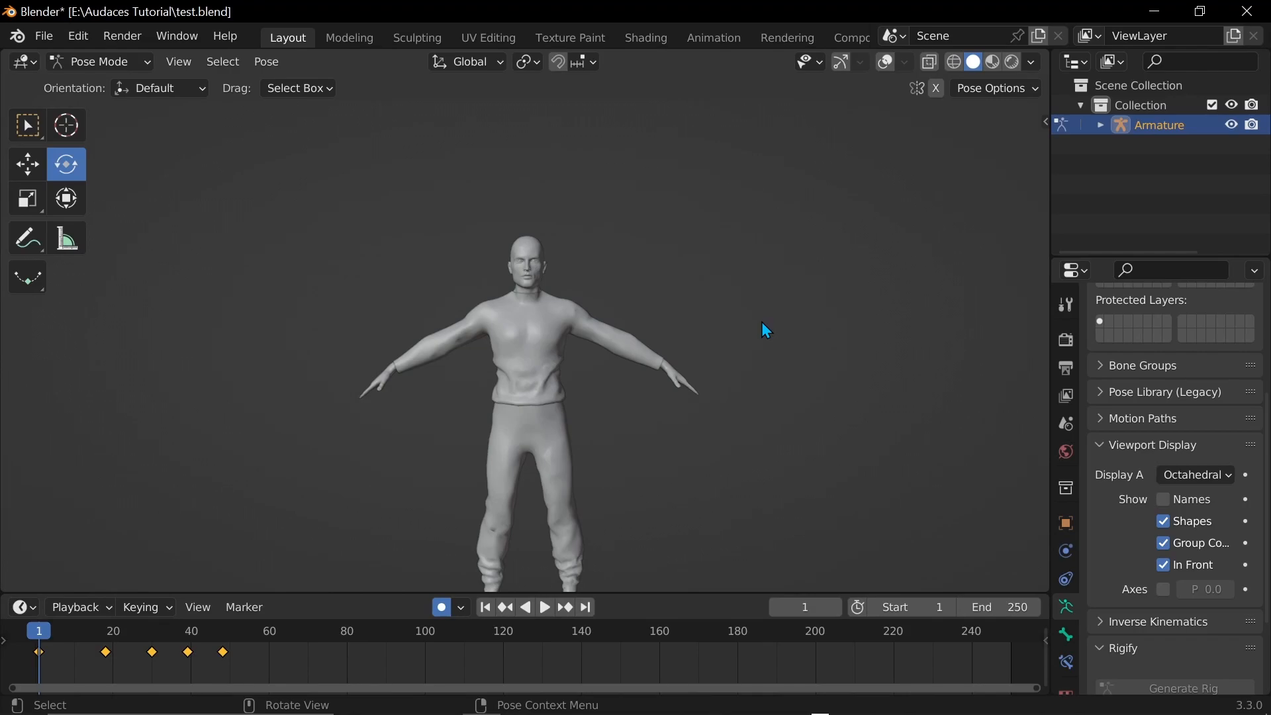
pyautogui.click(545, 607)
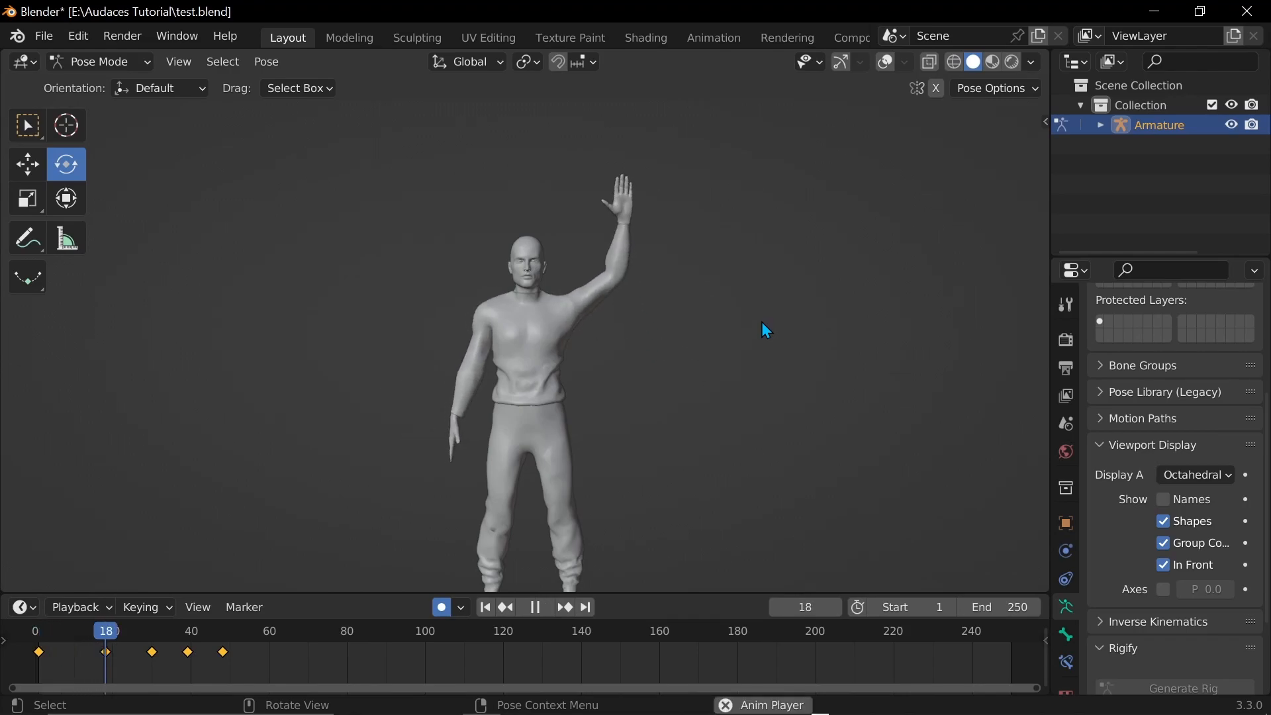